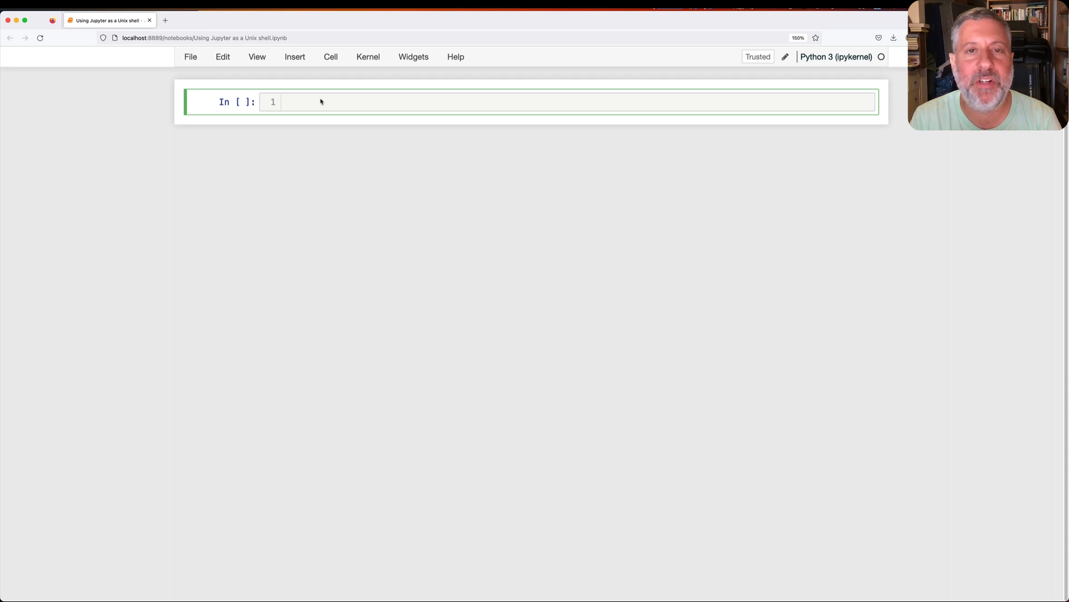
Step: Print 'Hello out there!', then add a rendered markdown cell '# This is a title' with text
click(341, 101)
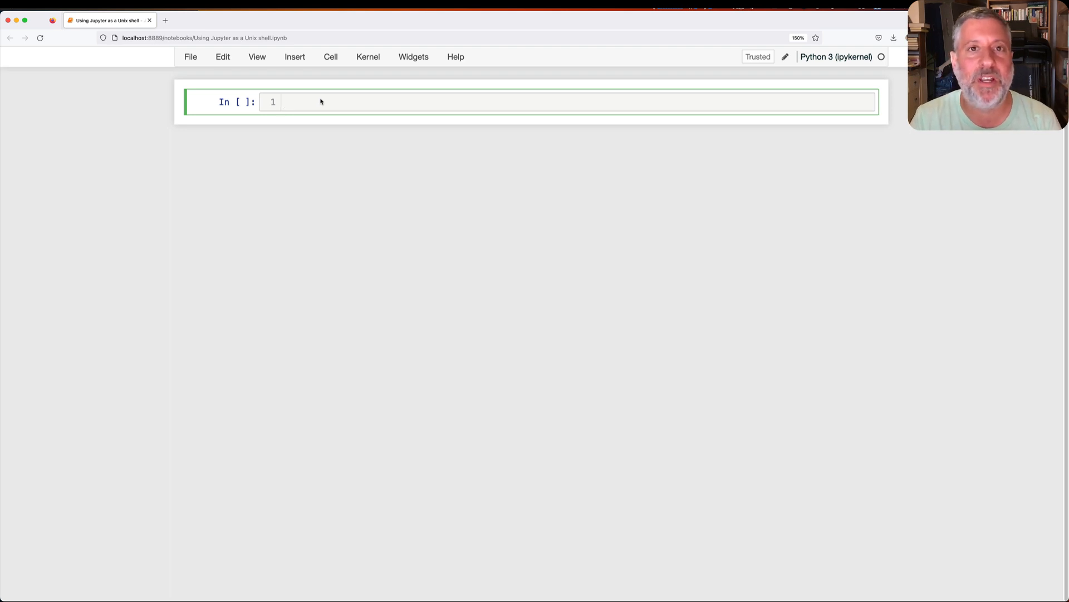
text(print()
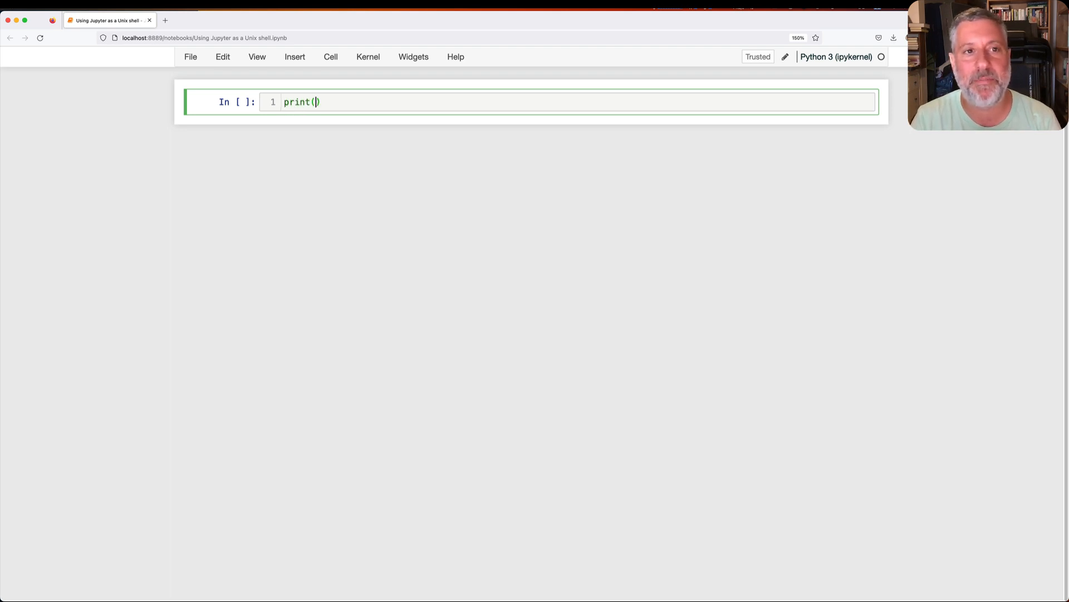
text('Hello out th)
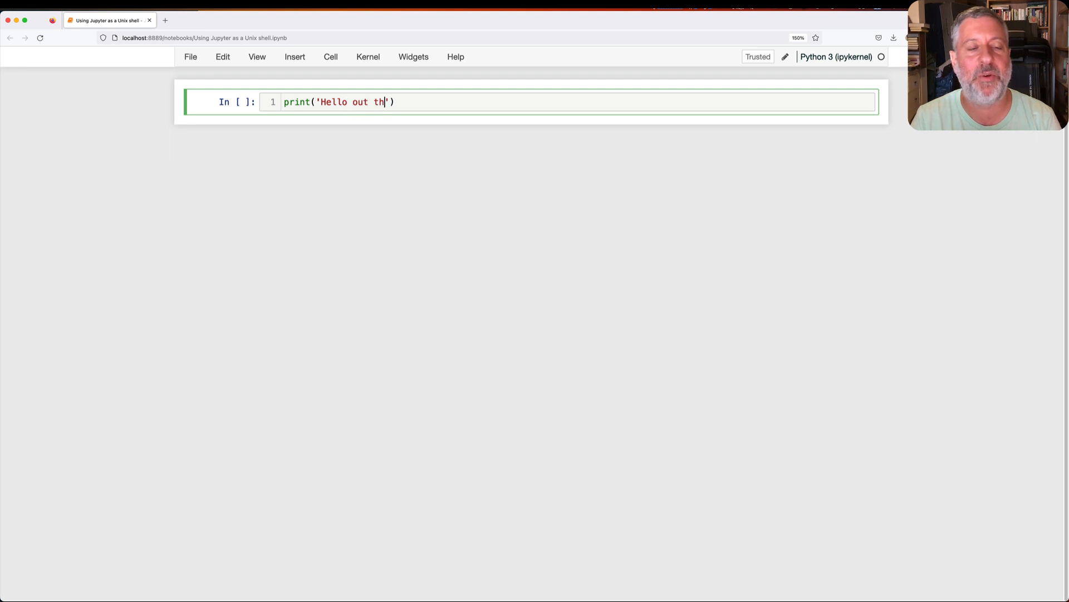
key(shift+enter)
text(This is s)
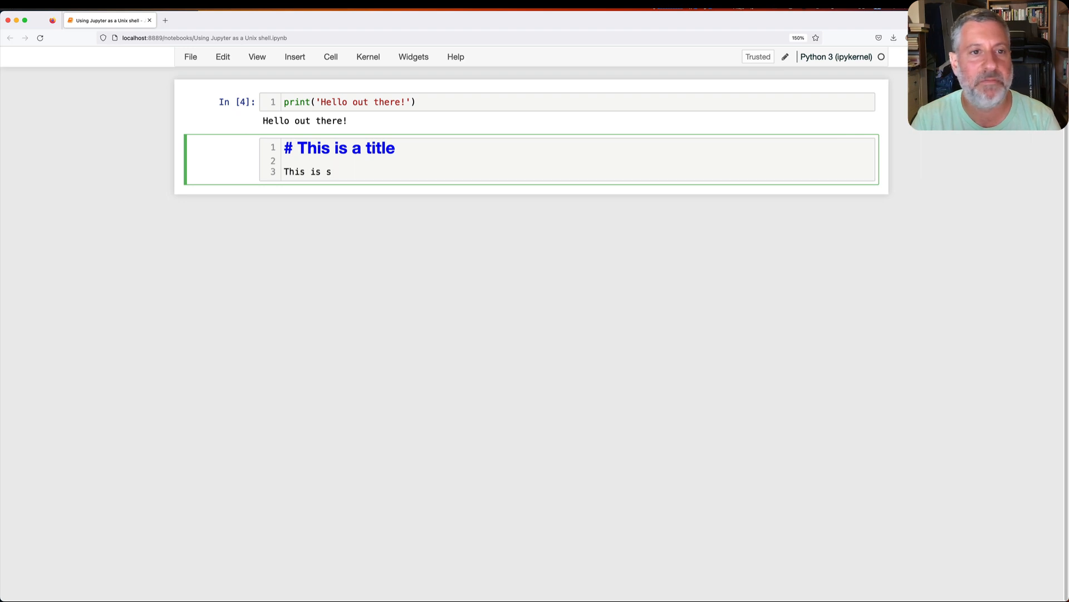
key(shift+enter)
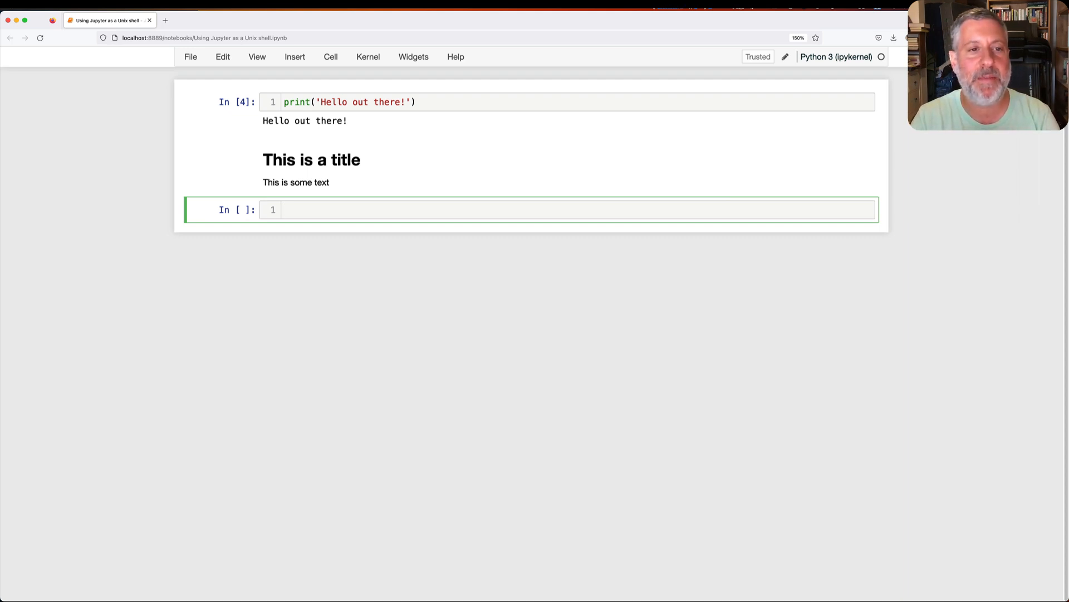
Step: Comment on the ! prefix for shell commands, then run !ls and browse the file listing
text(# if I put !)
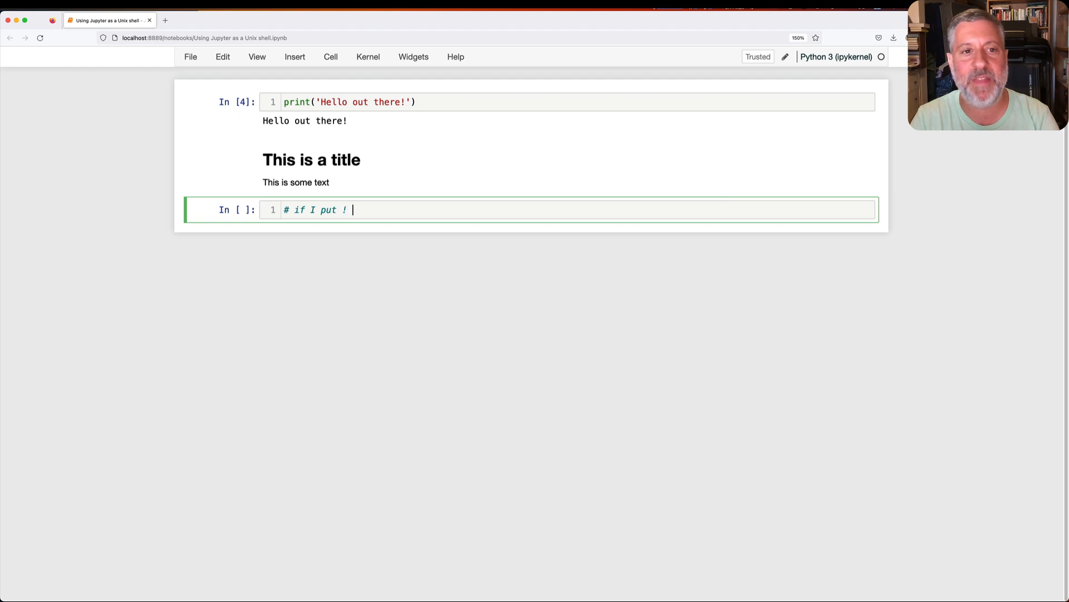
text(at the start of a eline, the rest of the line is run on the command line in a shell)
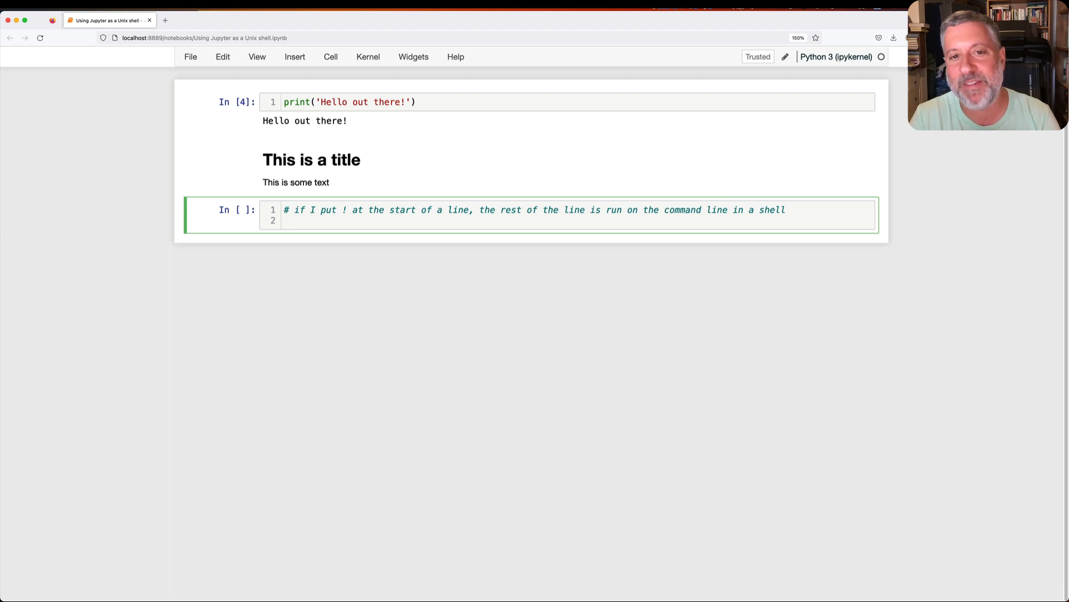
text(!)
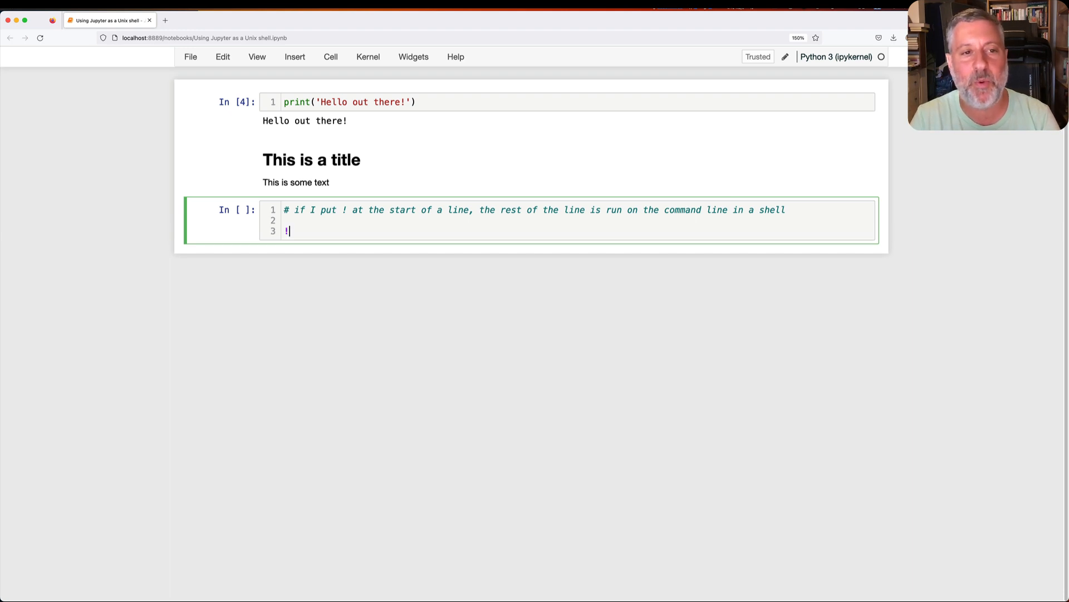
text(ls)
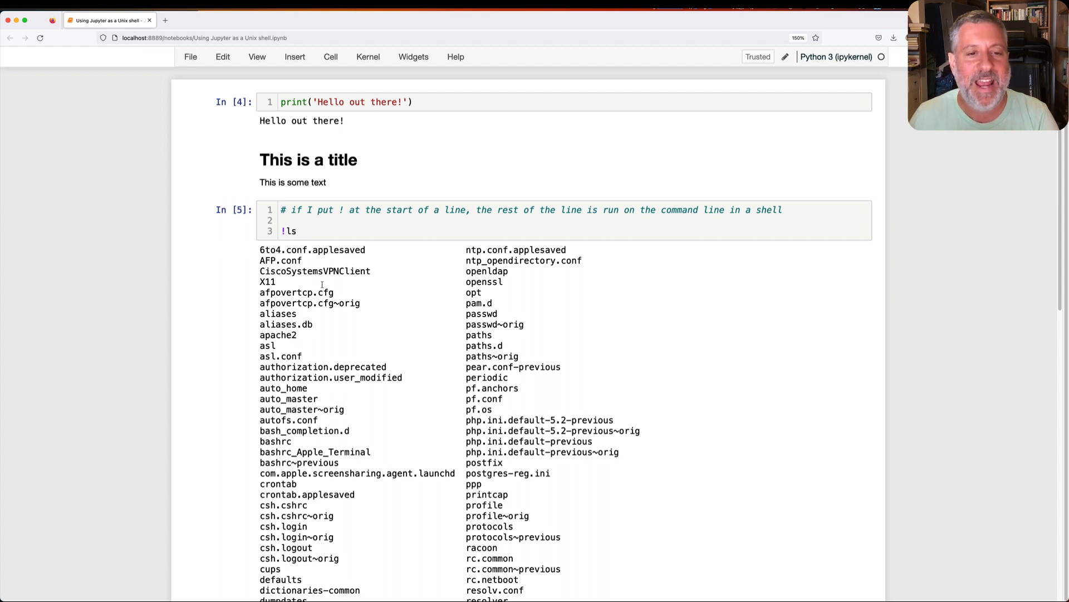
scroll(down, 3)
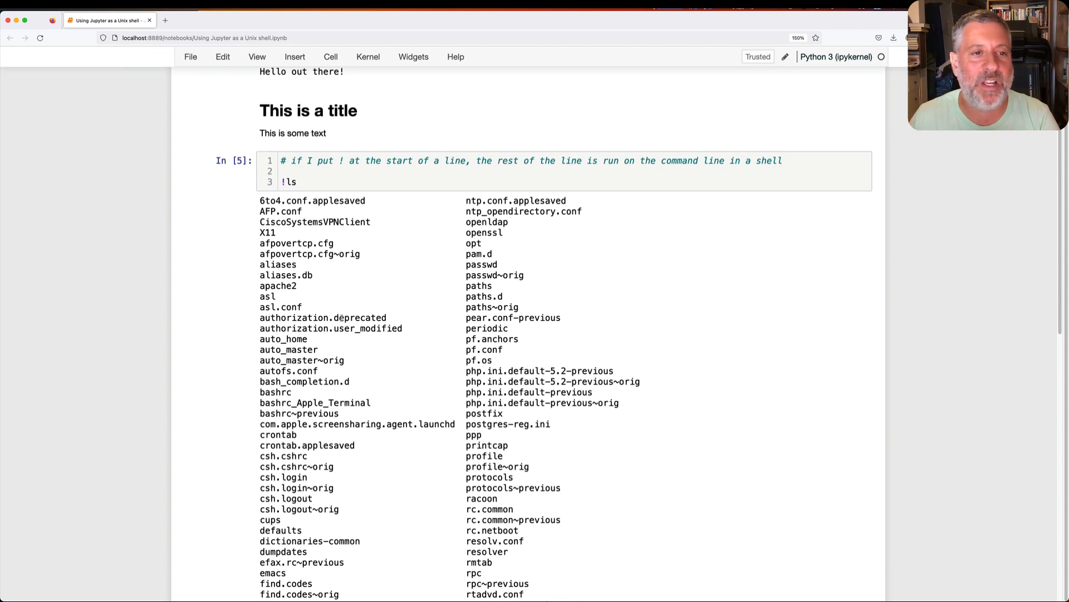
scroll(down, 3)
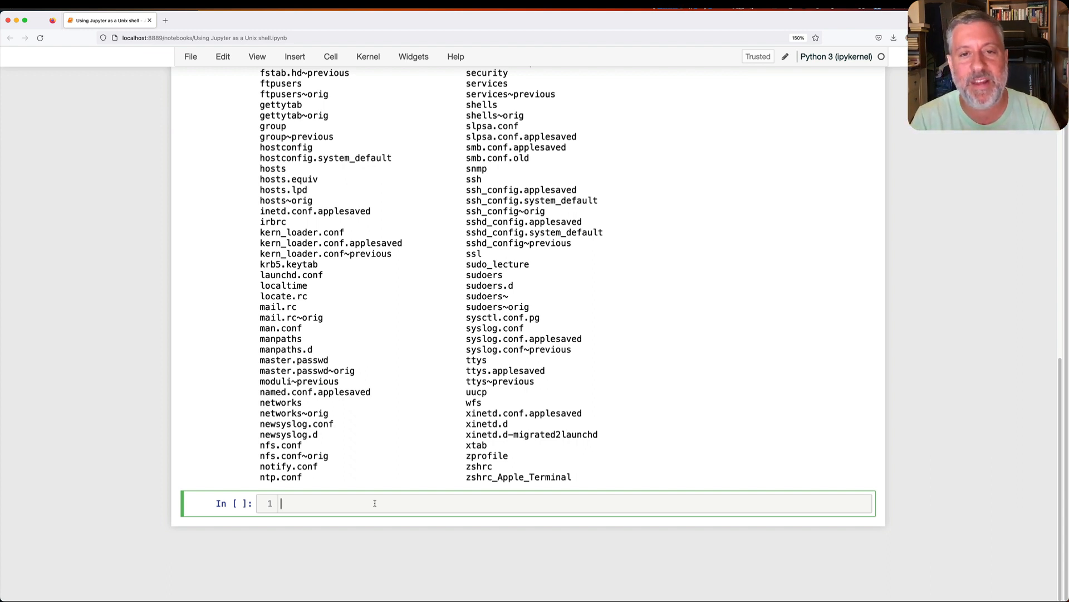
Step: Capture !ls into output and display it with the comment '# list of strings!'
text(output =)
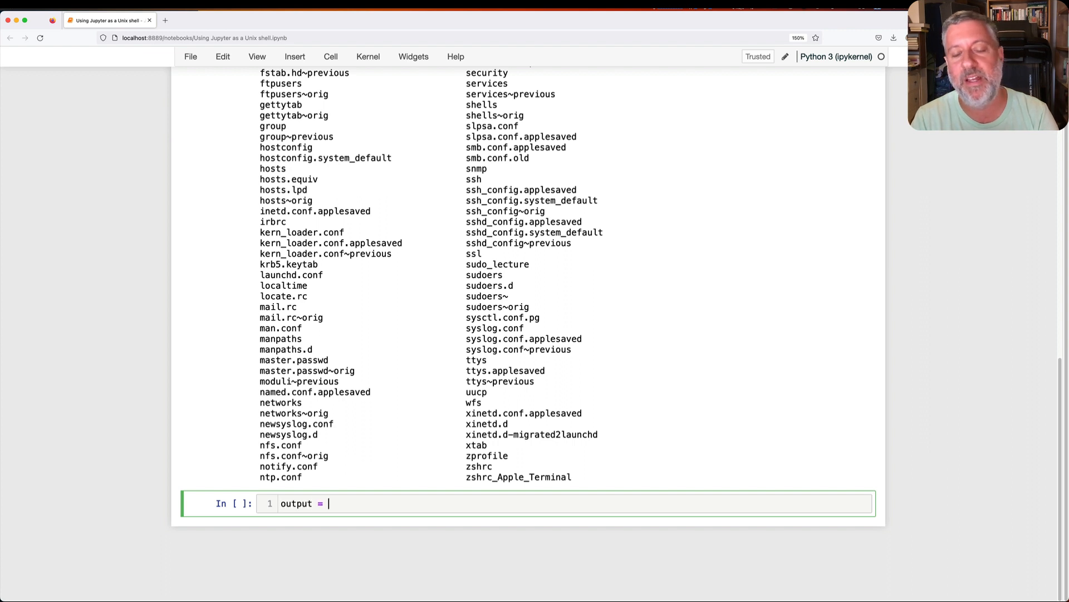
text(!ls)
text(output)
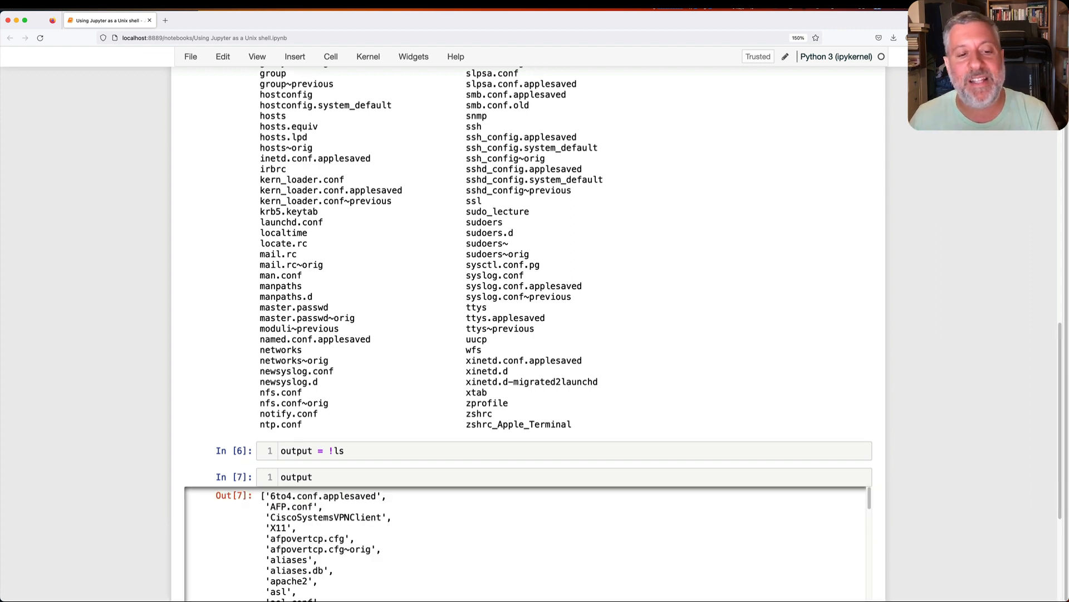
scroll(down, 3)
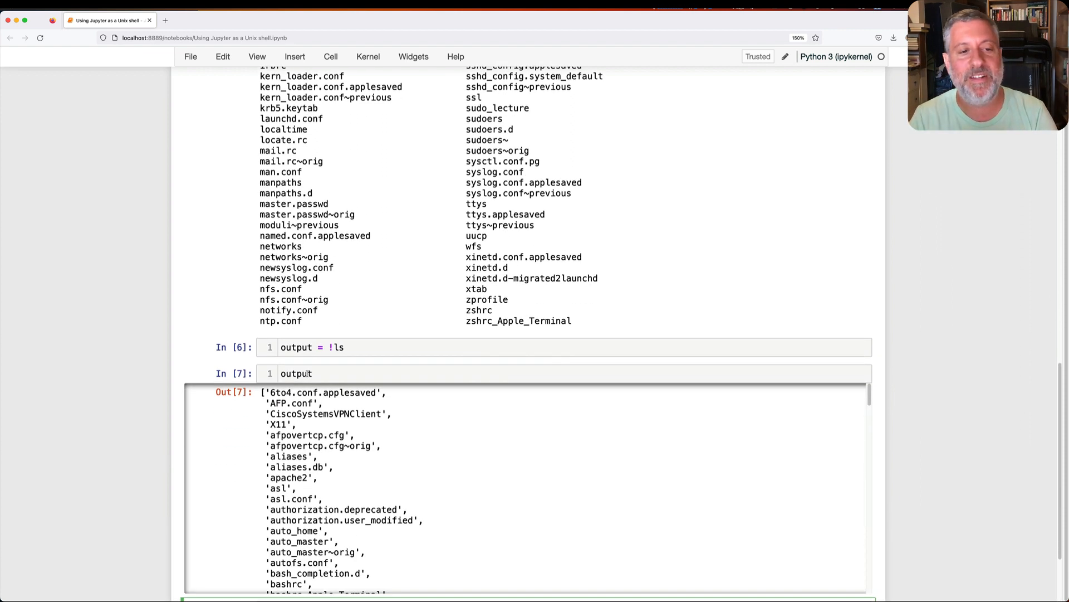
text(# lis)
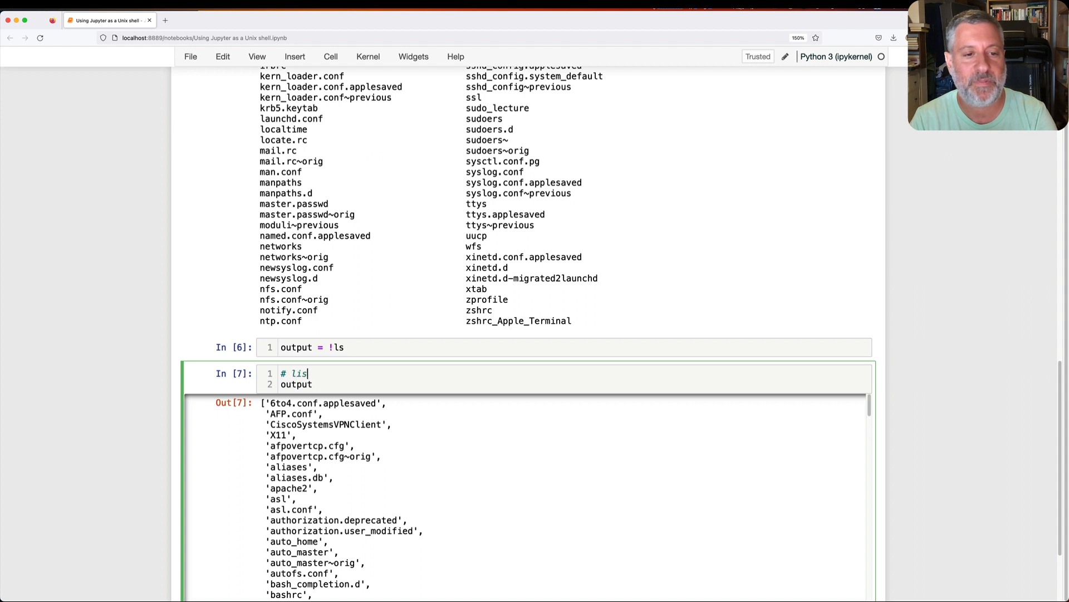
key(shift+Return)
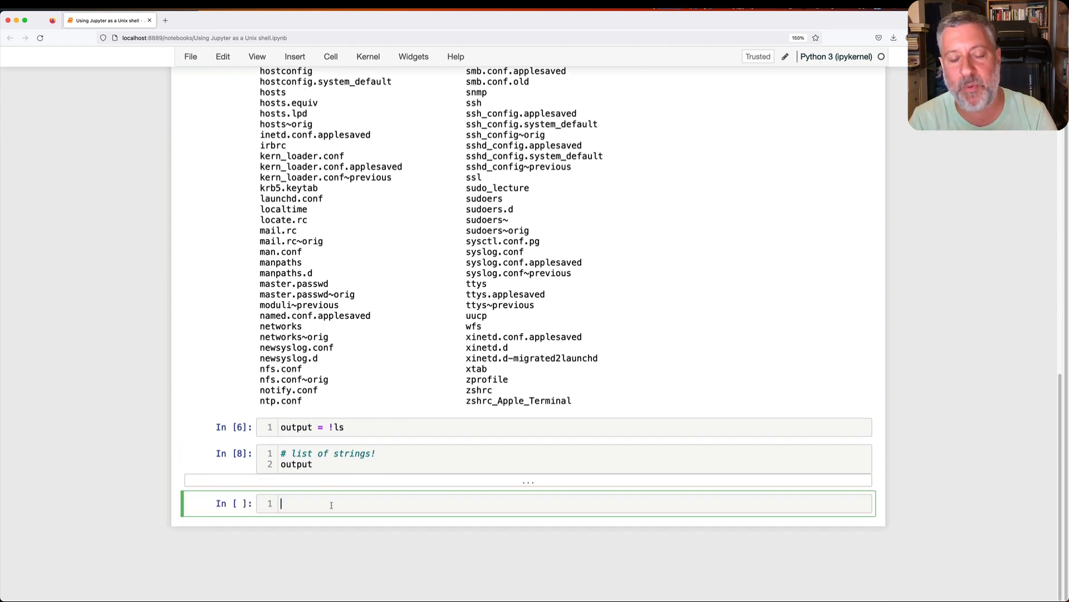
Step: Add a comment and run !head -10 /etc/passwd to show its first lines
text(#)
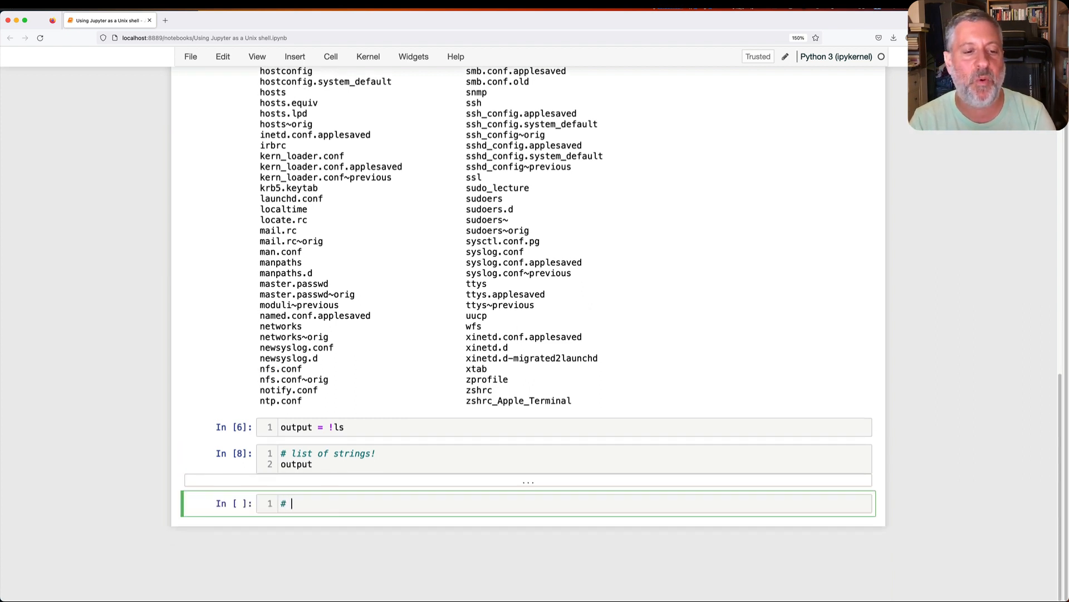
text(I want to get the first 10 lines of /etc/passwd)
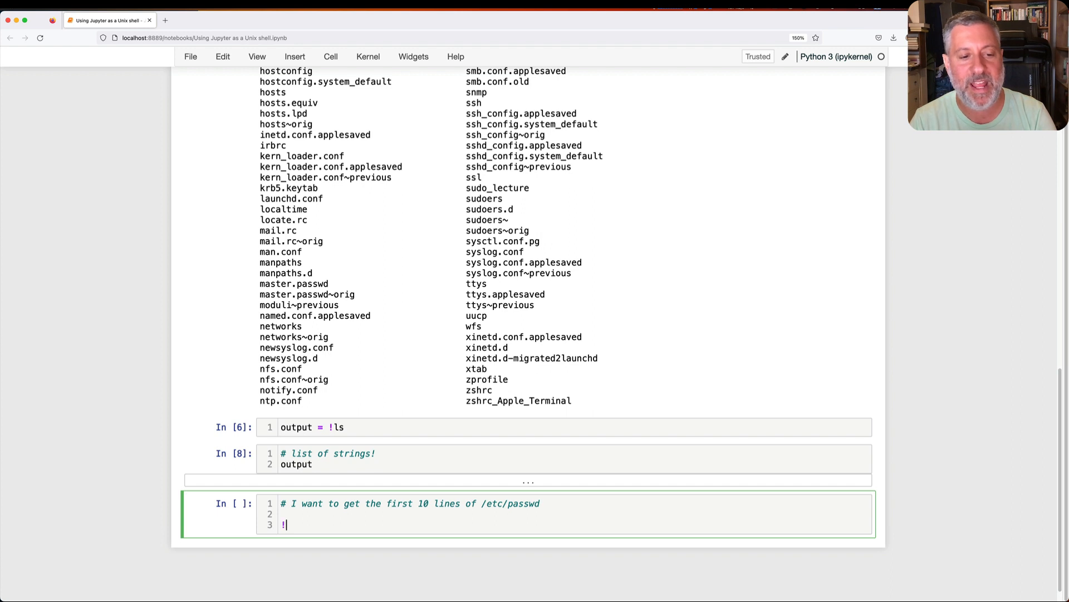
text(head -10 /etc/passwd)
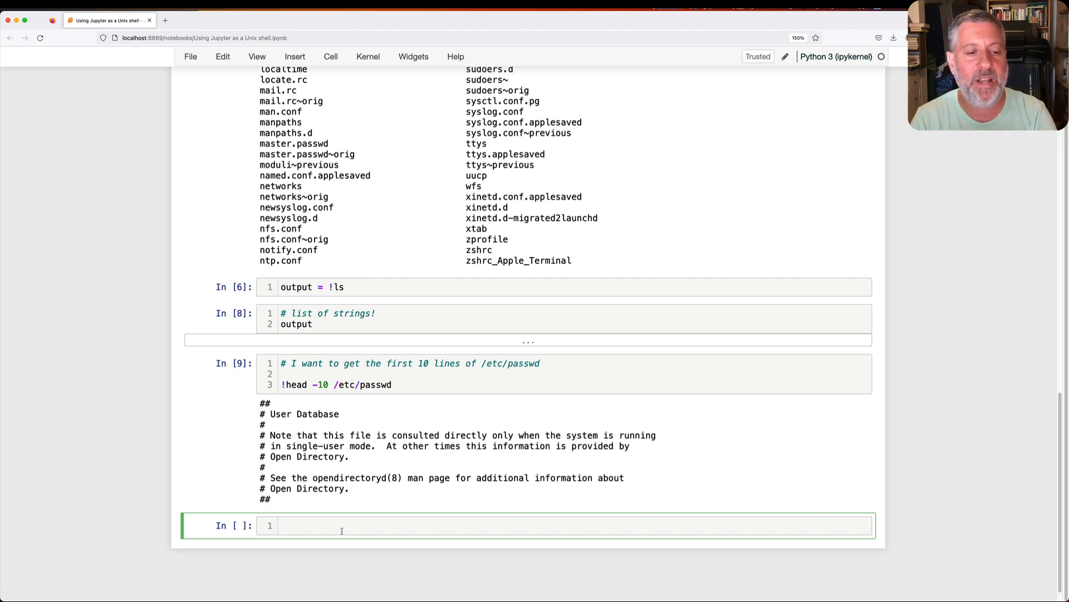
Step: Set filename = '/etc/passwd' and run !head -10 filename, which fails to find 'filename'
text(# what if the name of the file is in a var)
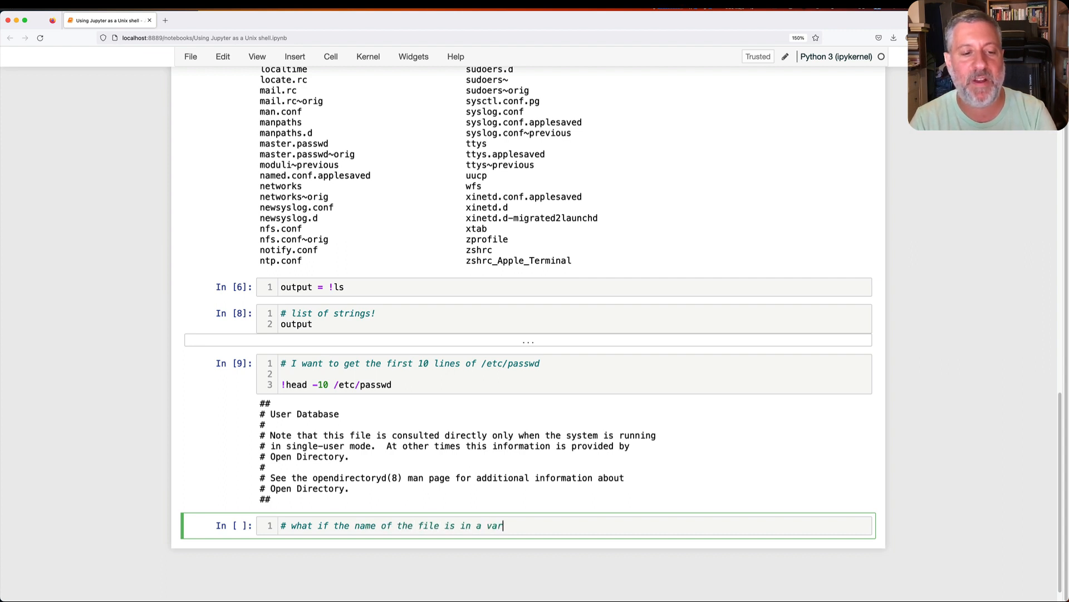
text(iable?)
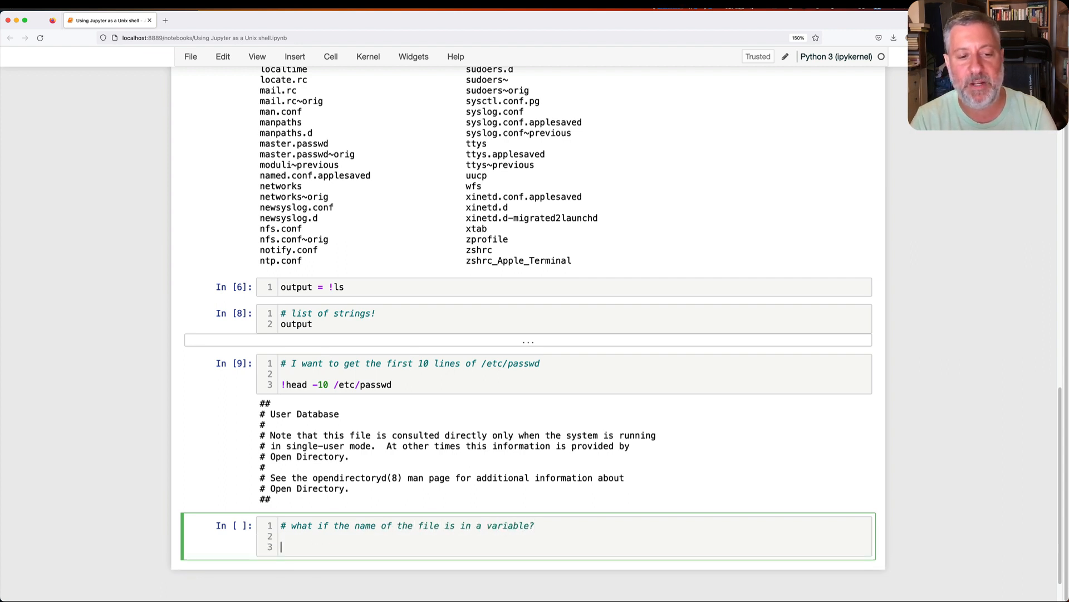
text(filename = '/etc/passwd')
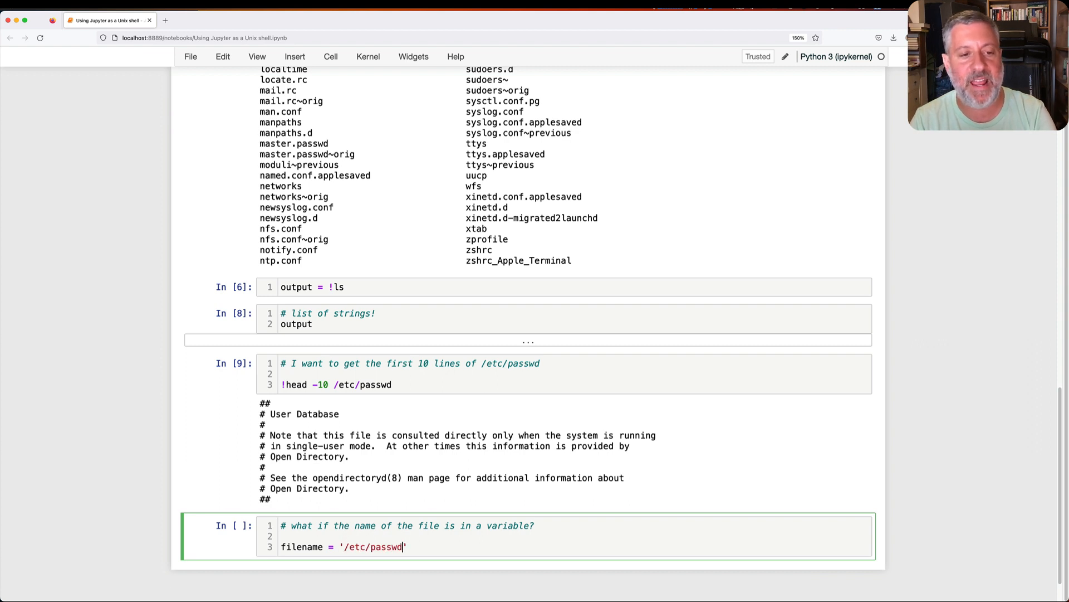
text(!head -10 filename)
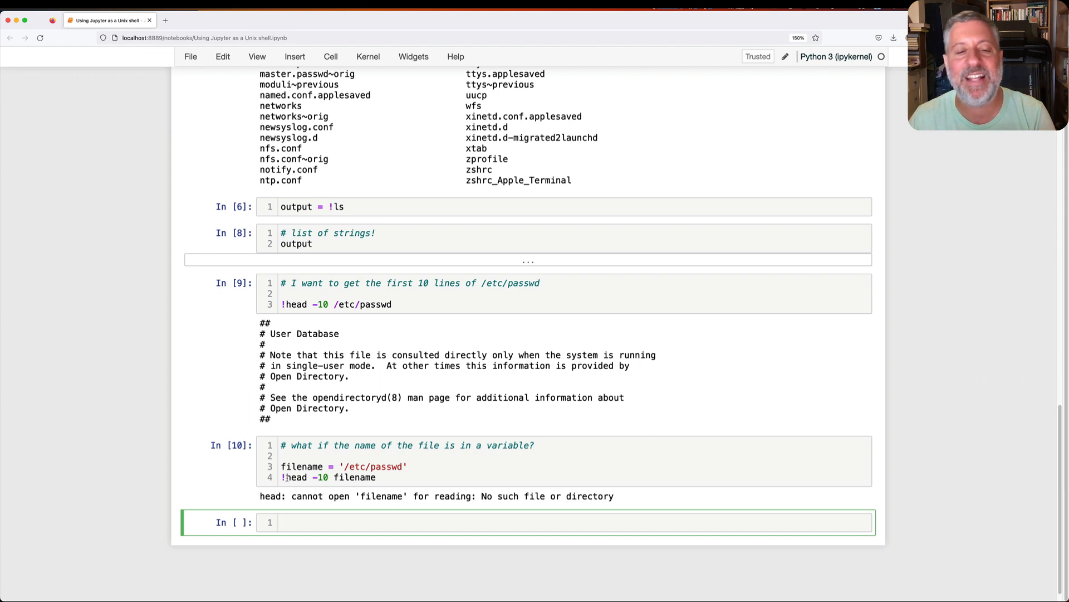
click(378, 477)
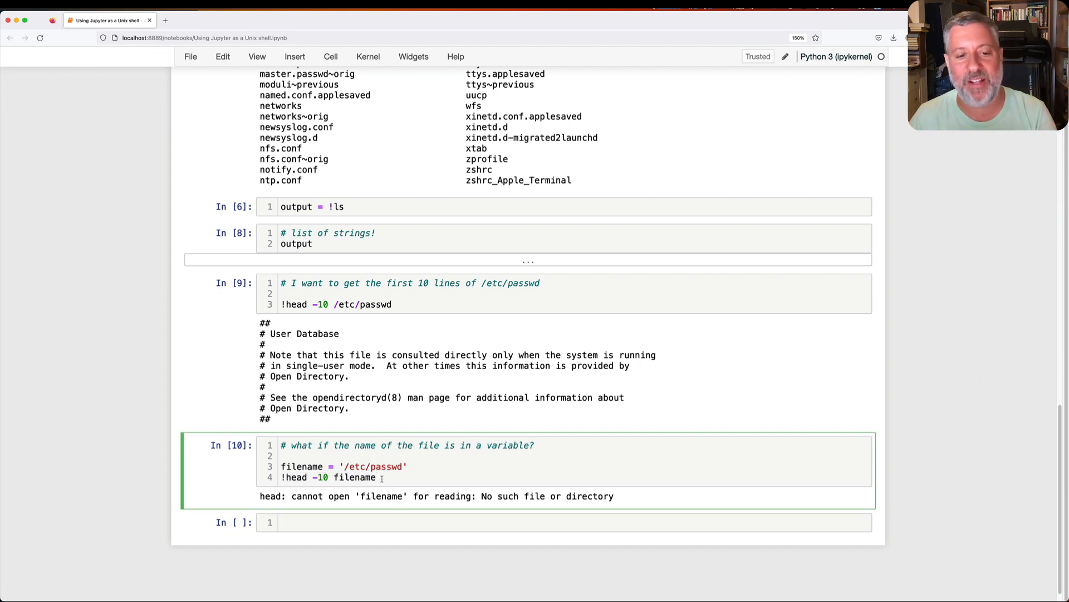
click(381, 523)
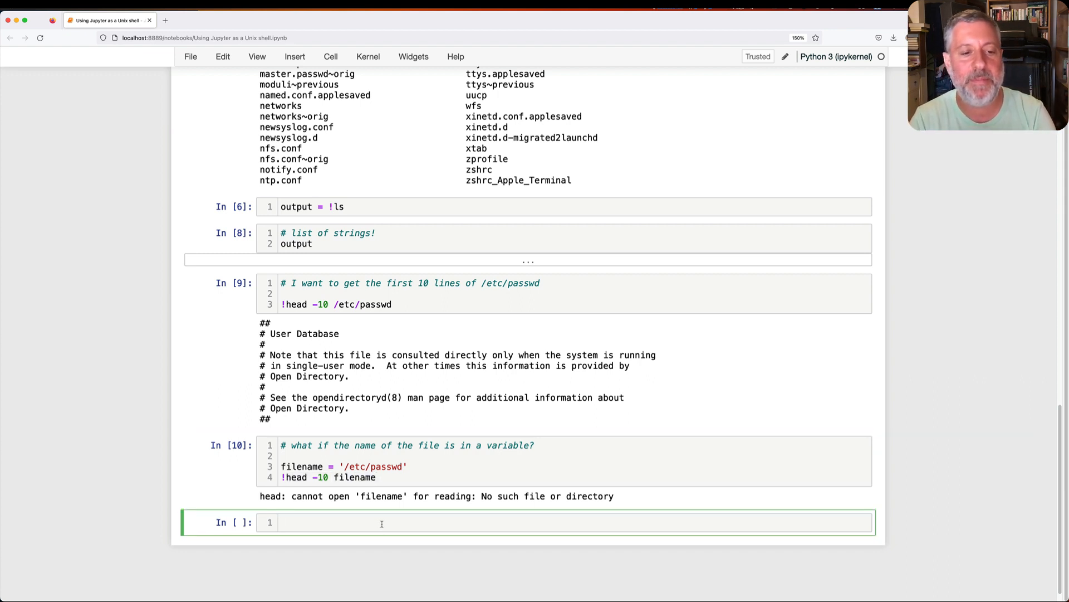
Step: Comment that $ works, then run !head -10 $filename to print /etc/passwd lines
text(# if I put the variable name after $,)
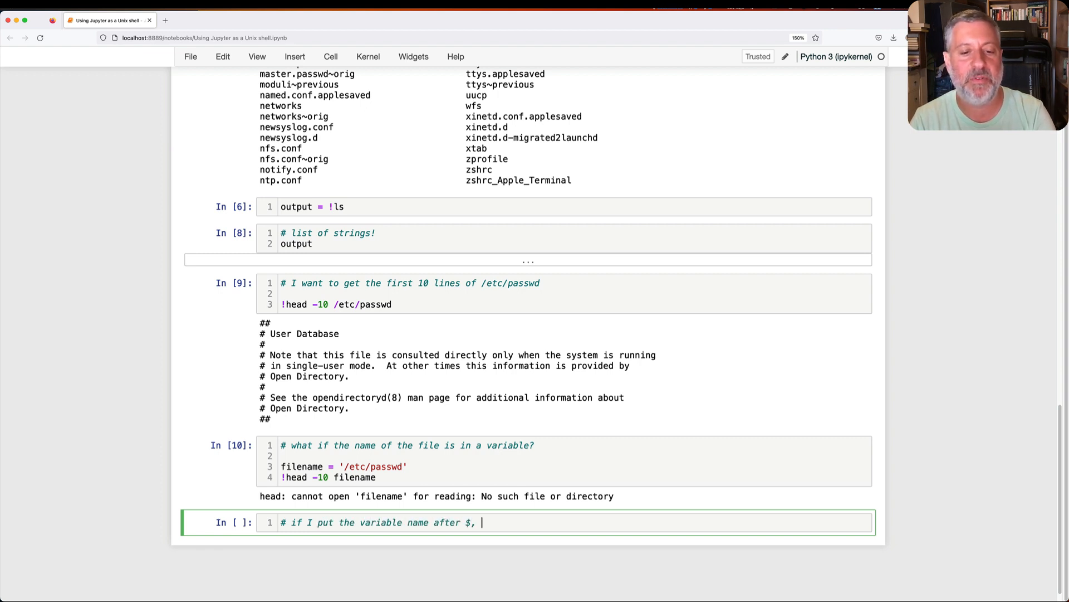
text(then we're fine!)
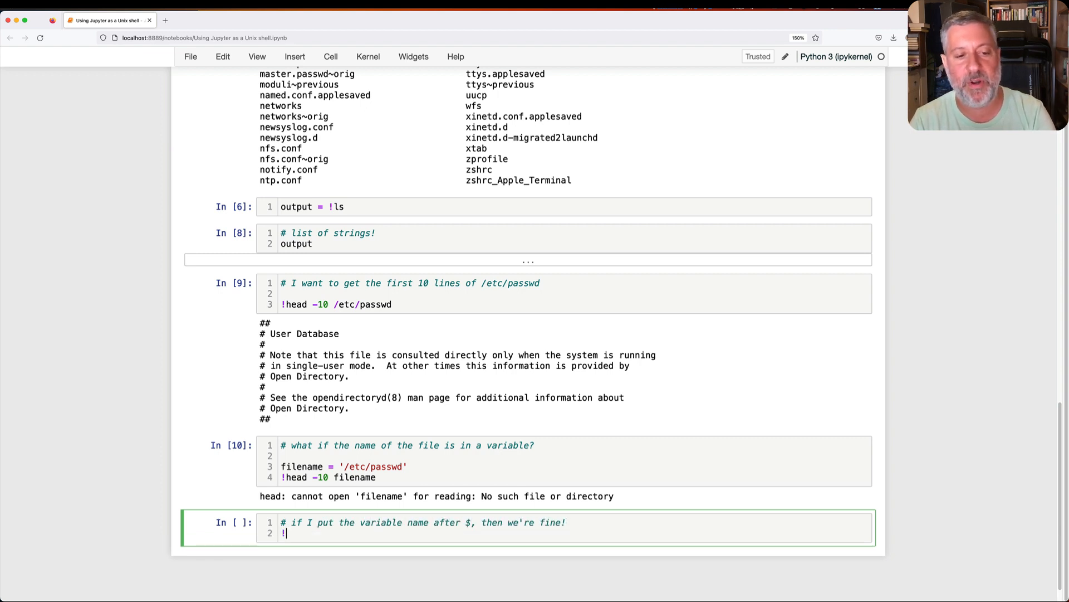
text(head -10 $filename)
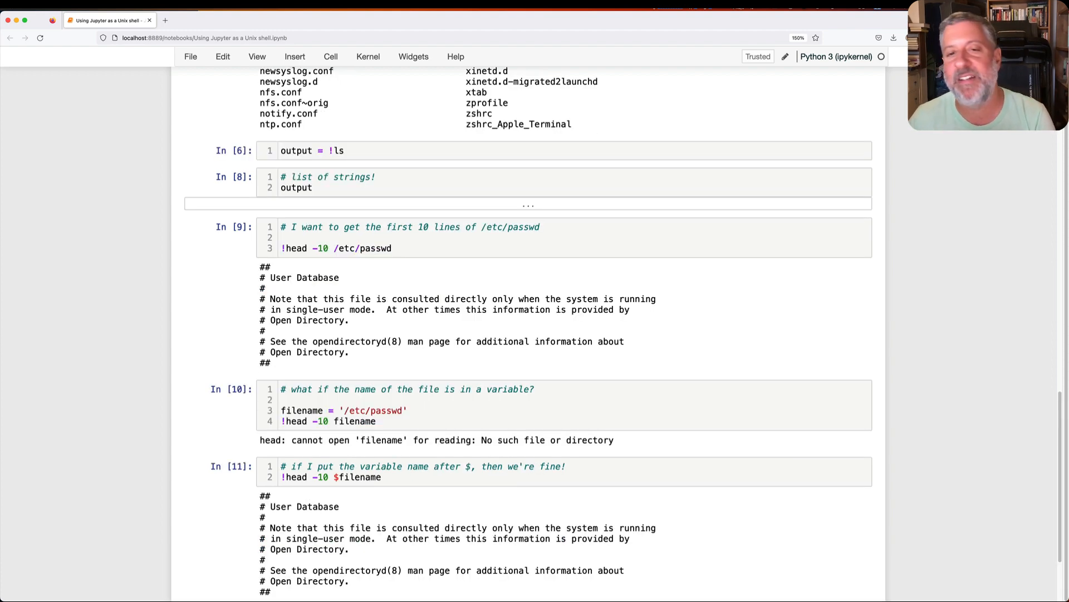
scroll(down, 3)
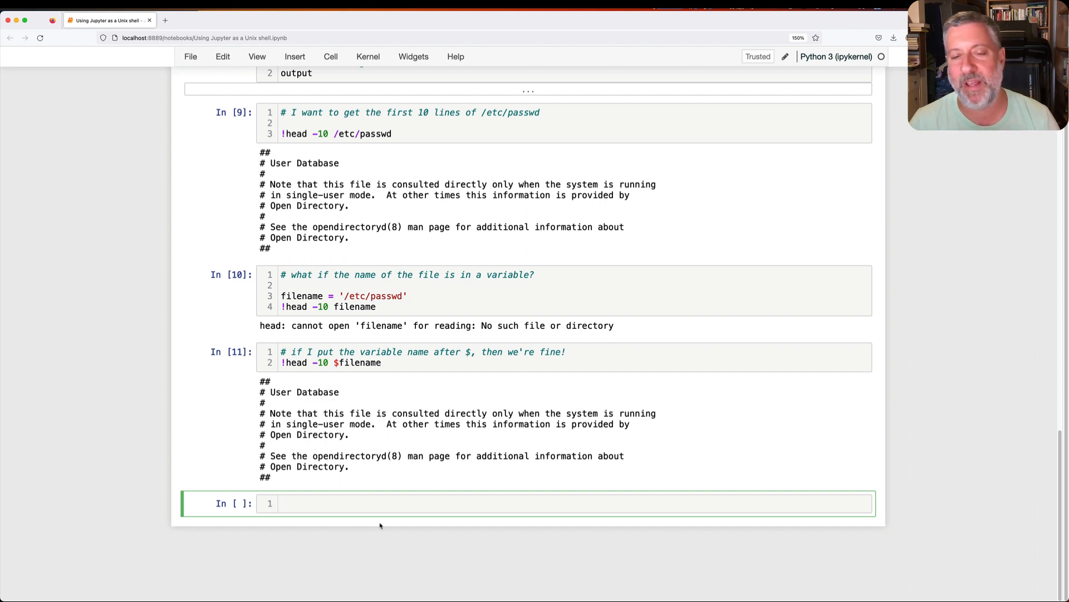
Step: Run !head -10 {filename} in the empty cell, printing the passwd lines again
click(282, 504)
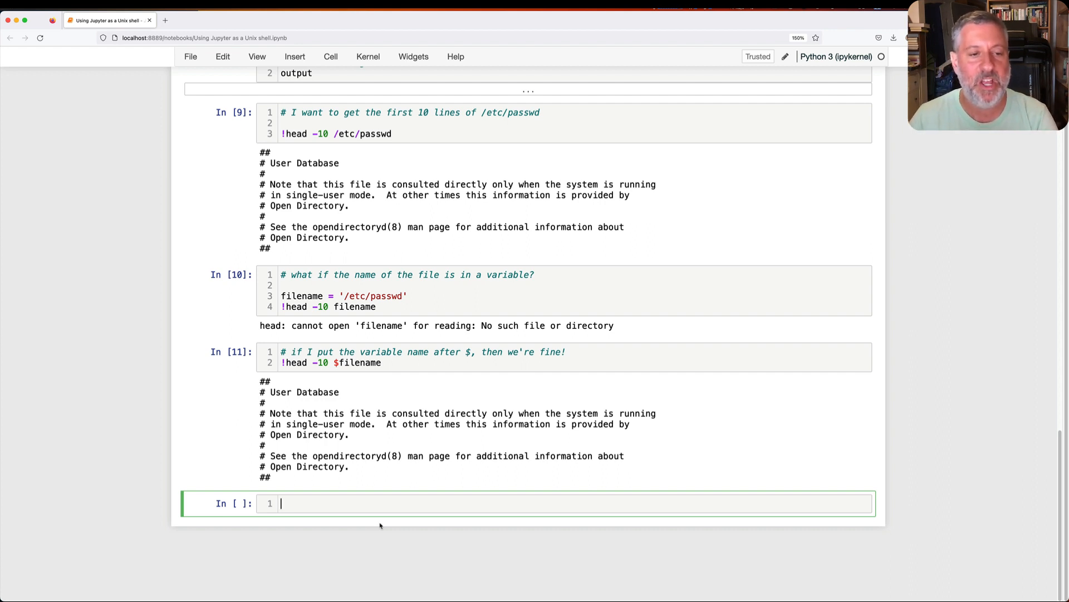
text(!head)
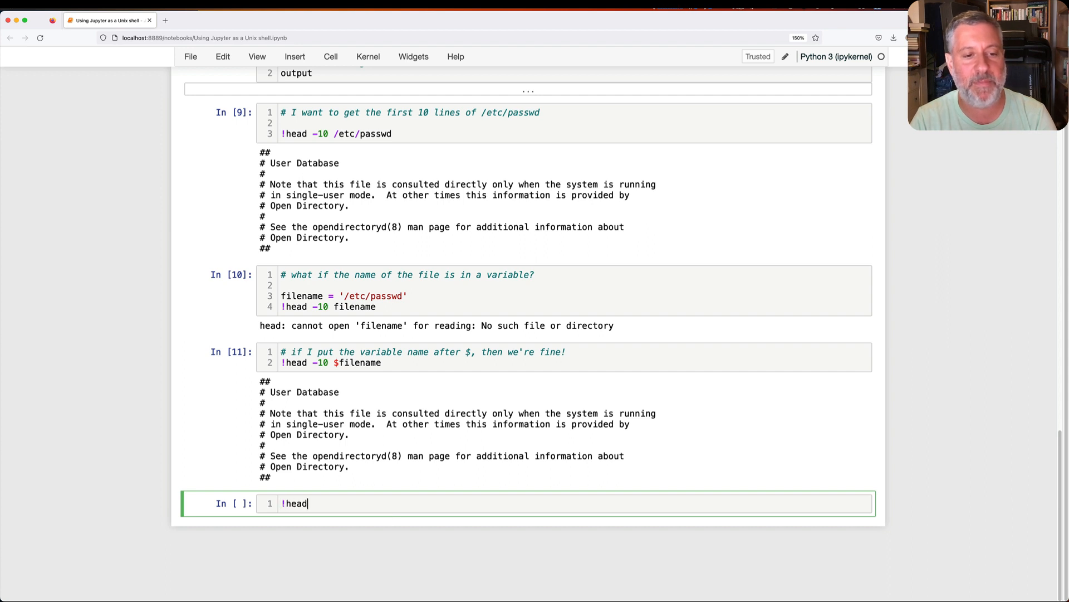
text(-10 {})
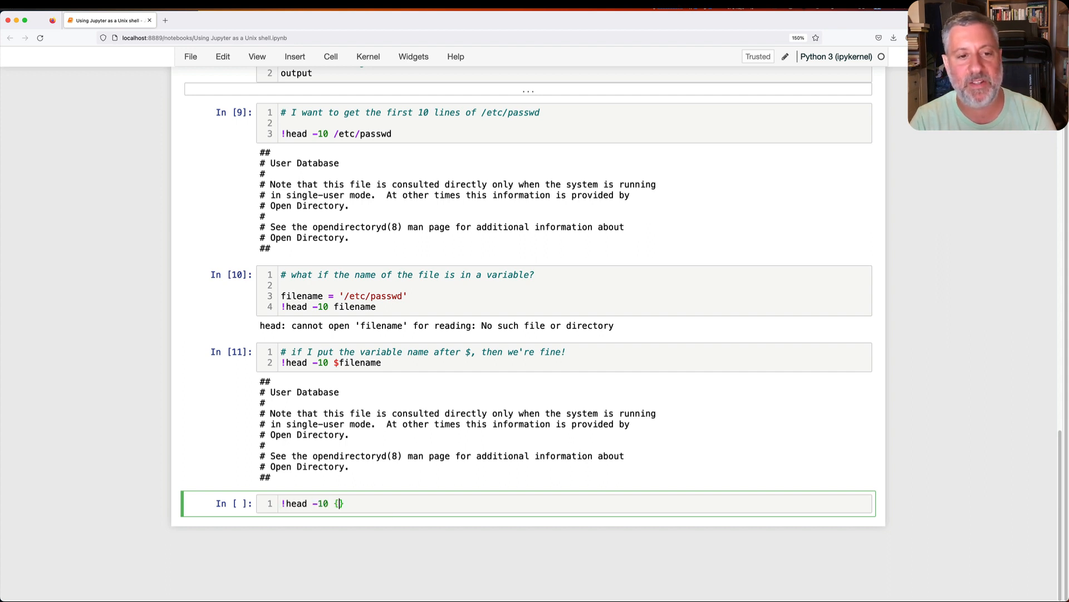
text(filename)
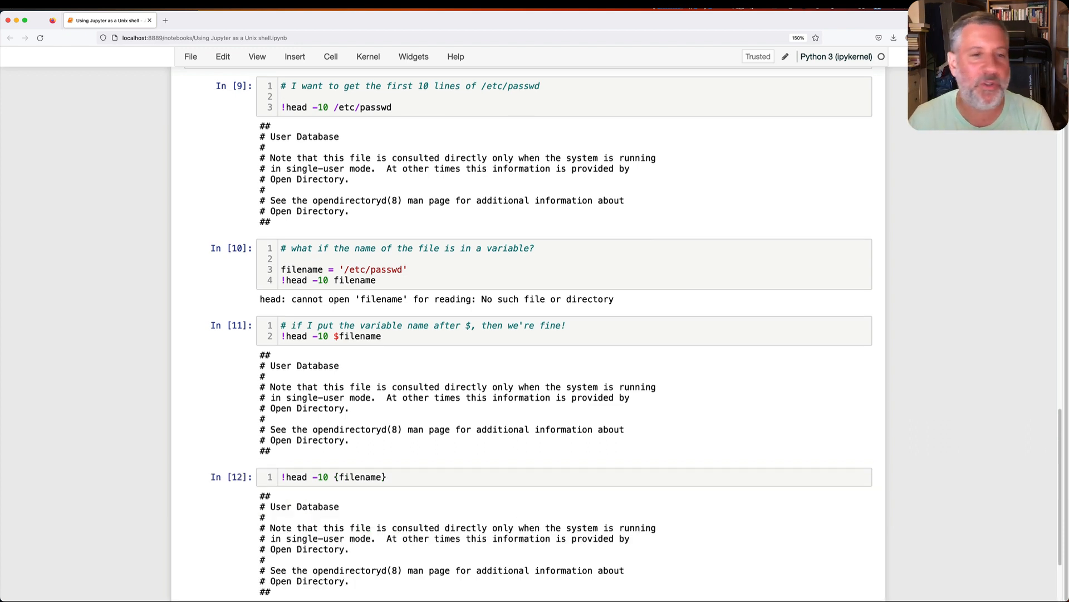
scroll(down, 3)
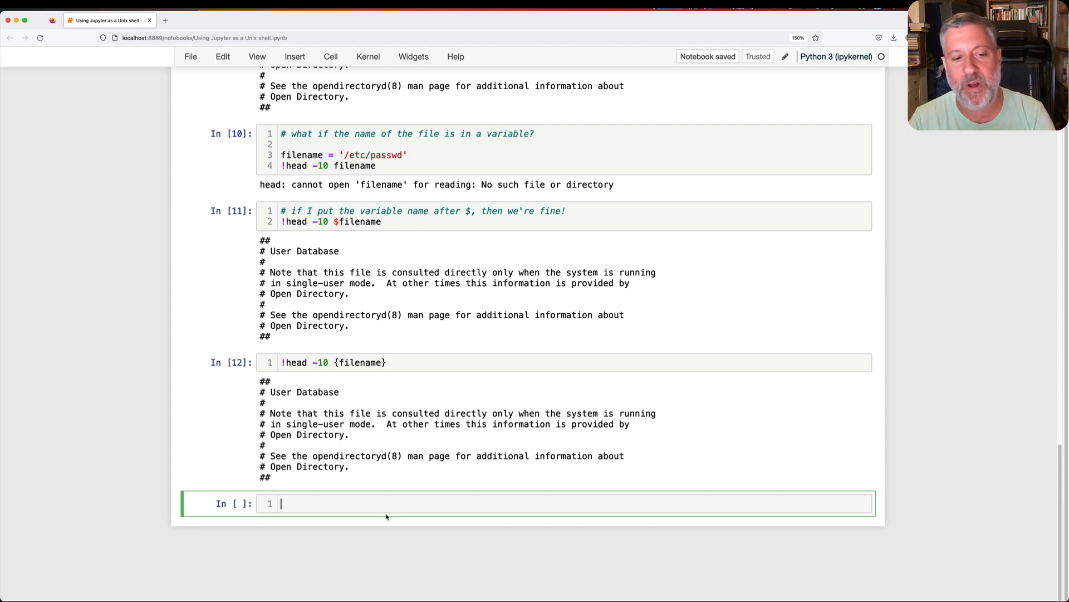
Step: Run !echo $$ in two cells, getting PIDs 33249 and 33270, then enter !cd /
text(!echo $$)
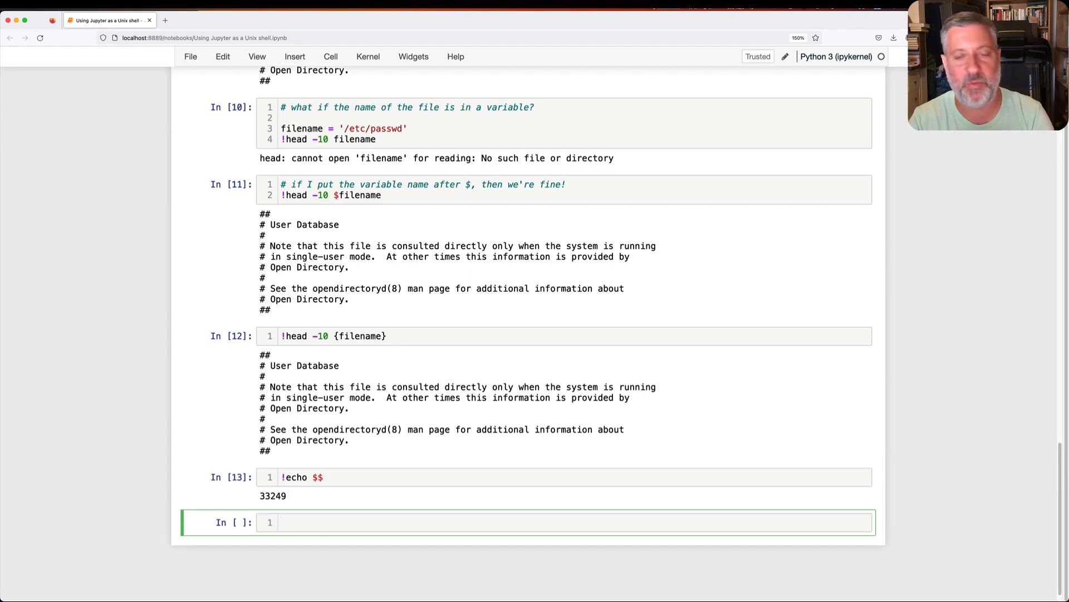
text(!)
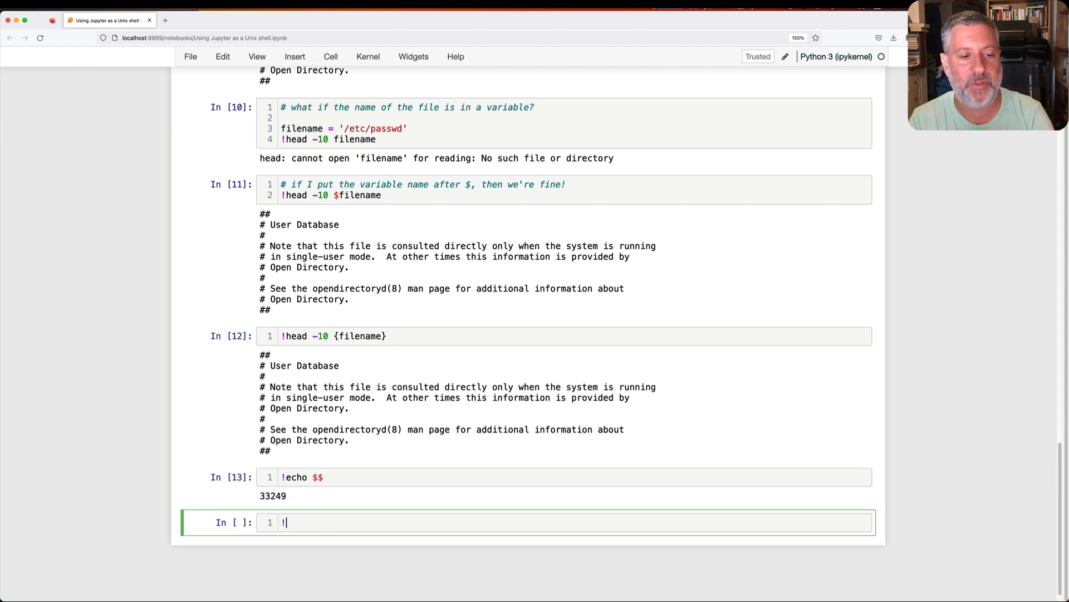
text(echo $$)
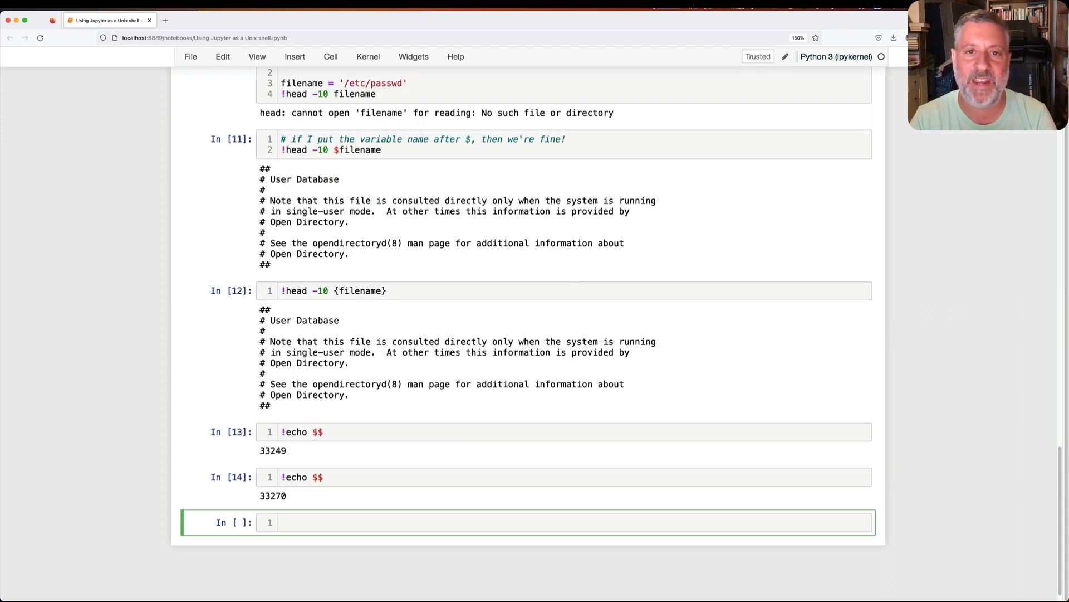
click(281, 522)
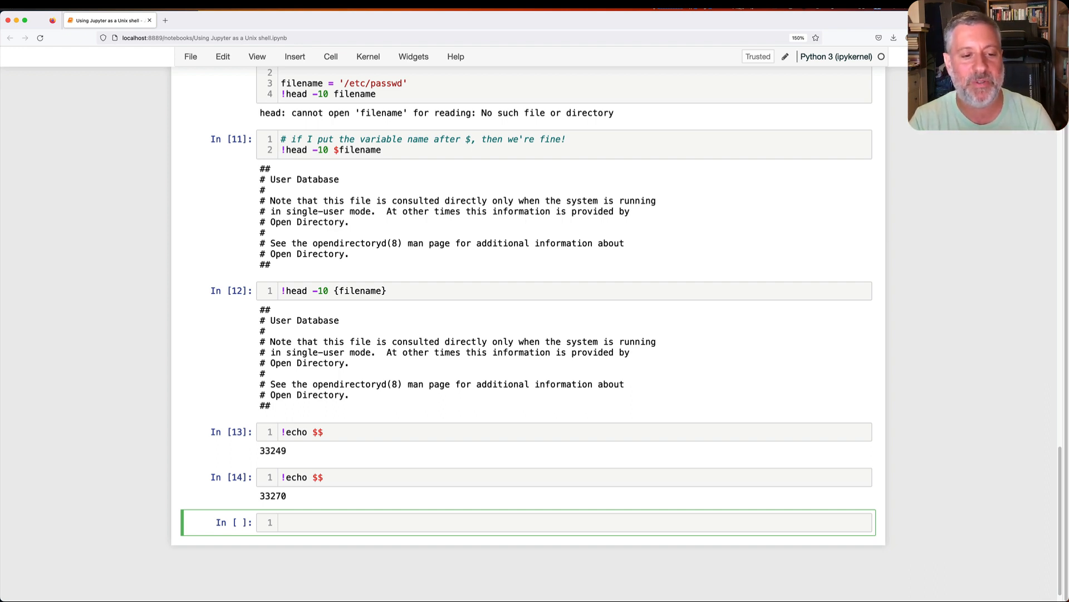
text(!cd /)
text(!pwd)
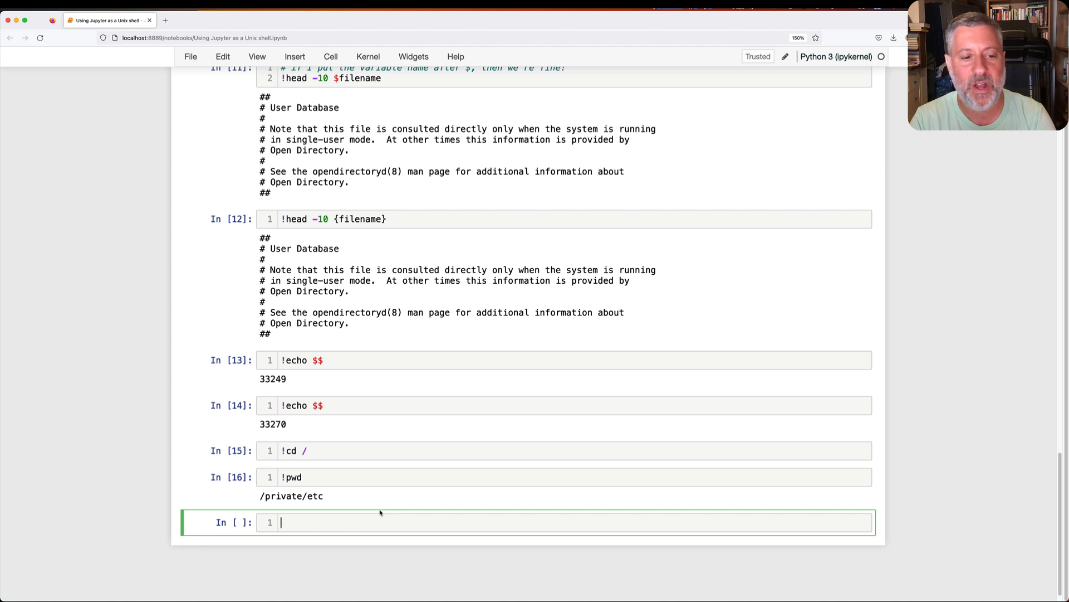
Step: Capture !ls as all_files, show type(all_files) is SList, and collapse the all_files.l output
text(all_files = !ls)
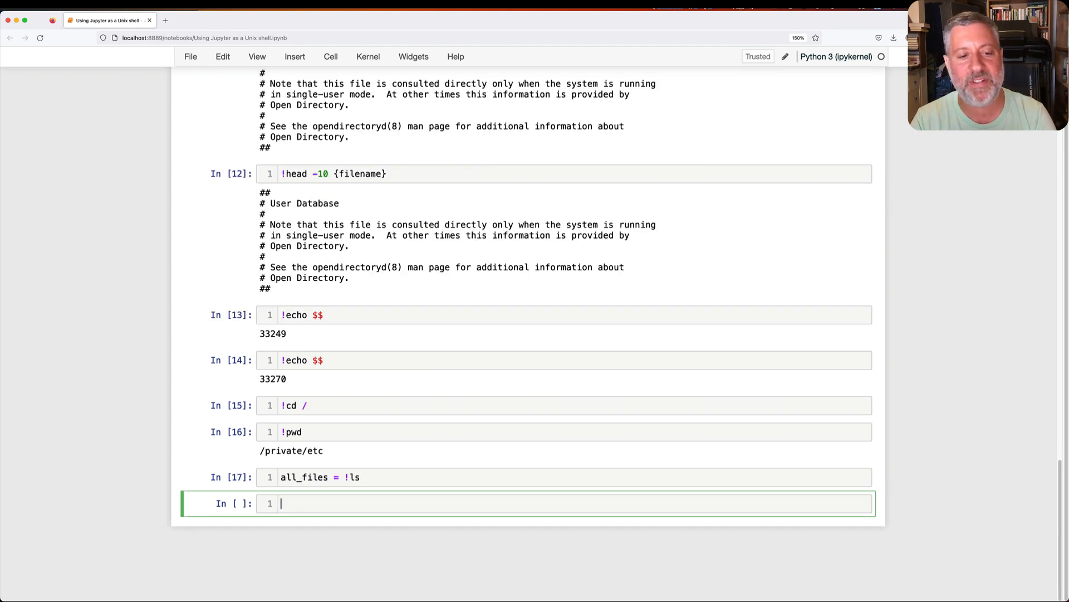
text(type(all_files))
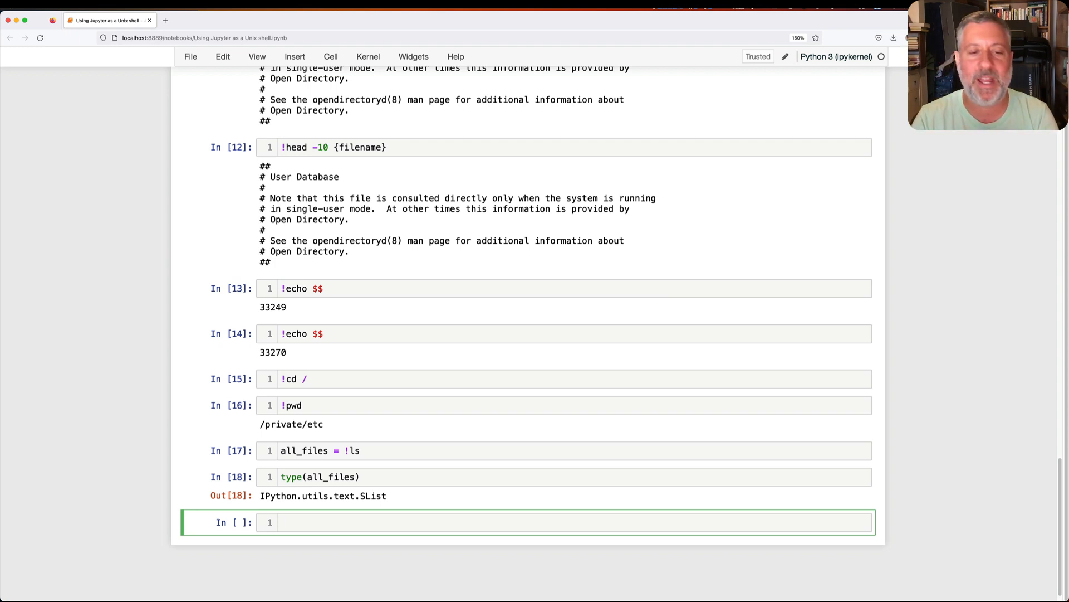
text(all_files.l)
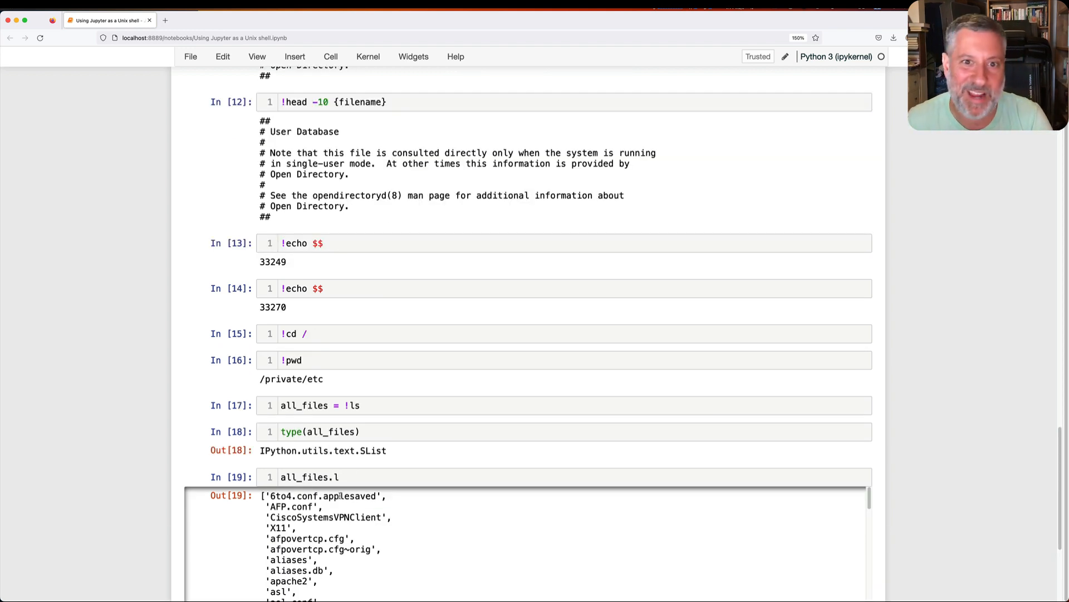
click(341, 477)
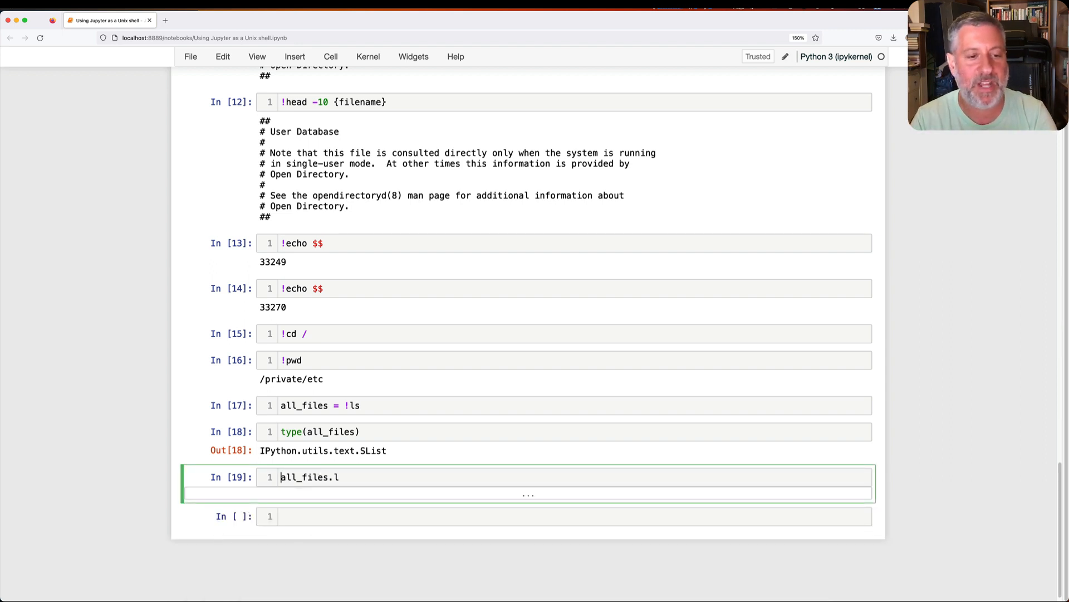
Step: Comment on .l and .n (elements joined by newlines) and print all_files.n
text(# .l -- returns a list of strings)
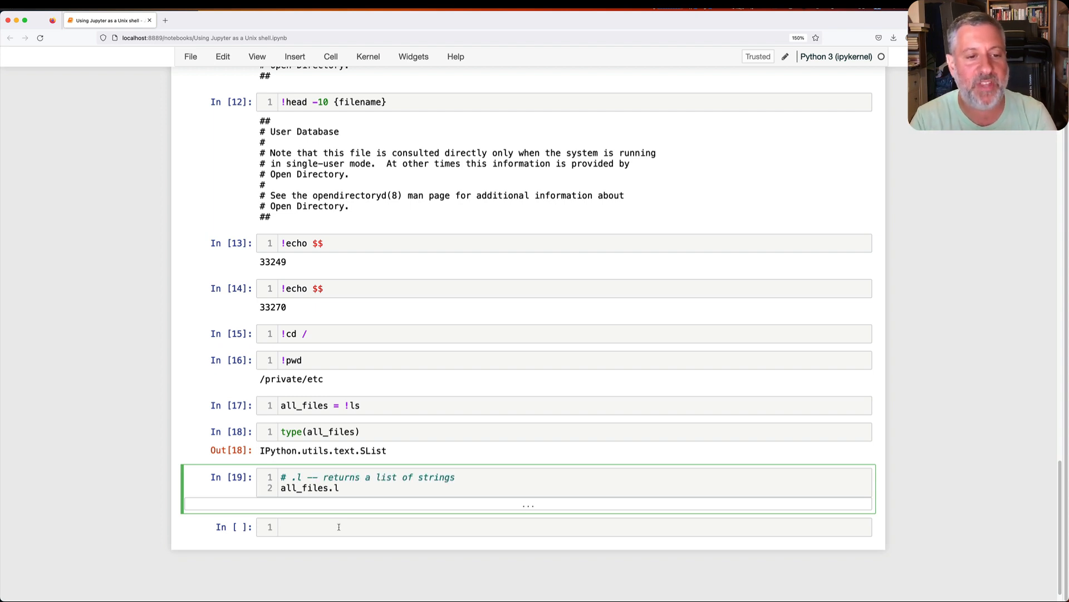
text(# .)
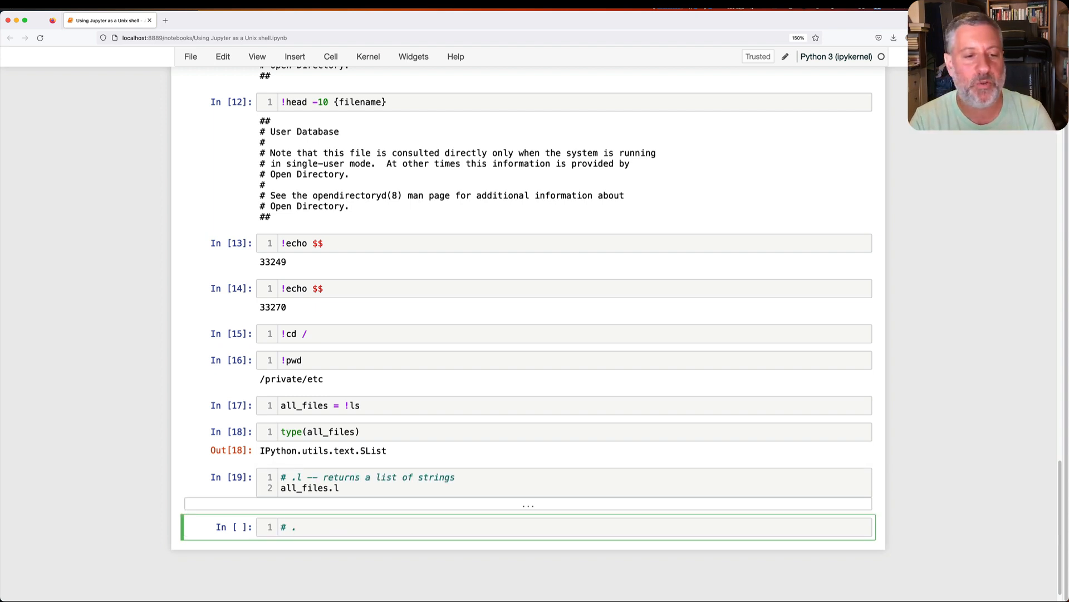
text(n -- returns a sing)
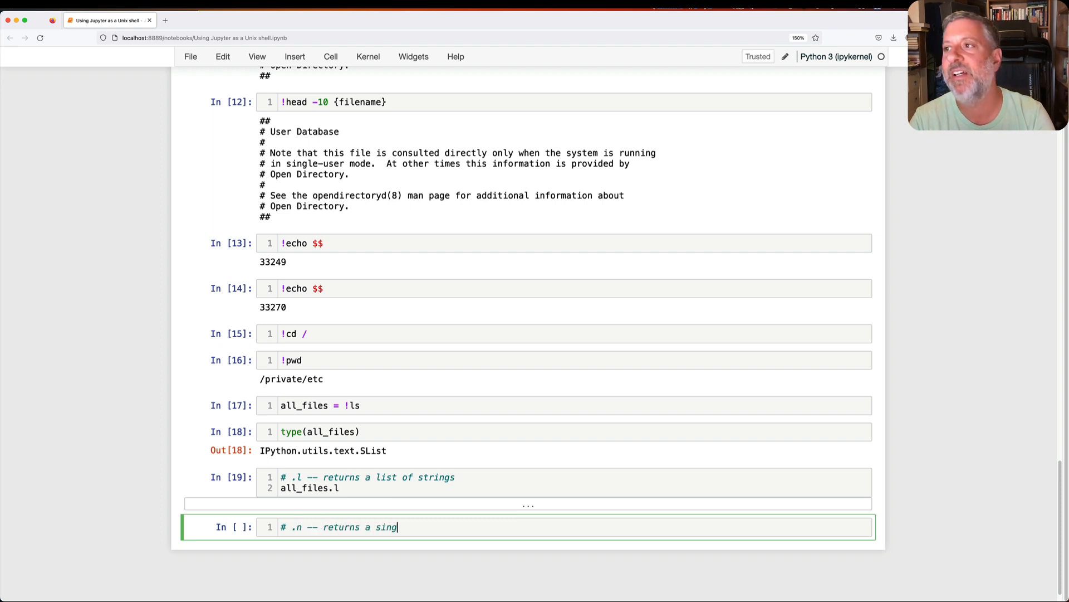
text(le string, with all)
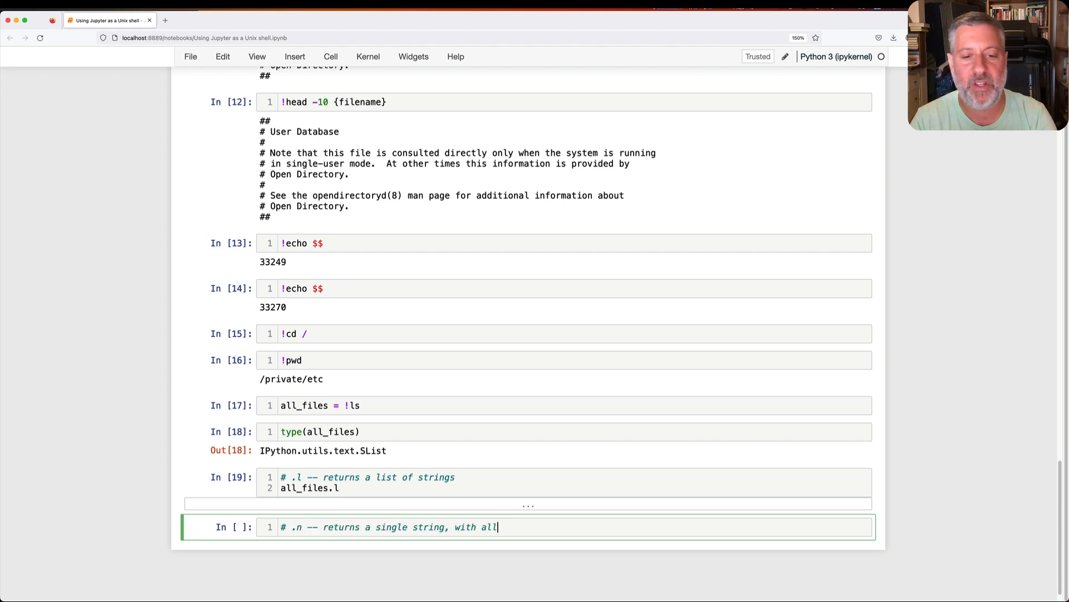
text(elements joined with)
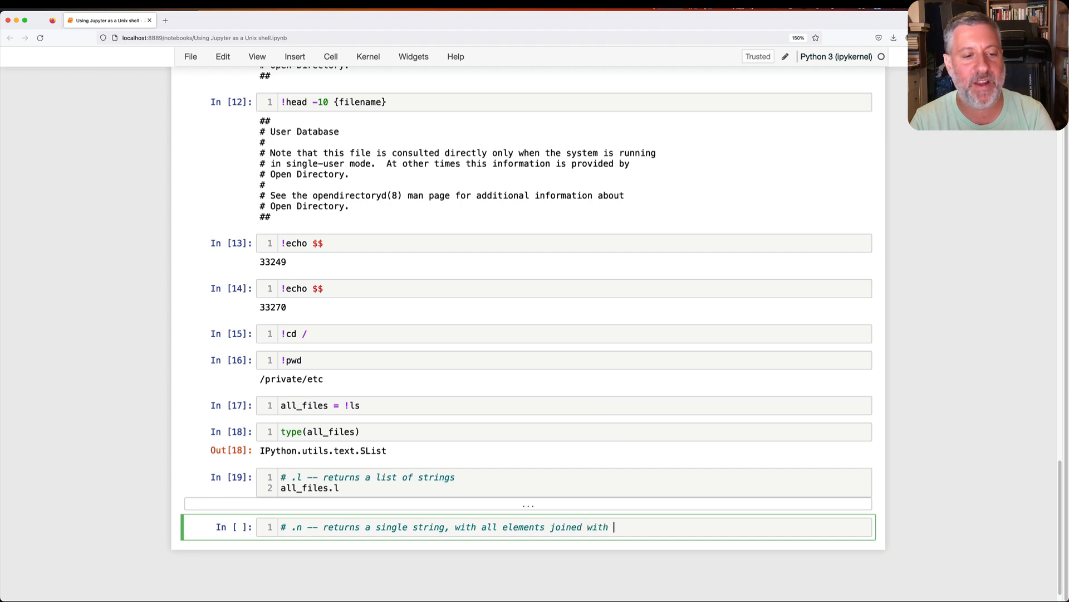
text(\nall)
text(#)
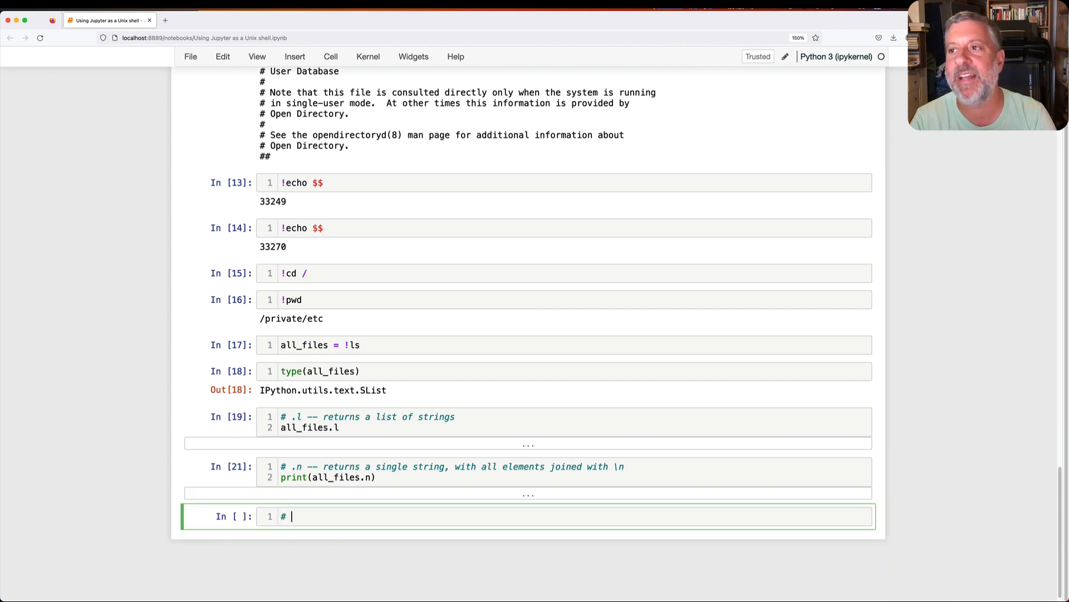
Step: Comment that .s joins all elements with spaces and print all_files.s
text(.s -- returns a single string, with)
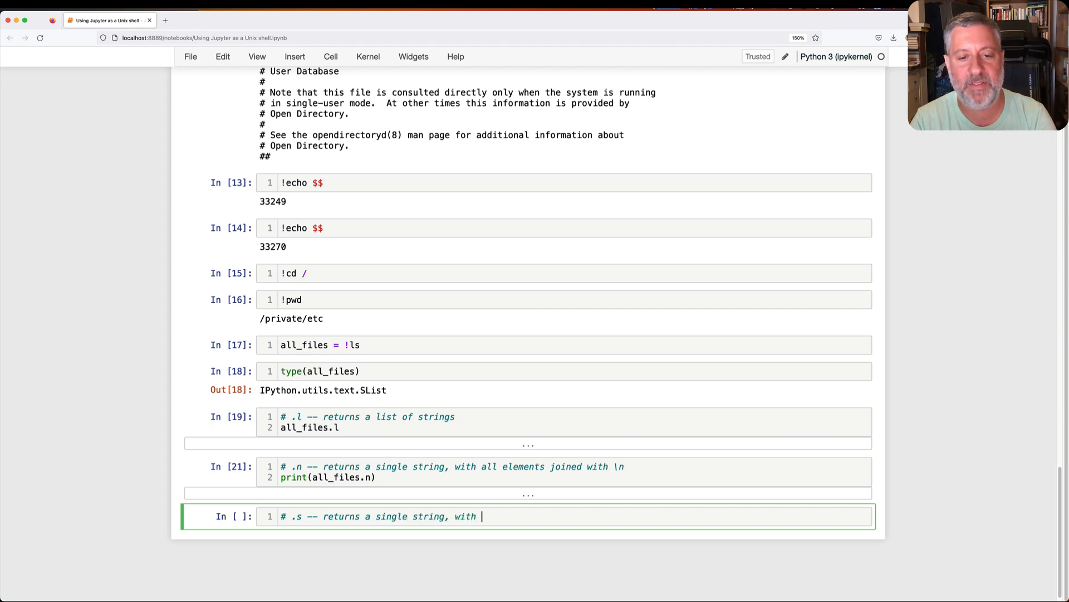
text(all elements joined by a space)
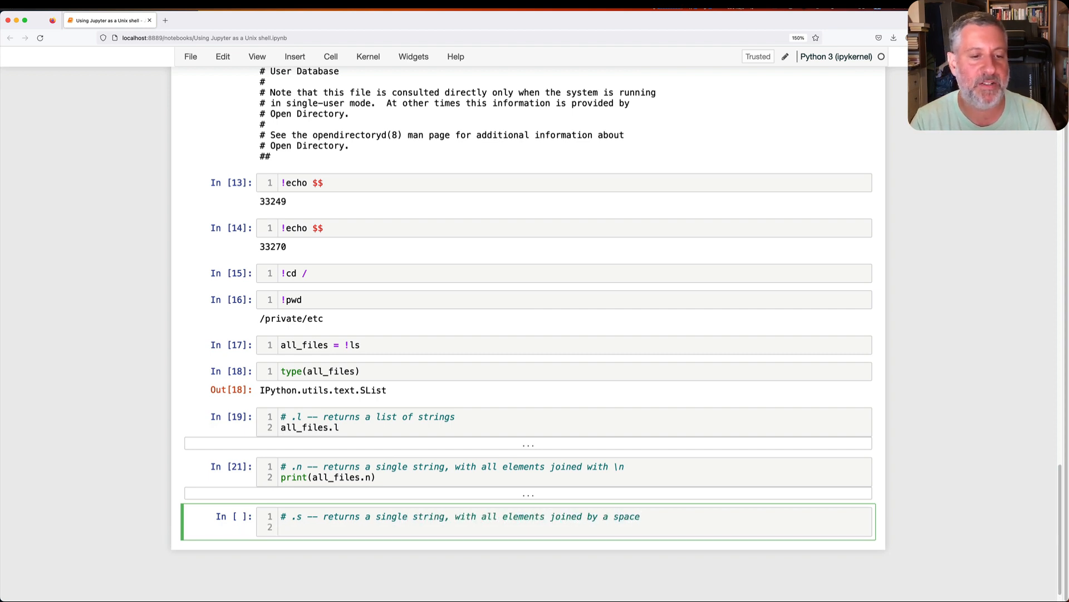
text(print(all_files.s)
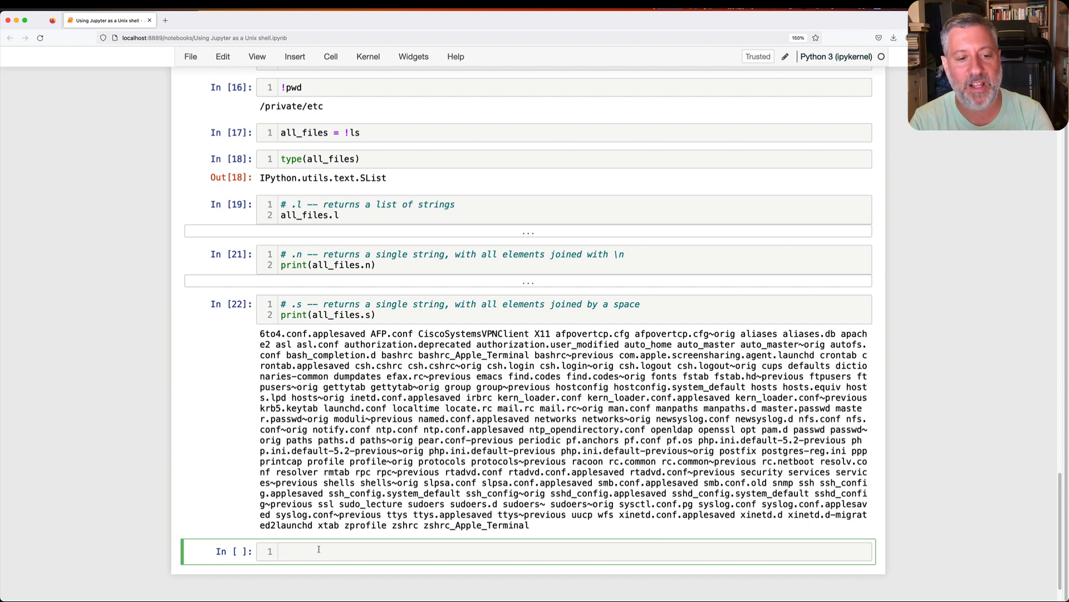
Step: Add a '# .p Pathlib objects' comment and evaluate all_files.p to show PosixPath entries
text(# .p -- returns a list of)
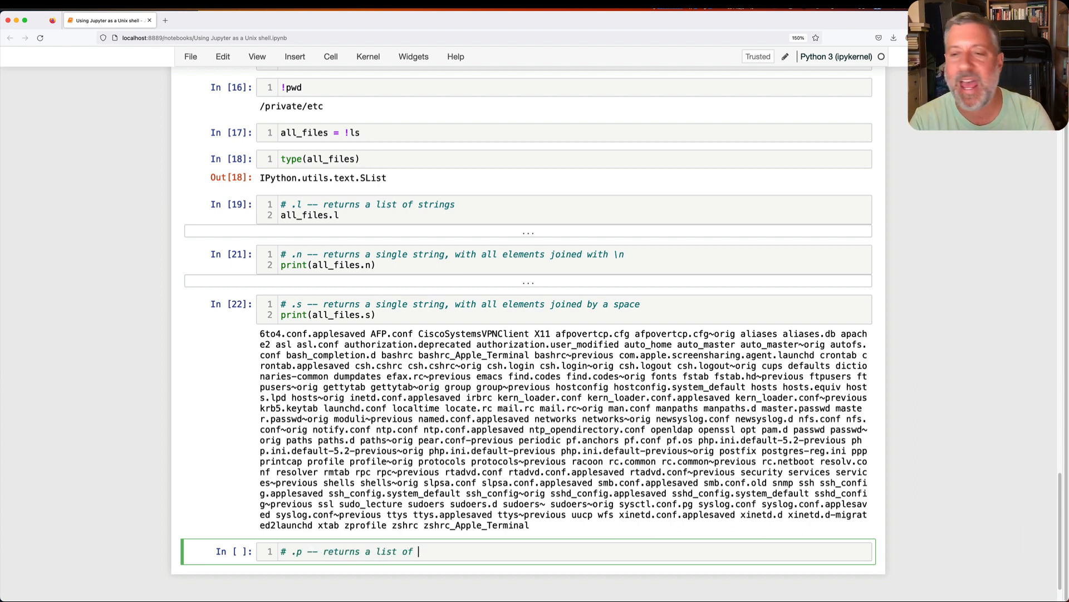
text(Pathlib objects)
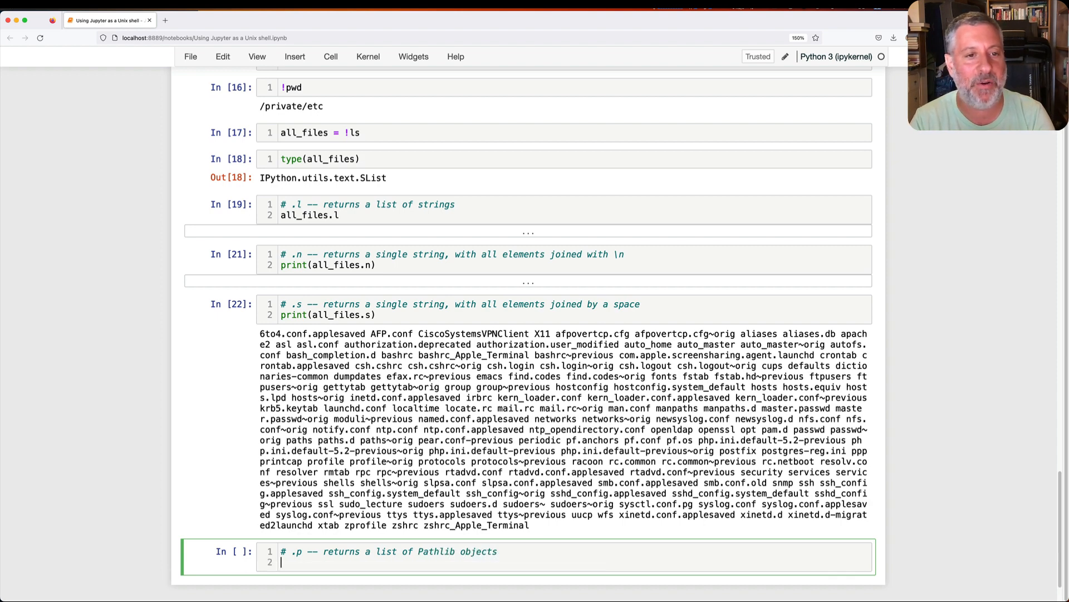
text(all_files.p)
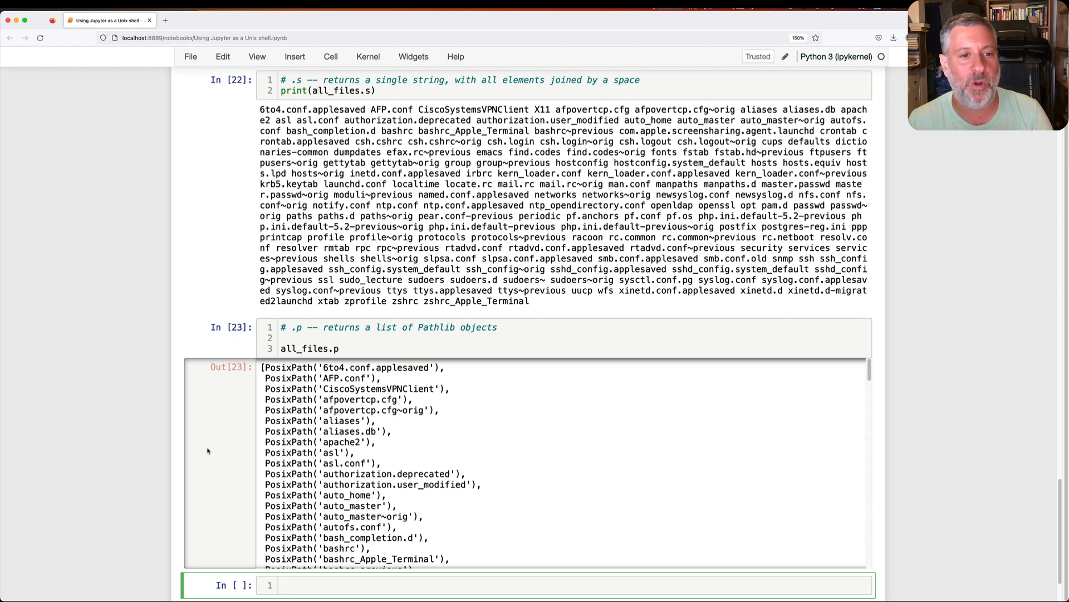
mouse_move(243, 503)
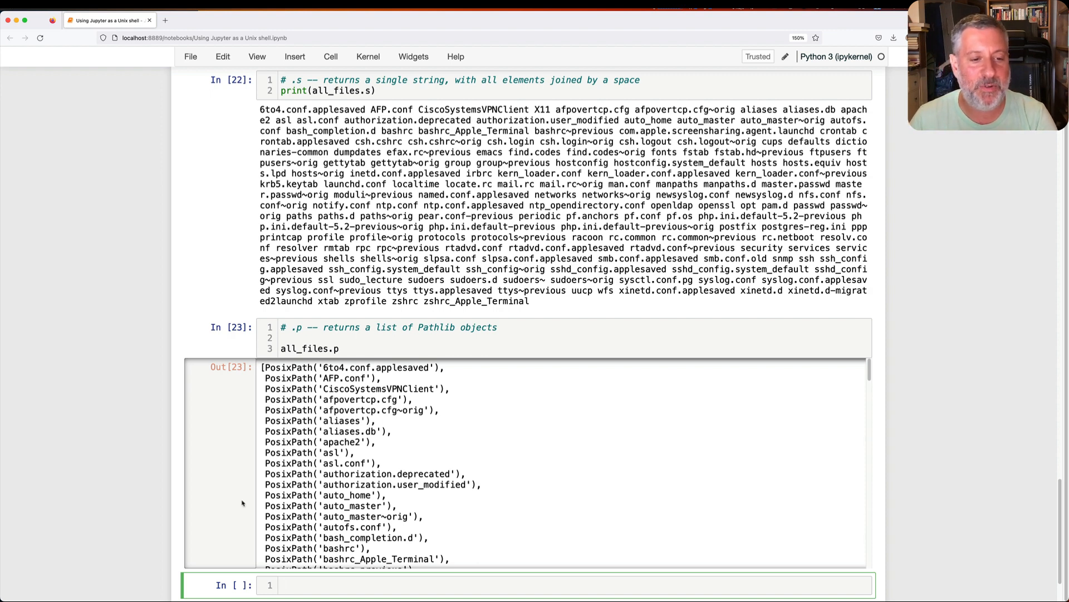
Step: Capture !ls *.asdfafda into all_files, which reports no matching files
scroll(down, 3)
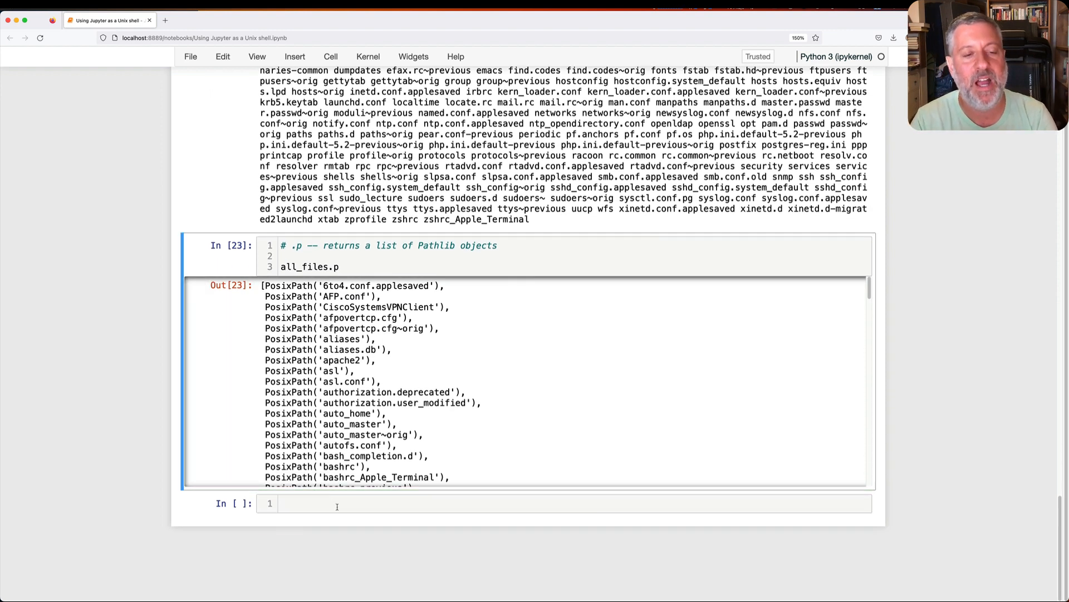
text(al)
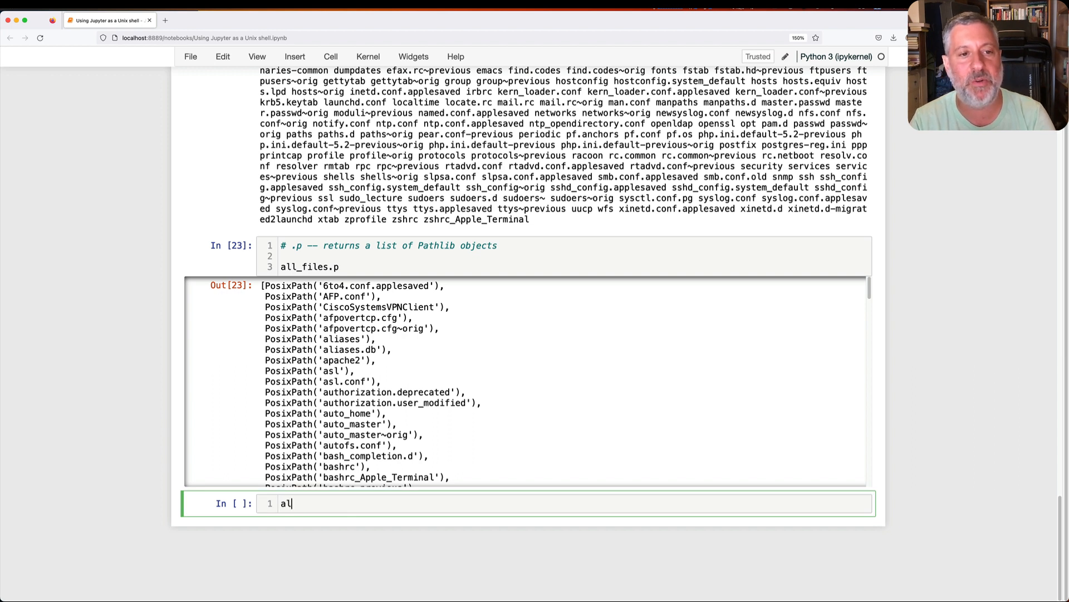
text(f)
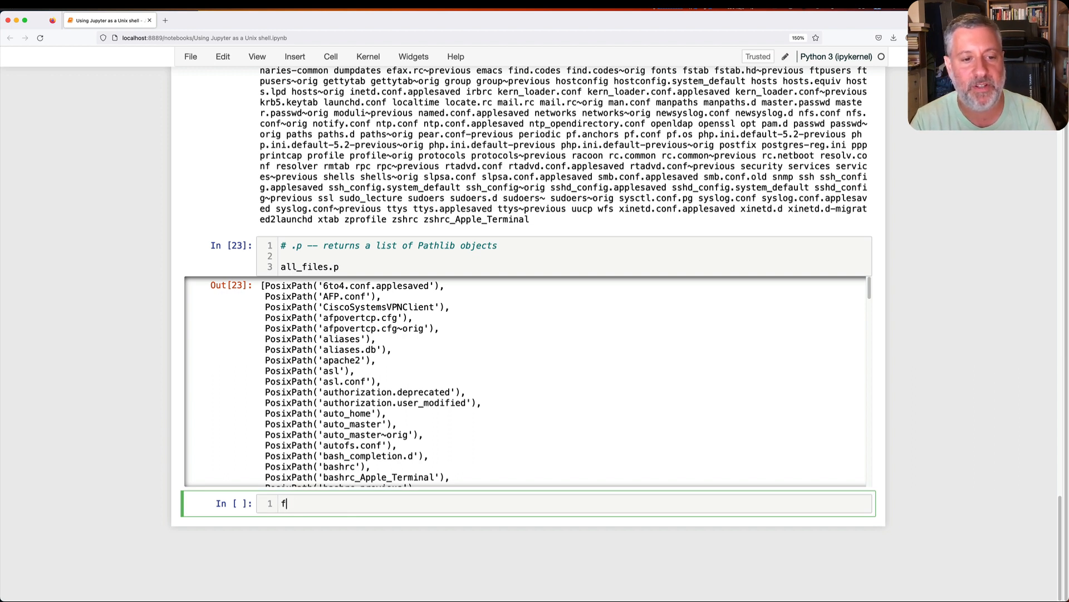
text(all_files =)
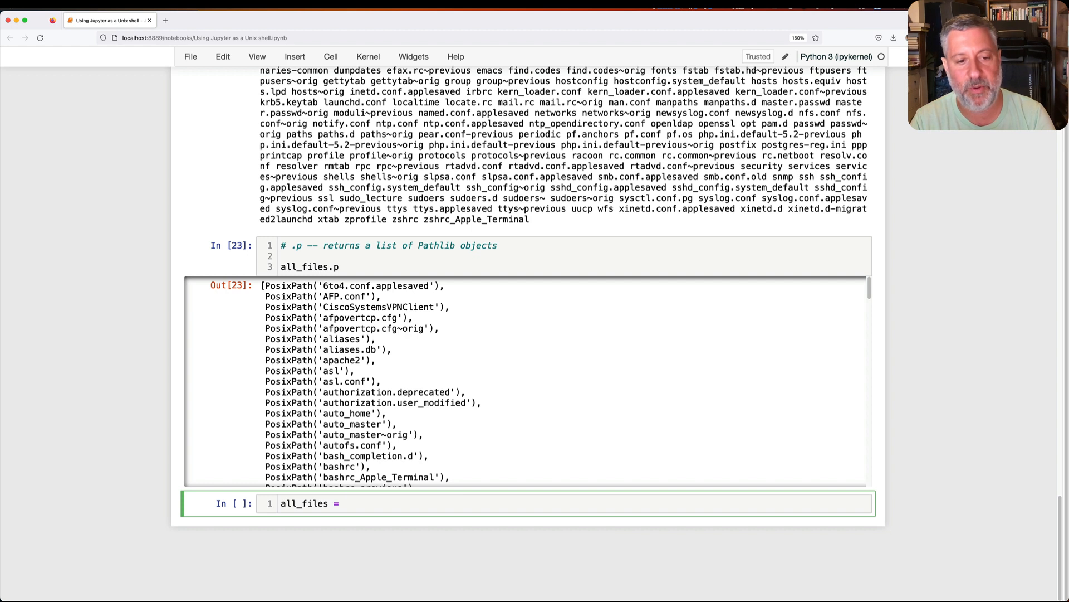
text(!ls *.asdfafd)
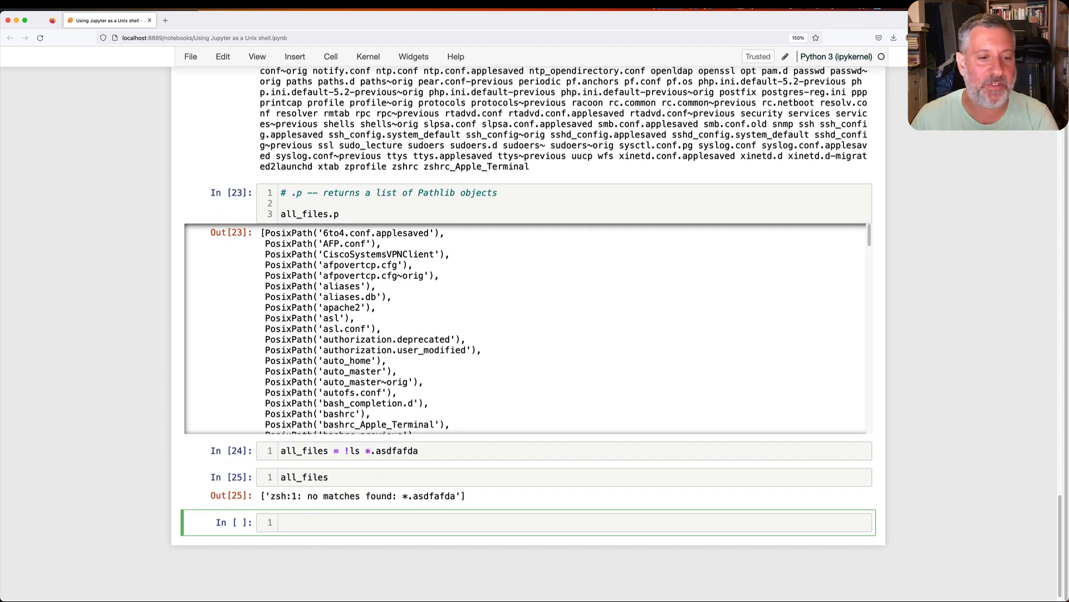
Step: Display all_files and run .p, commenting that only existing files become Pathlib objects
text(all_files.p)
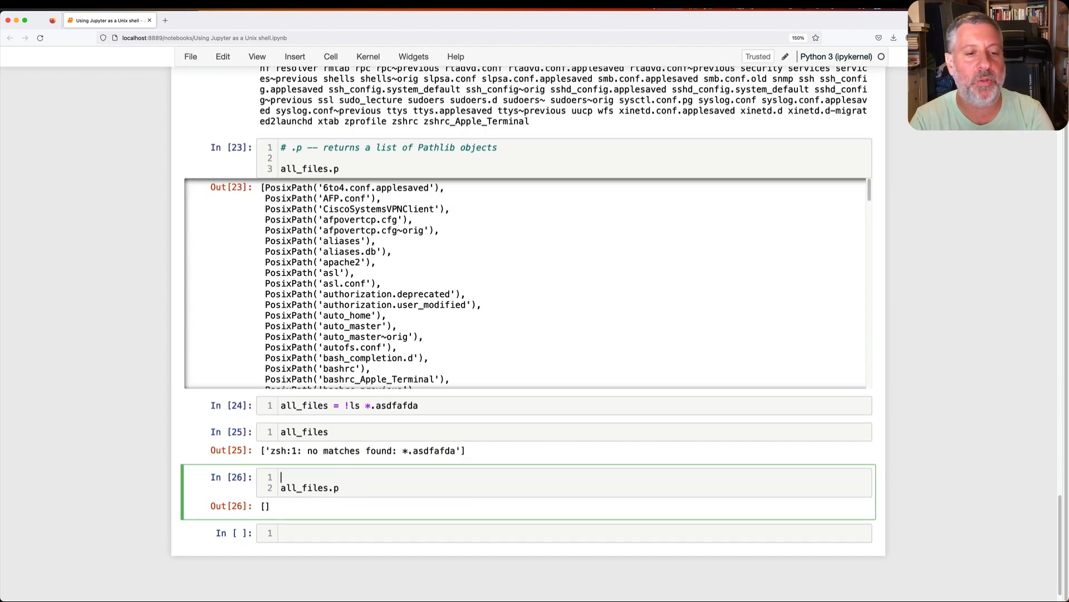
text(# we only get pathlib objects for filenames that actuall)
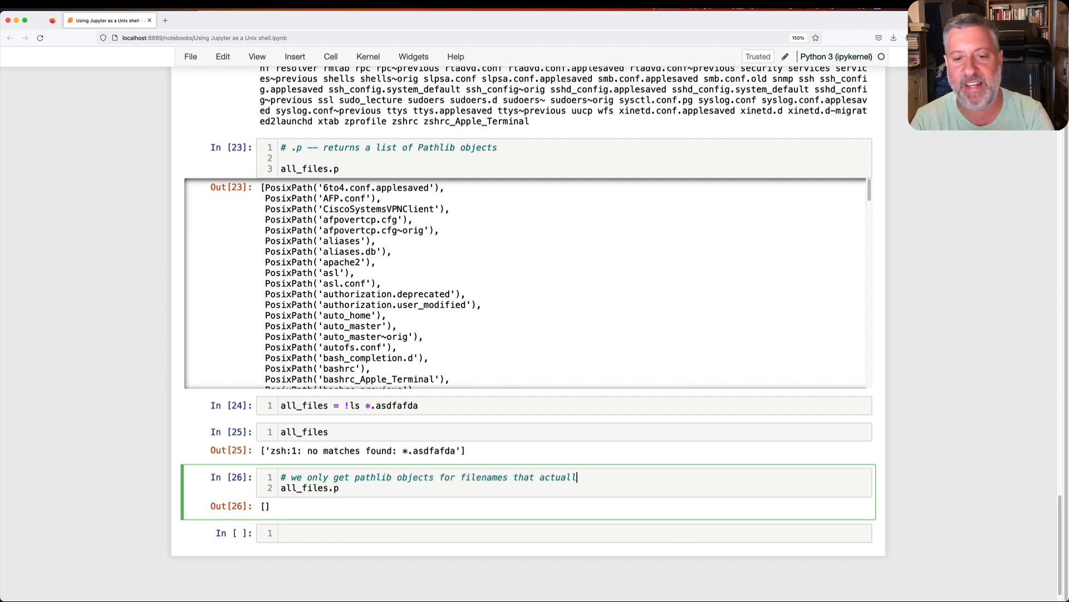
text(y exist in our SList)
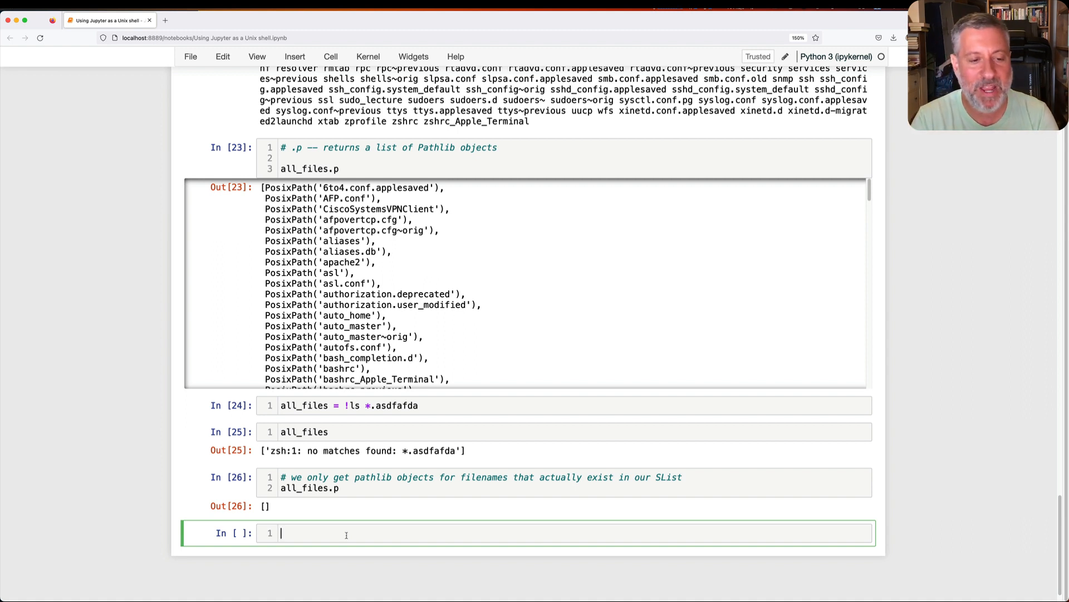
Step: Capture !ls -l into all_files and display the long listing
text(all_files = !ls)
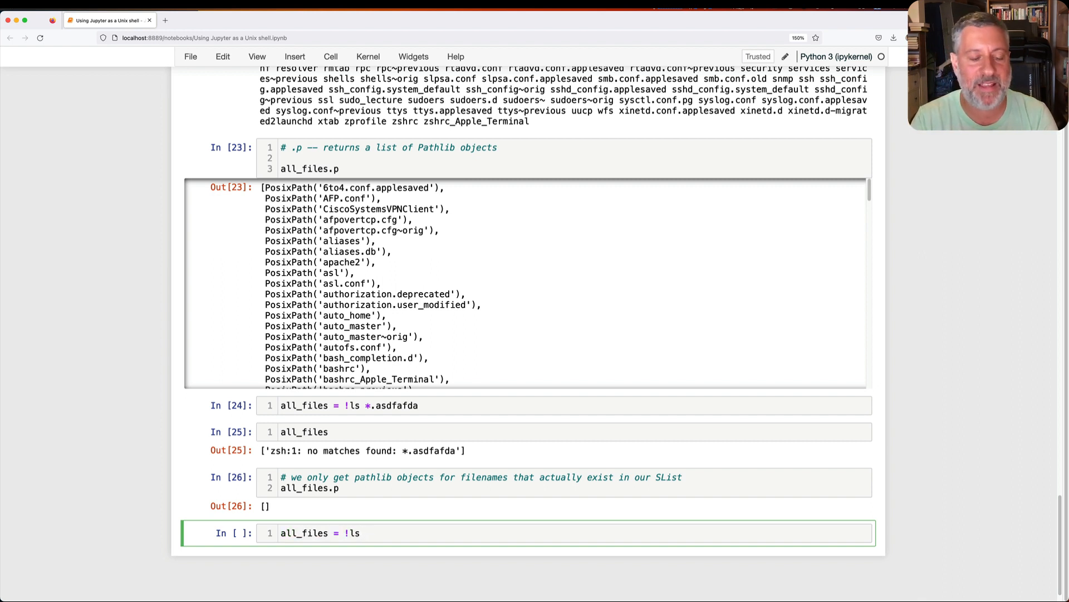
text(-l)
text(all_files)
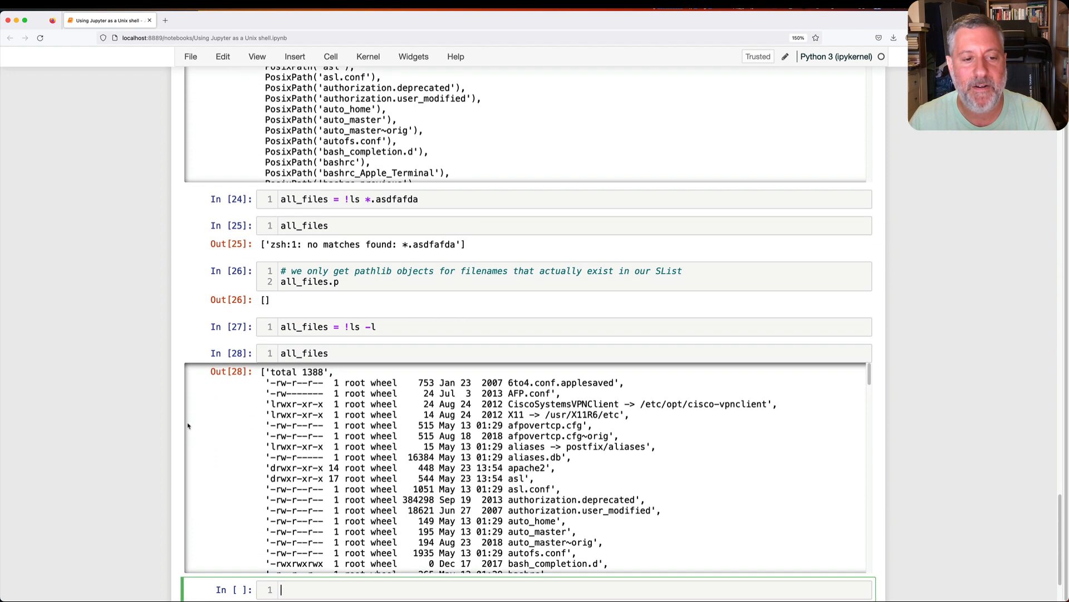
scroll(down, 3)
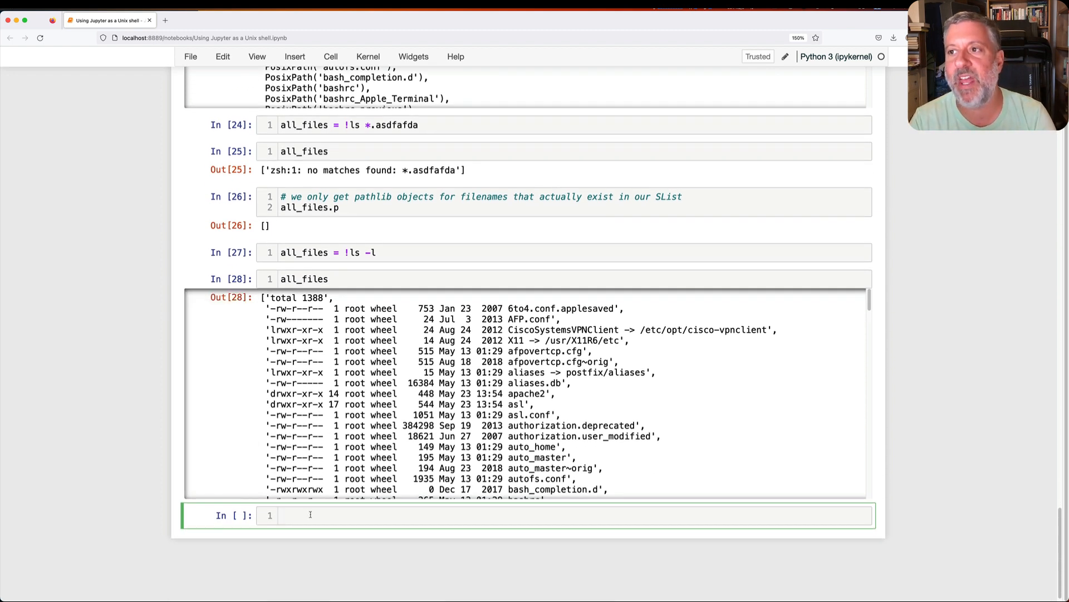
Step: Save the notebook and run all_files.fields(0, -1) for the first and last columns
text(all_files)
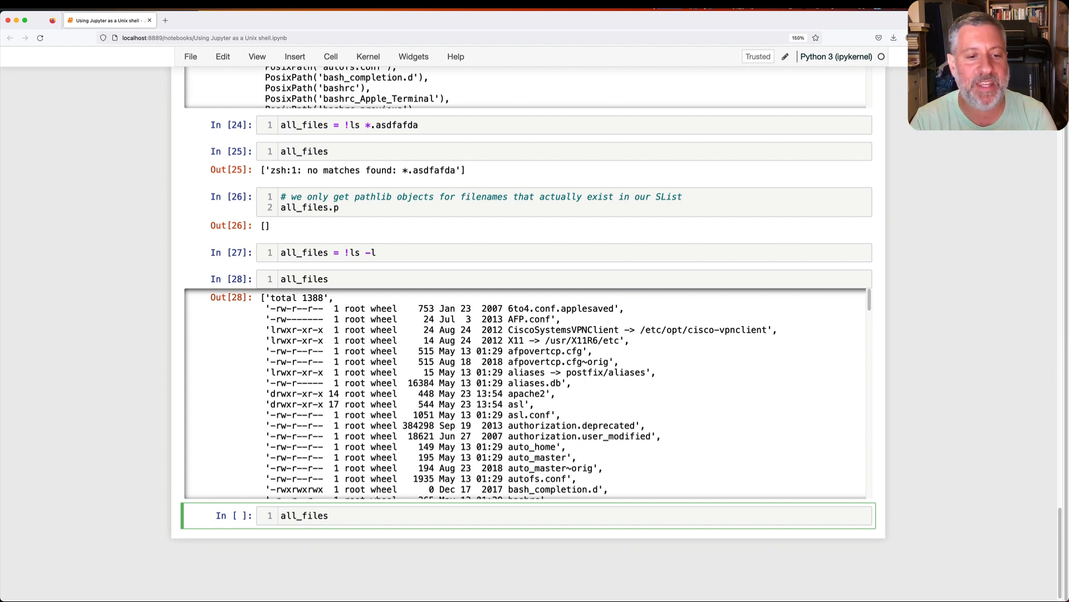
text(.fields)
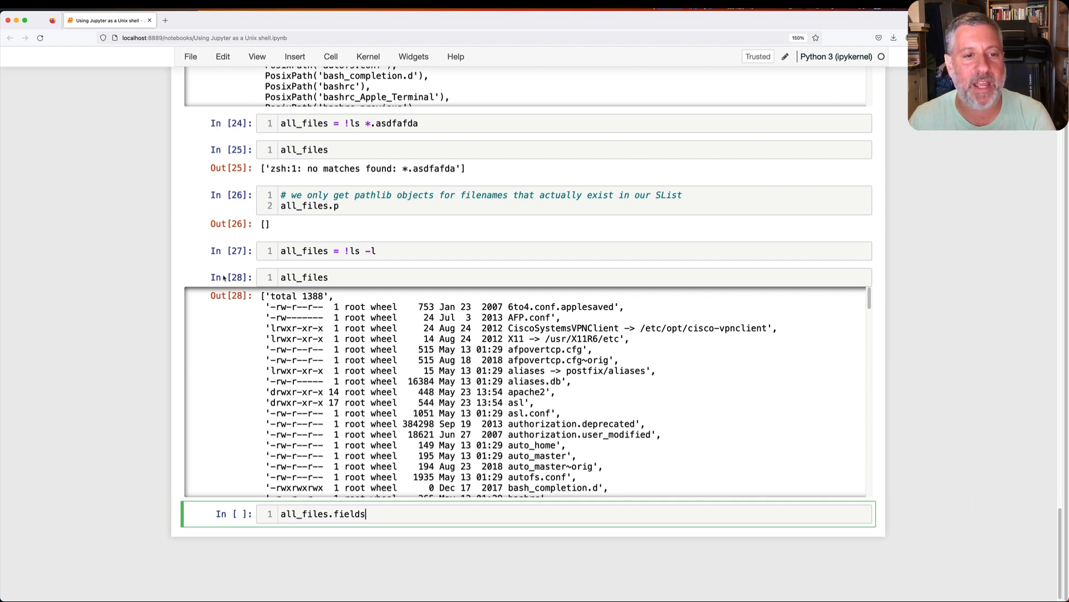
key(cmd+s)
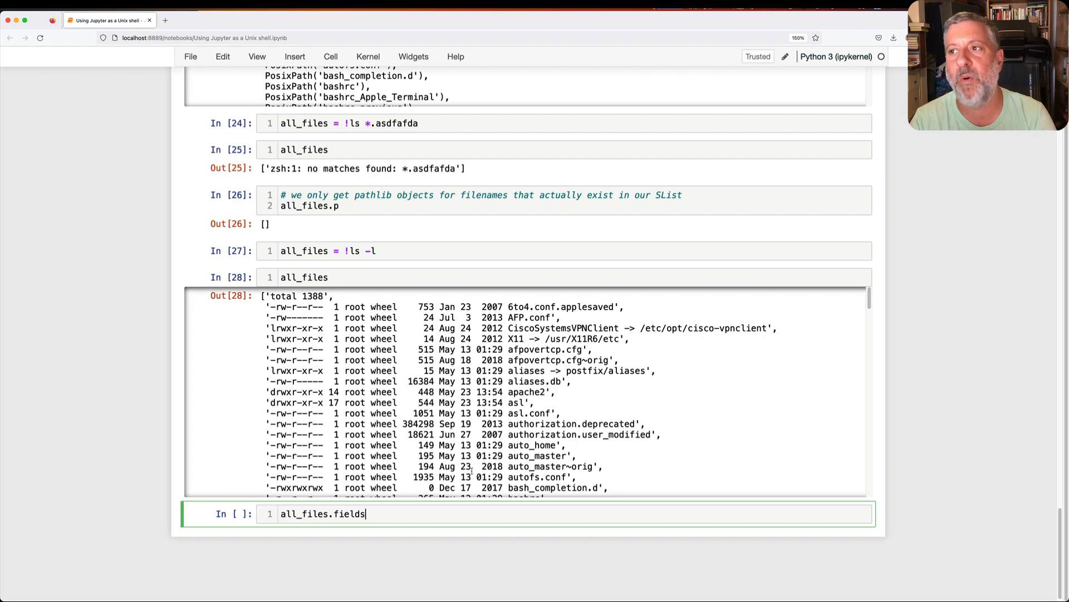
text((0, ))
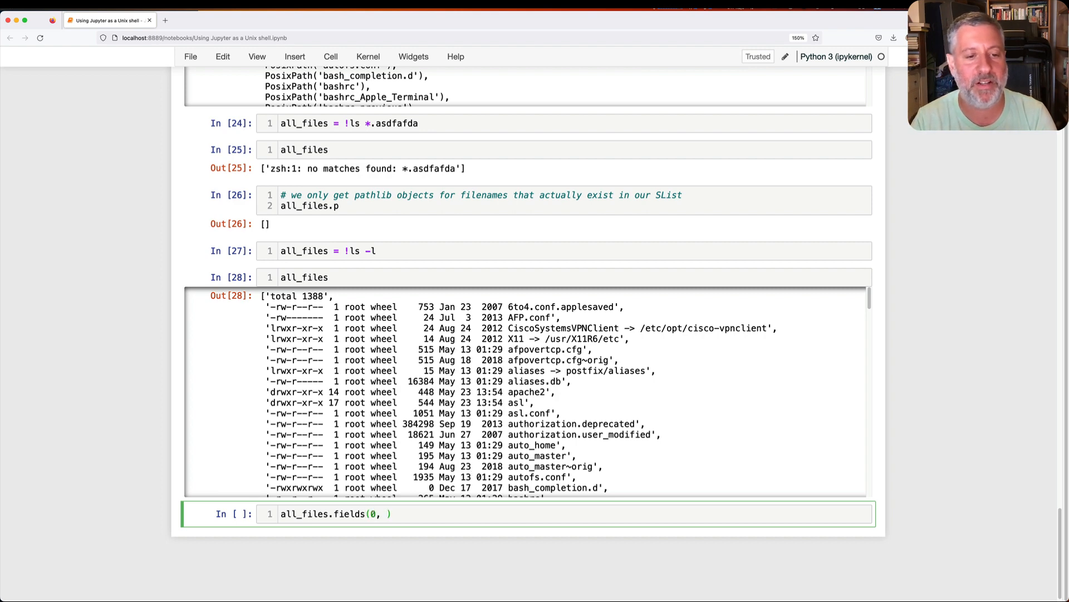
key(shift+enter)
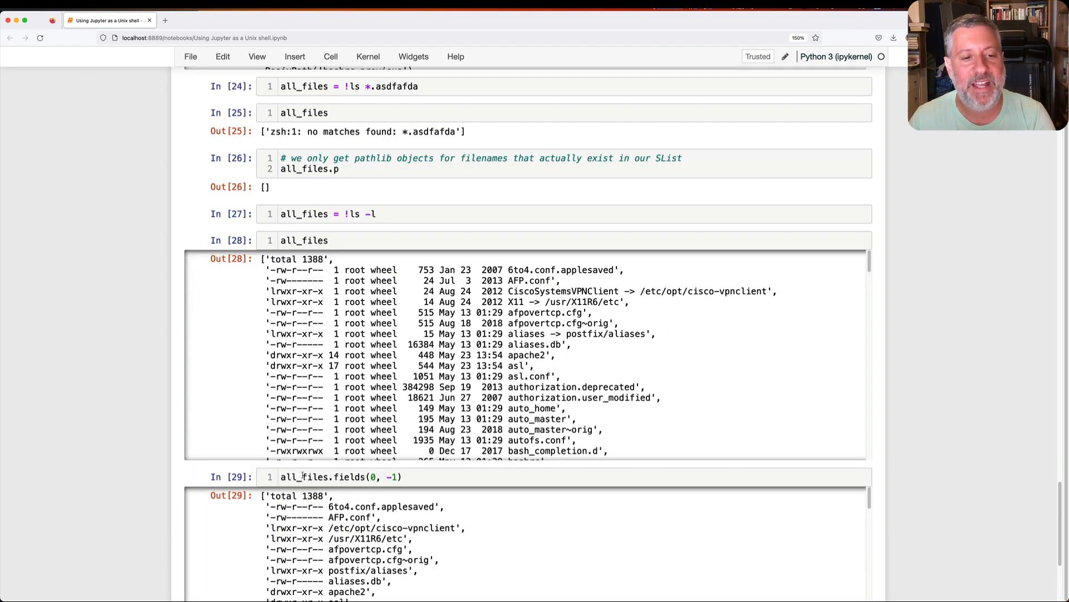
scroll(down, 3)
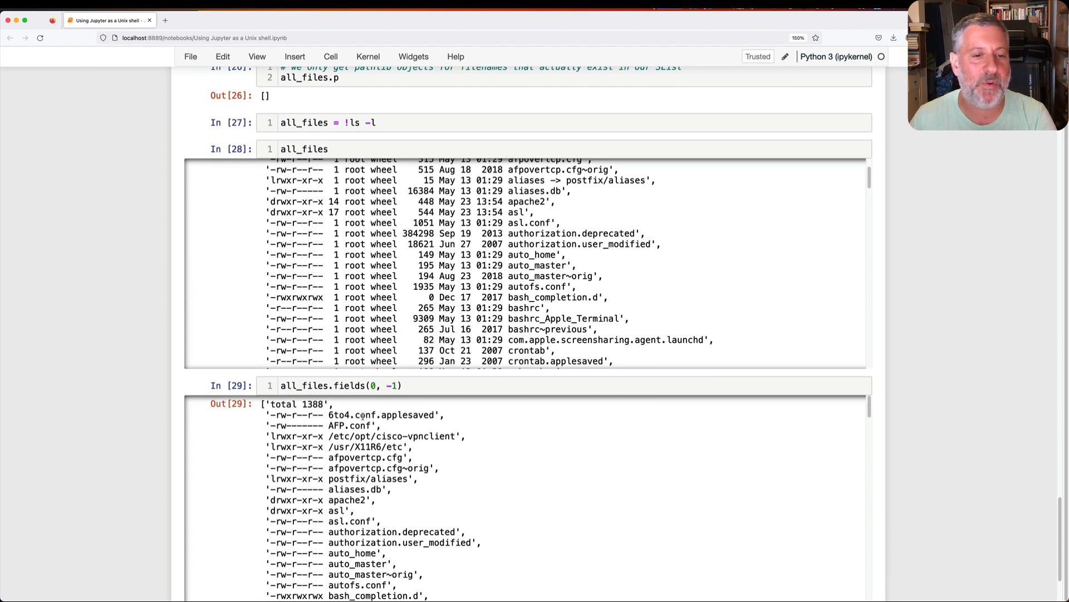
Step: Extend the fields call to (0, -2, -1), then revise it to (0, 2, -1)
click(419, 385)
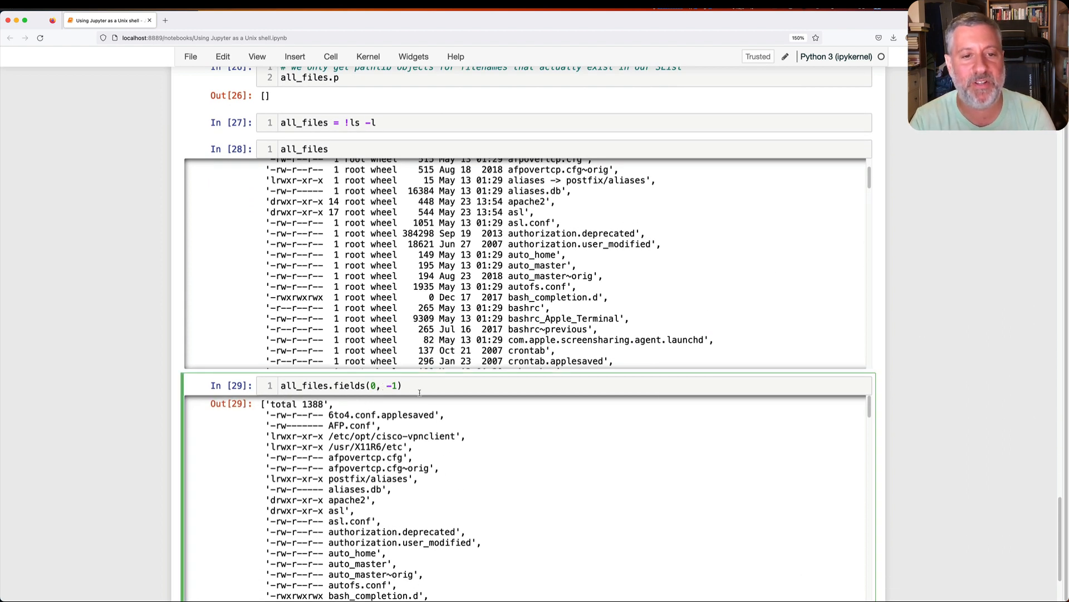
text(-2, -)
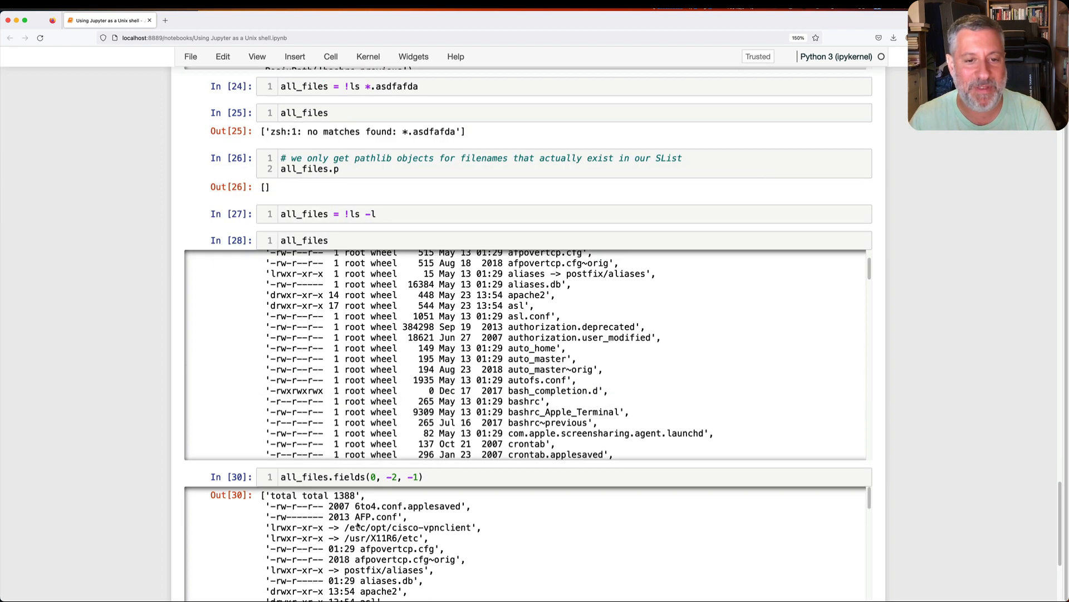
click(391, 476)
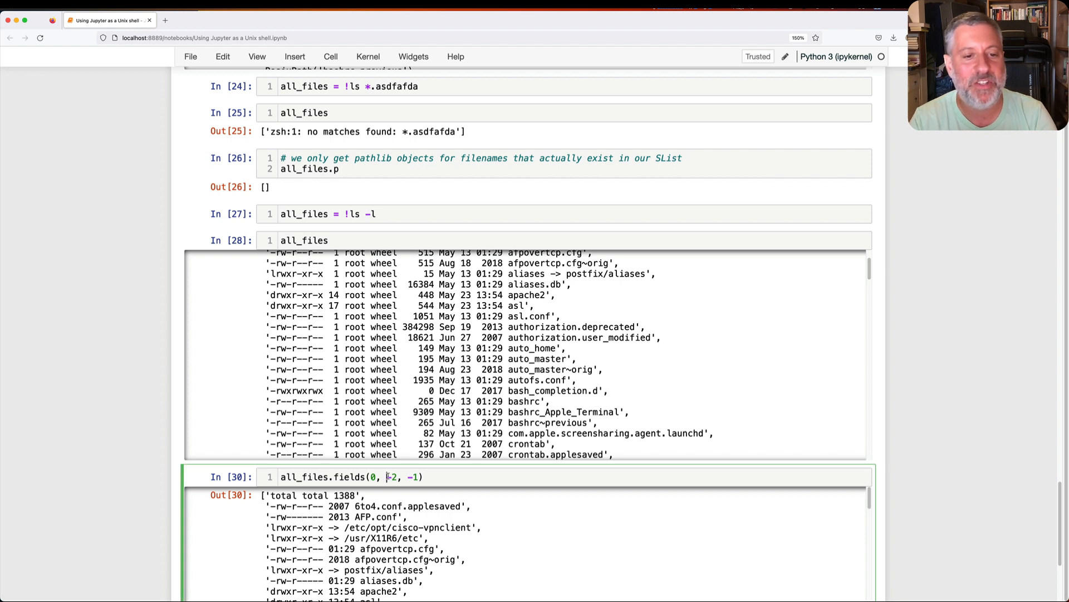
key(Backspace)
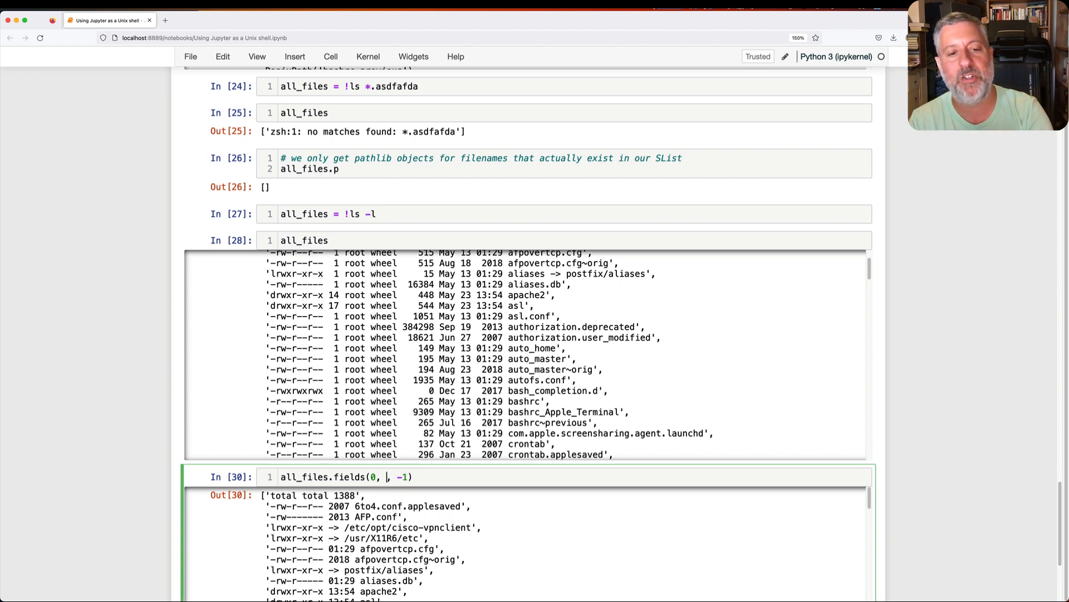
text(2)
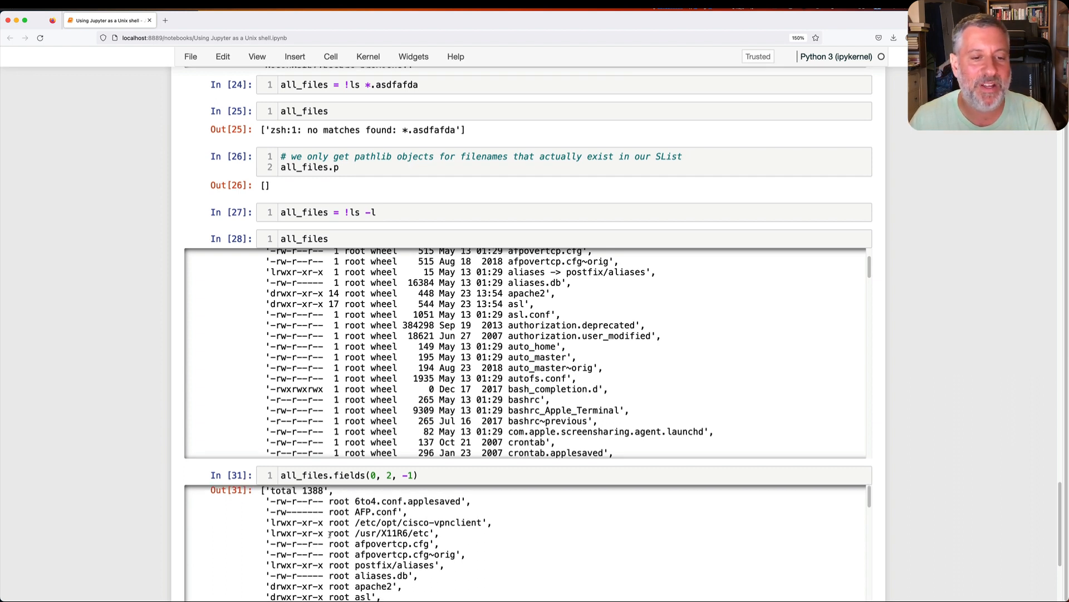
scroll(down, 3)
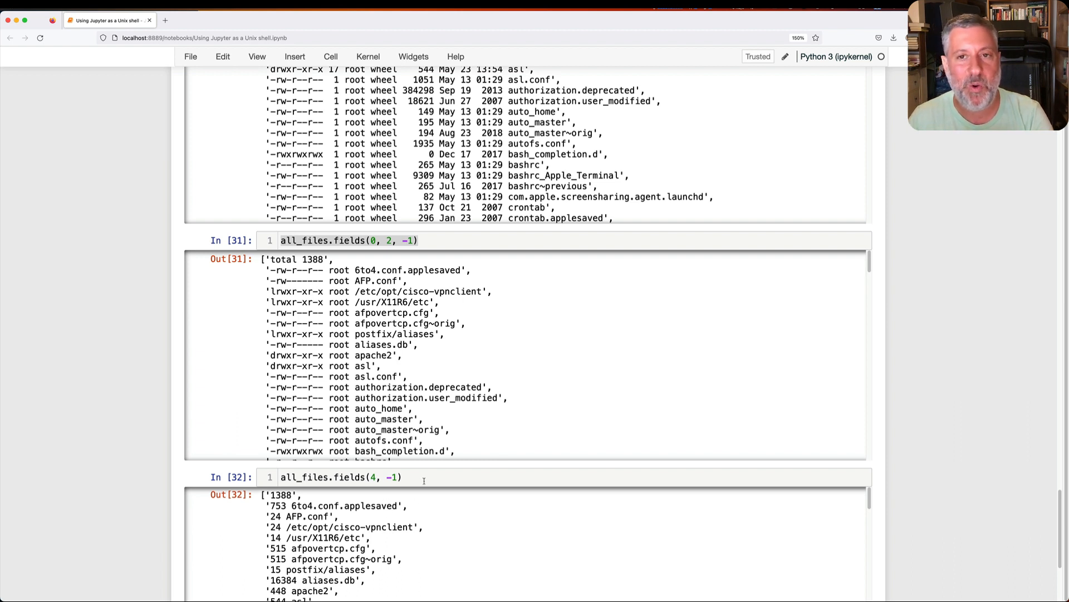
Step: Comment 'I'd like to sort my files by size, which is field 4' and run all_files.sort(4)
text(#)
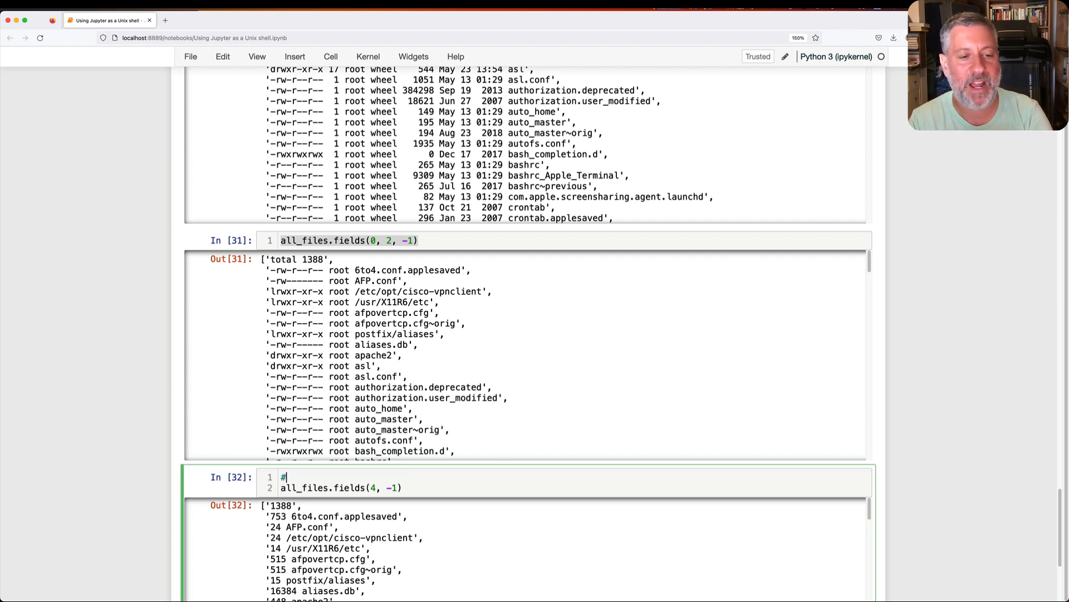
text(I'd like)
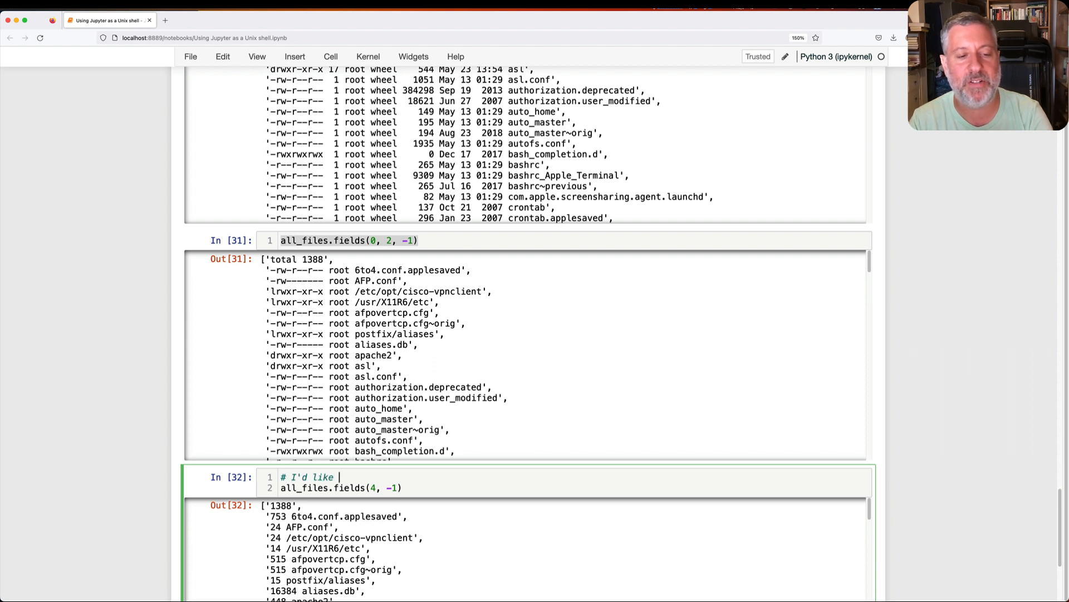
text(to sort mhy files by size)
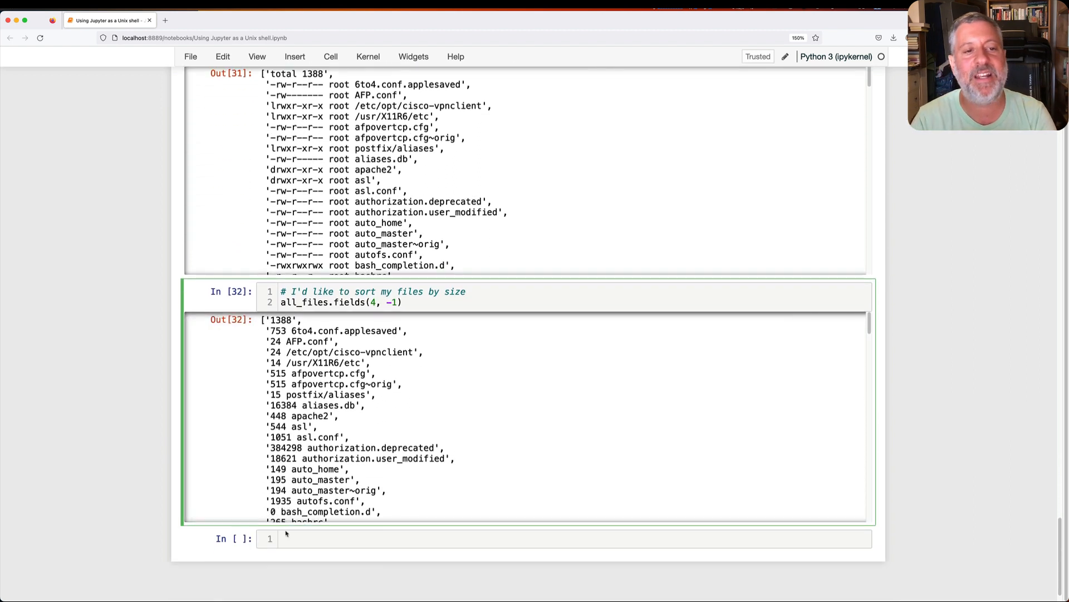
text(all-files)
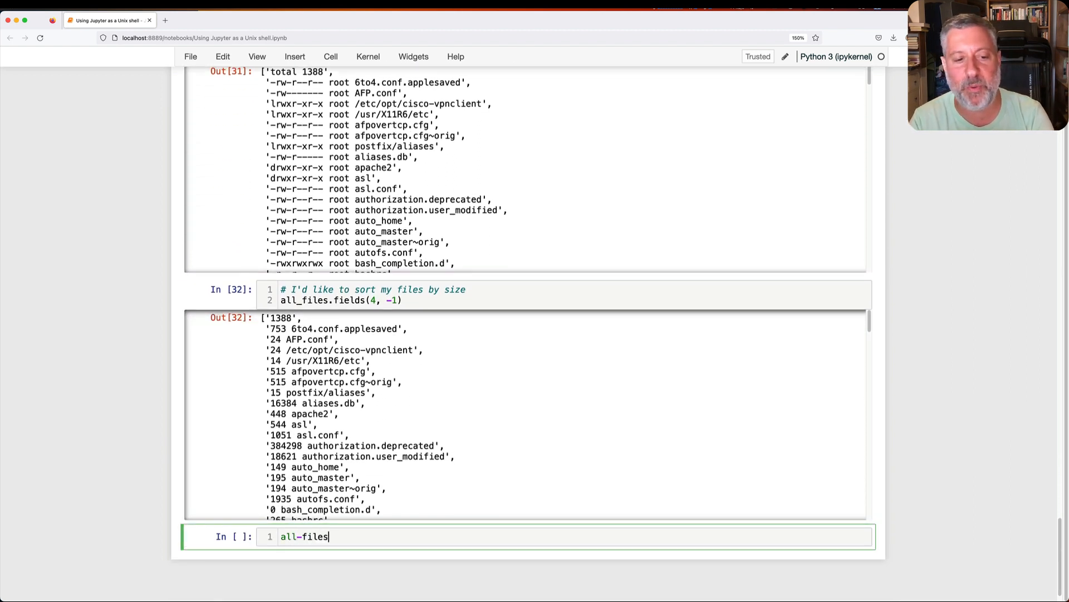
text(all_files.)
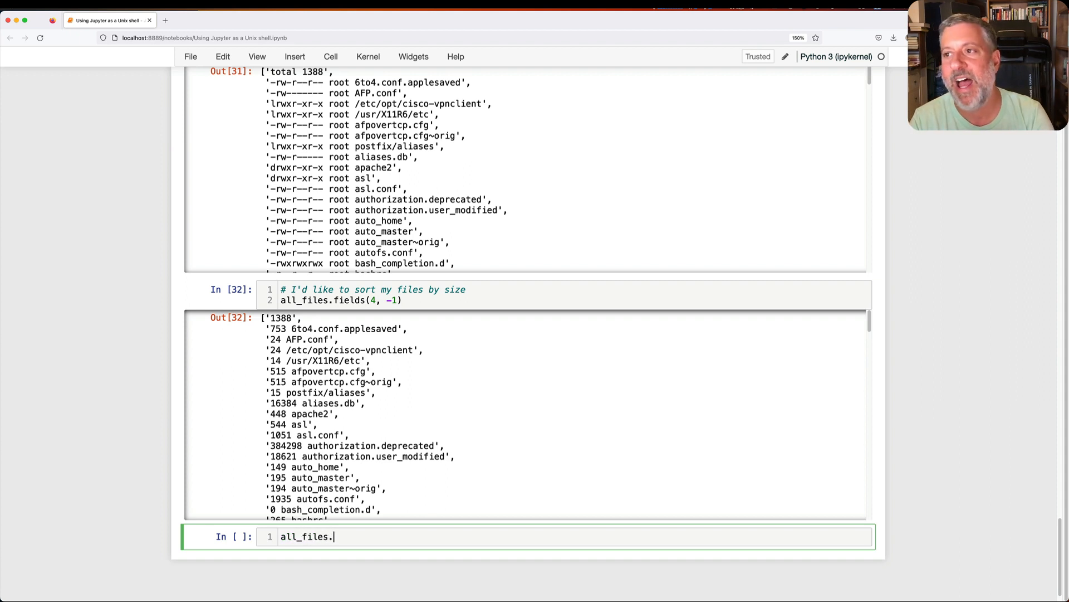
text(sort())
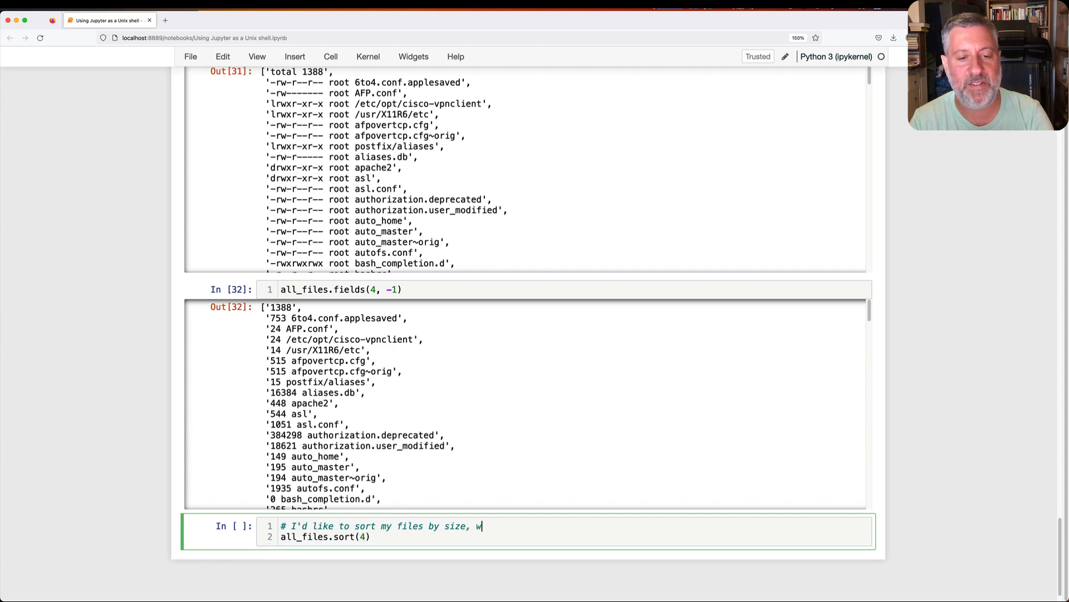
text(hich is field 4)
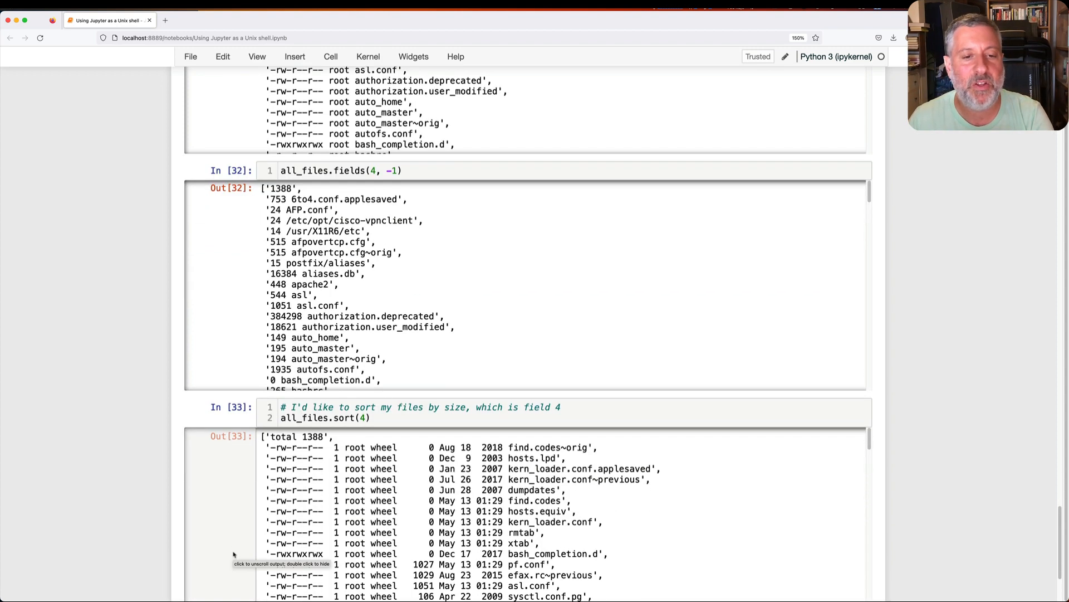
scroll(down, 3)
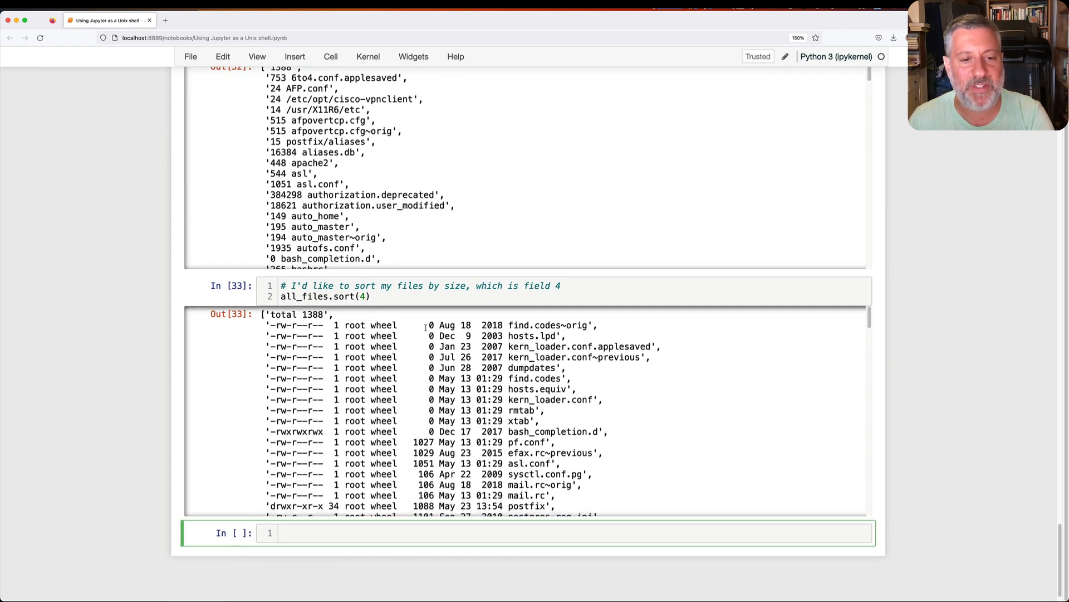
click(410, 532)
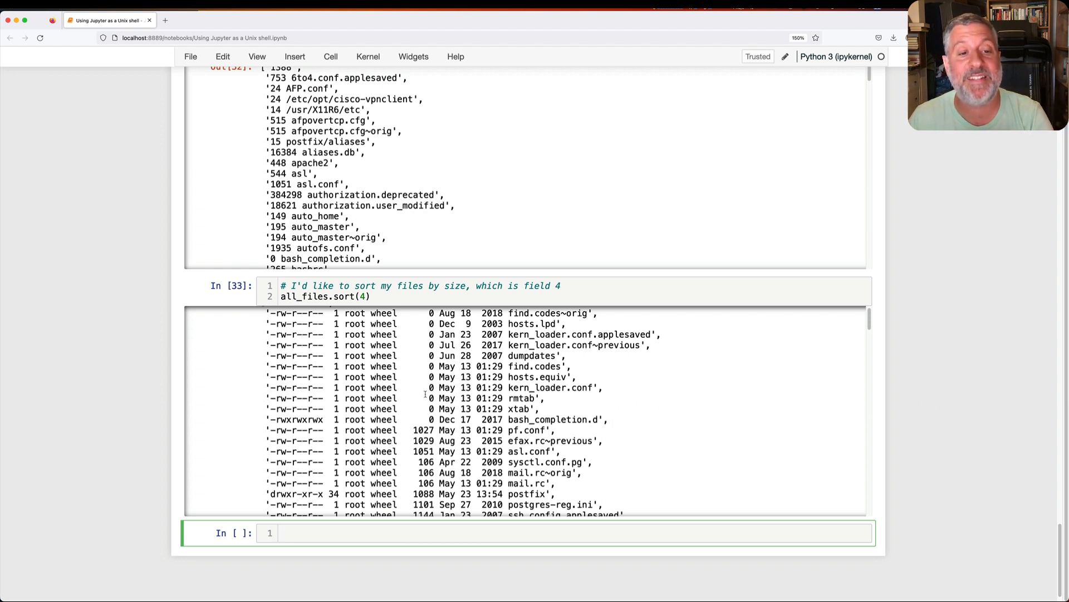
Step: Comment that sizes are a bunch of numbers and run all_files.sort(4, nums=True)
text(#)
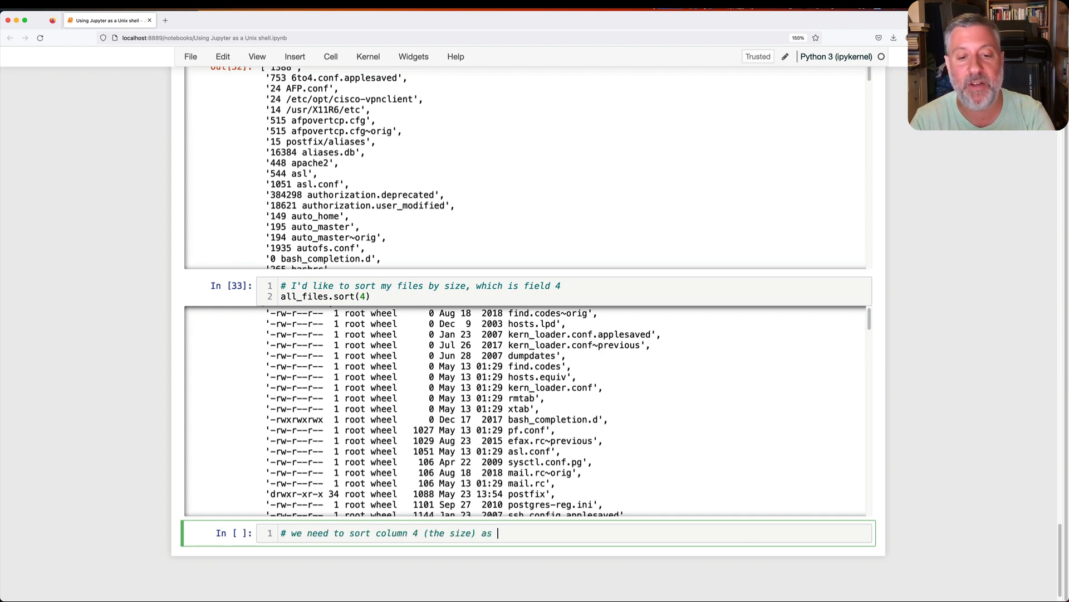
text(a bunch of numbers)
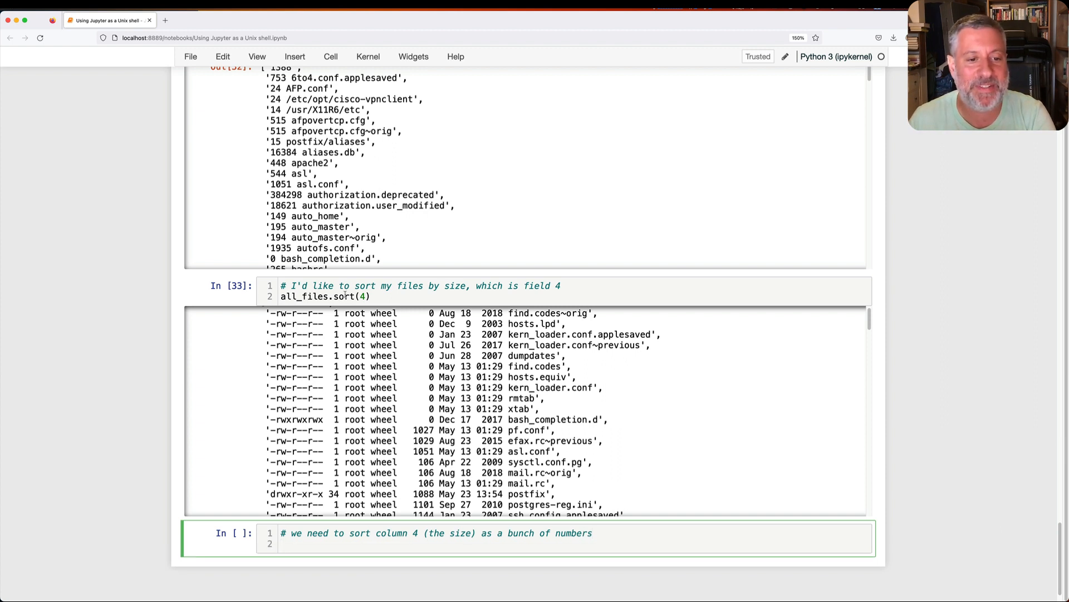
text(all_files.sort(4))
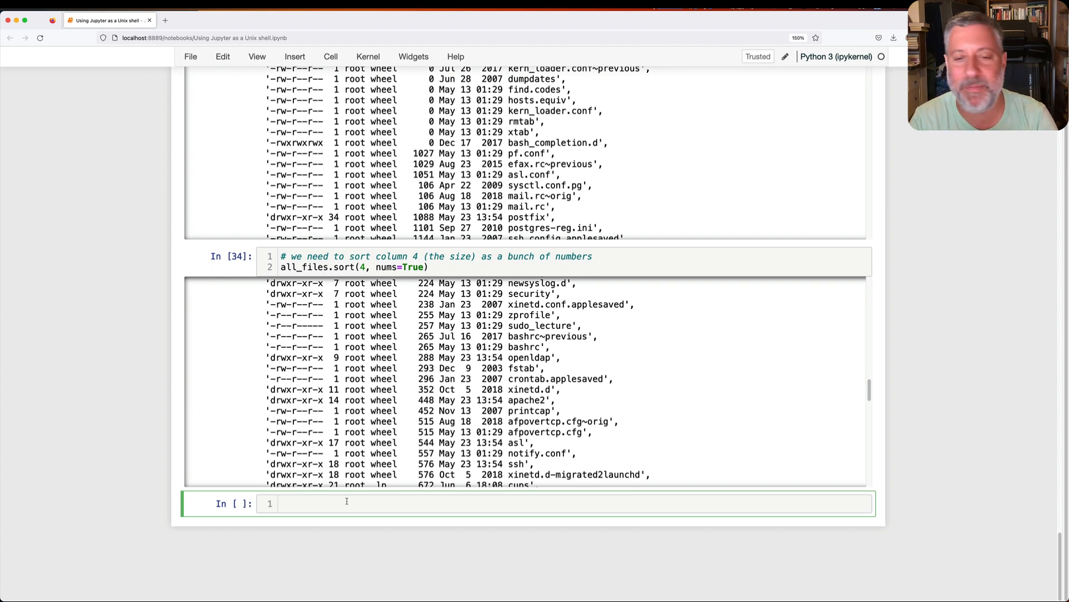
Step: Run all_files.grep('.*conf$') under a regexps comment linking RegexpCrashCourse.com
text(all-f)
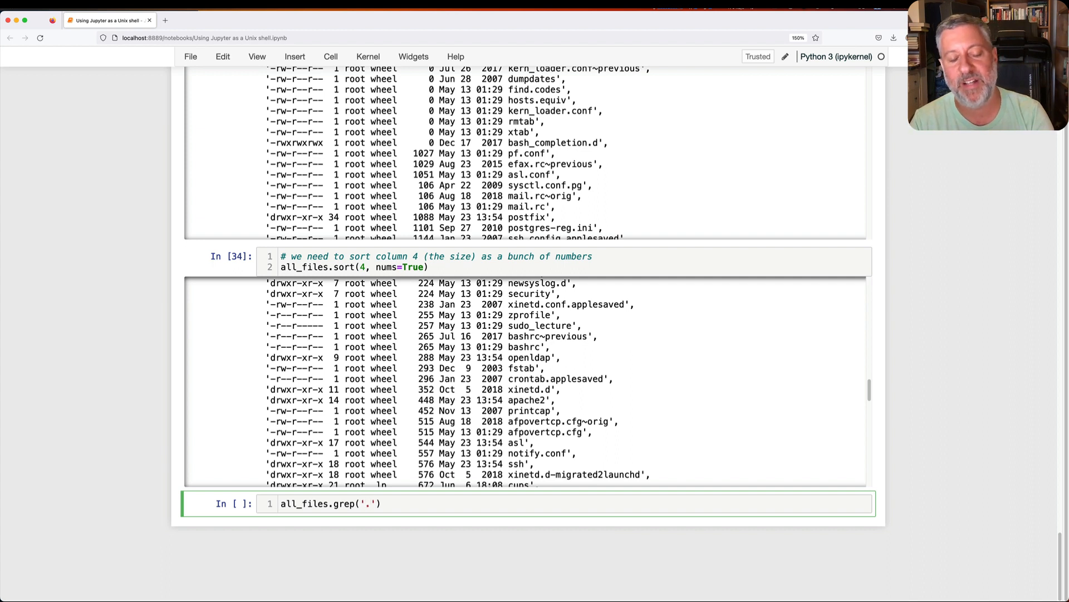
text(*conf)
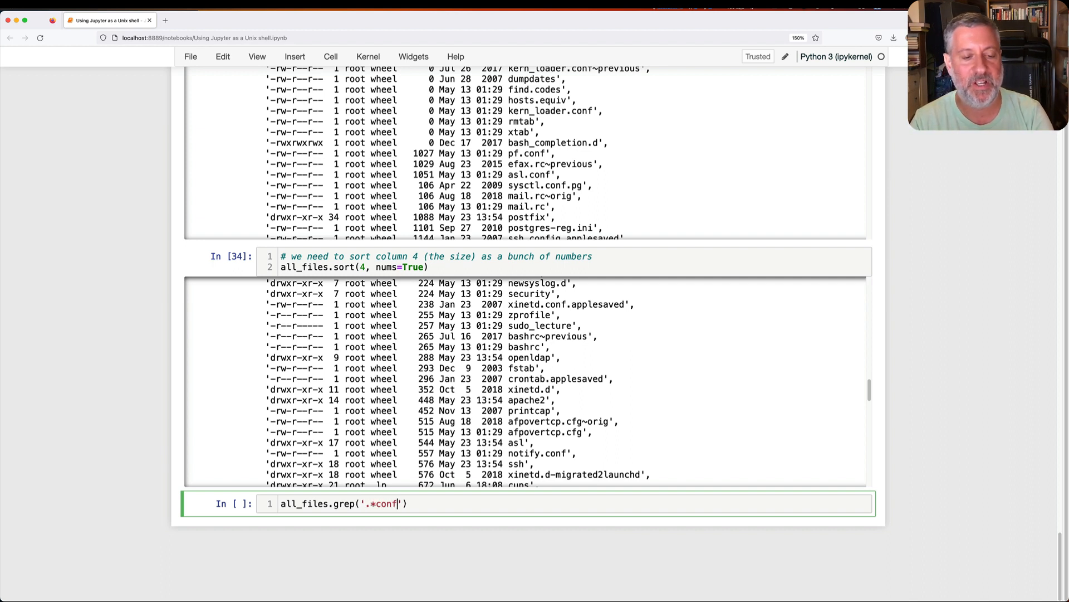
text($)
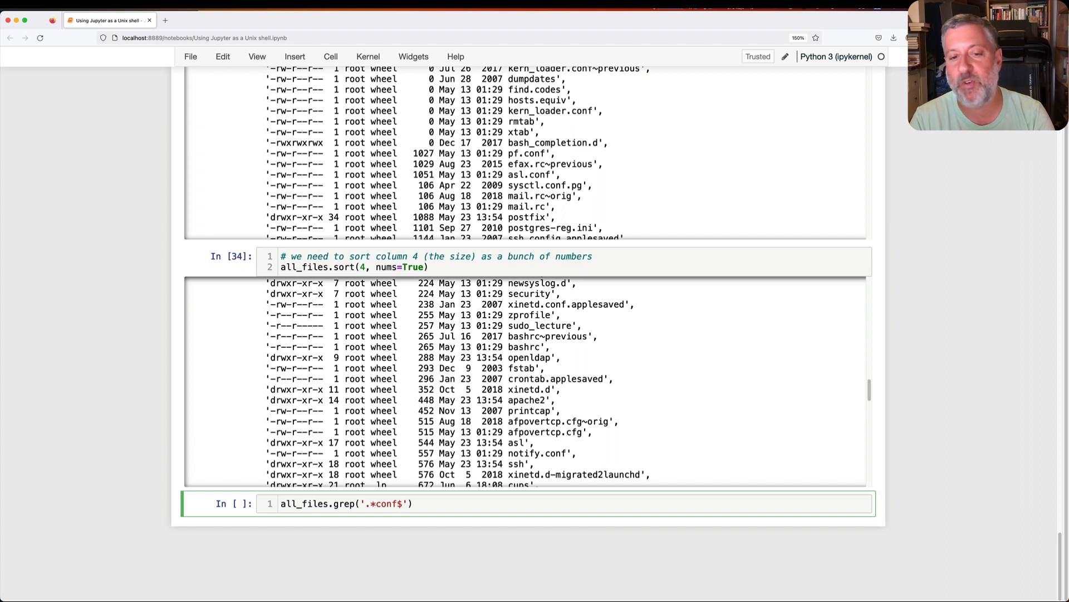
text(# regular expressions --)
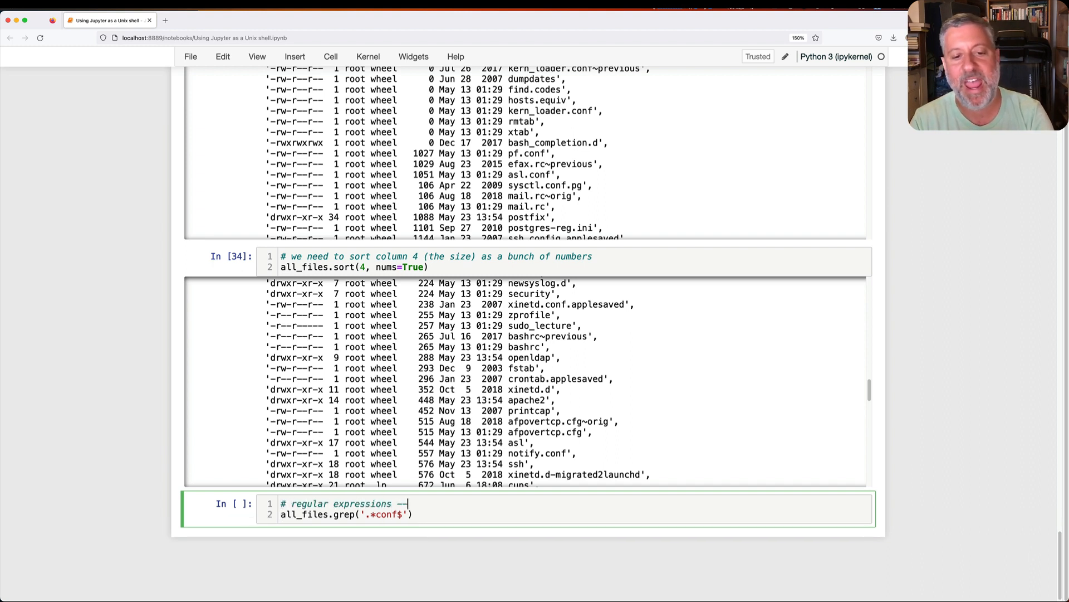
text(regexps --)
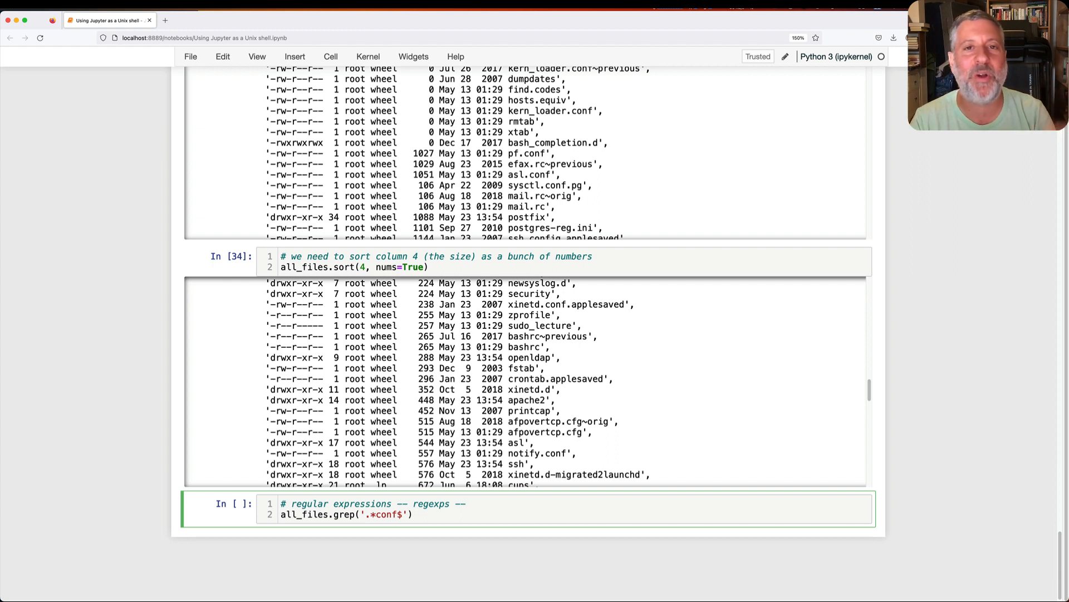
text(https://P)
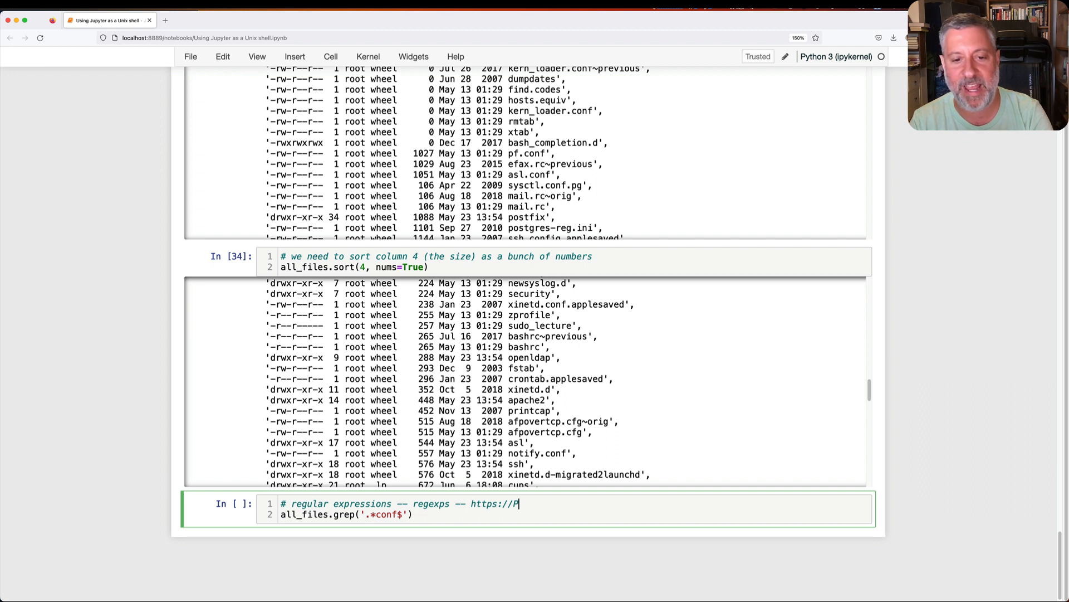
text(RegexpCrashCourse.com)
click(576, 514)
text(  # all files that end with conf)
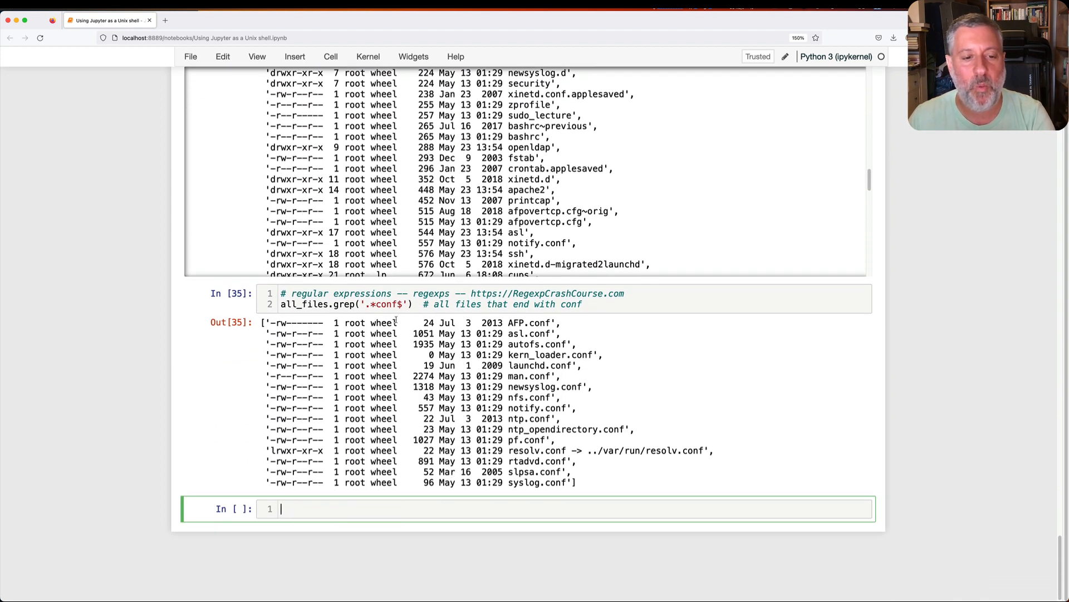
Step: Ask about files ending in something OTHER than conf and run all_files.grep('.*conf$', prune=True)
text(# what if)
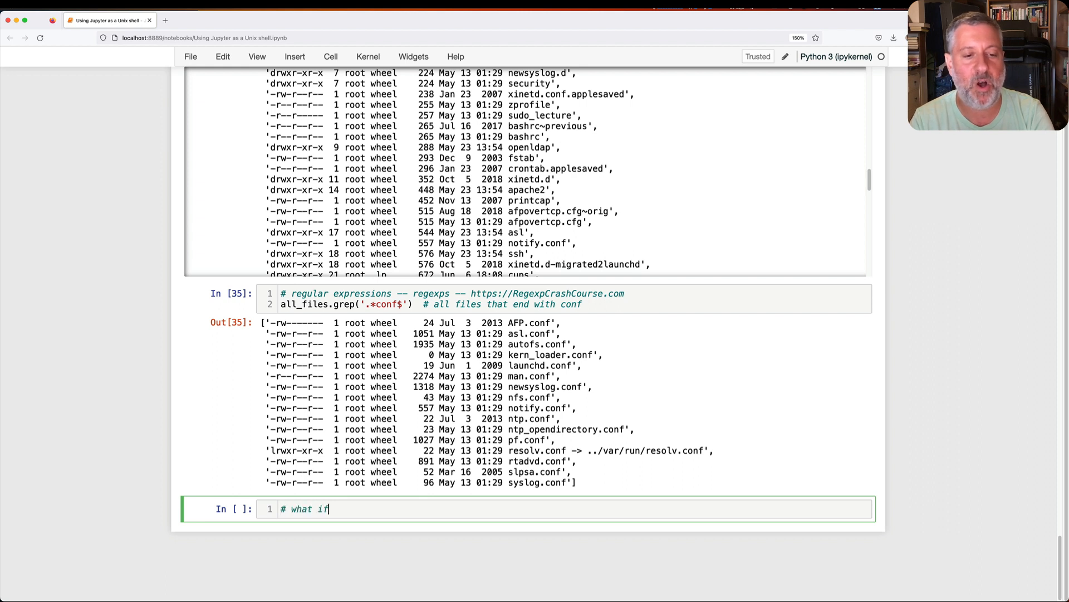
text(I want all of the files tha)
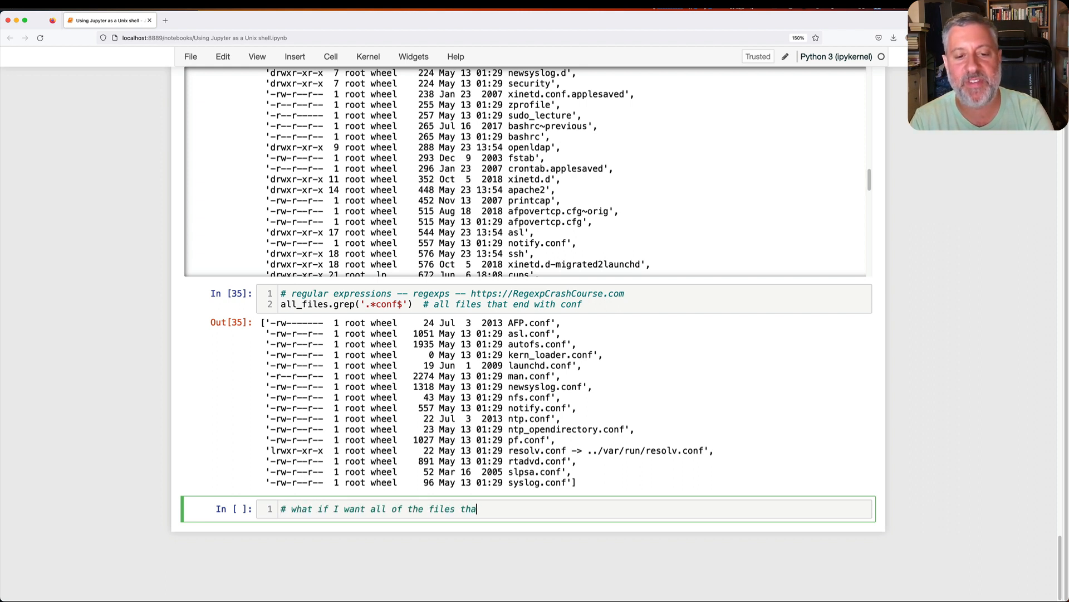
text(t end with something *OTHER)
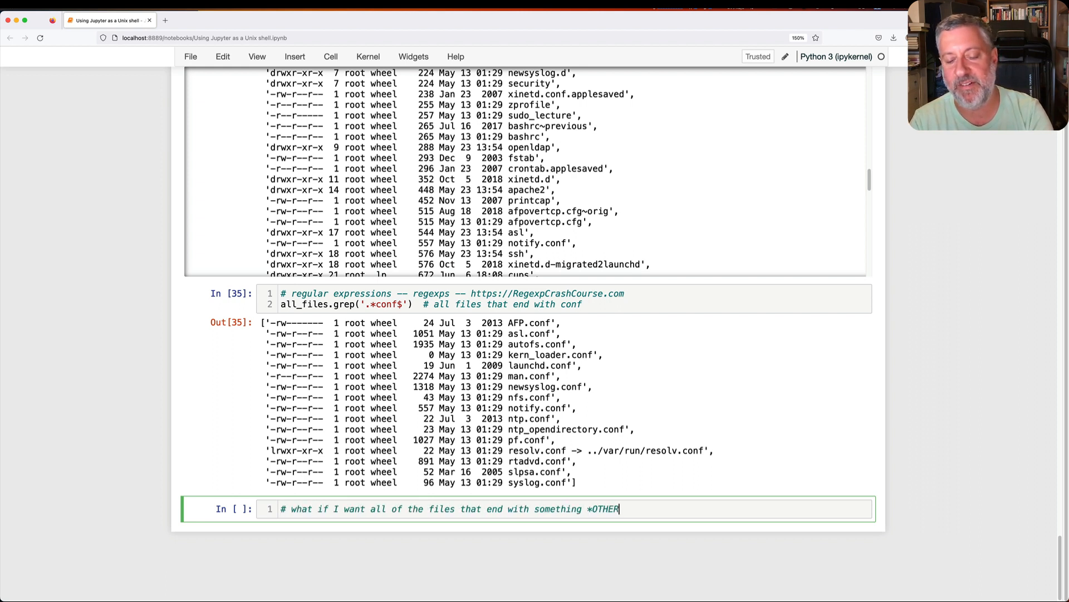
text(* than conf)
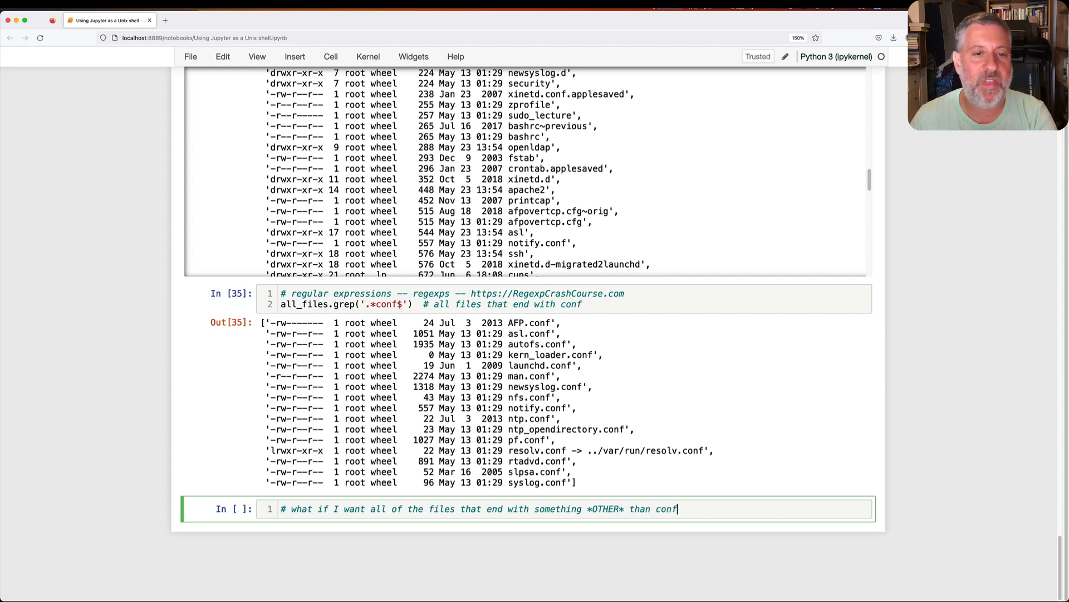
text(?)
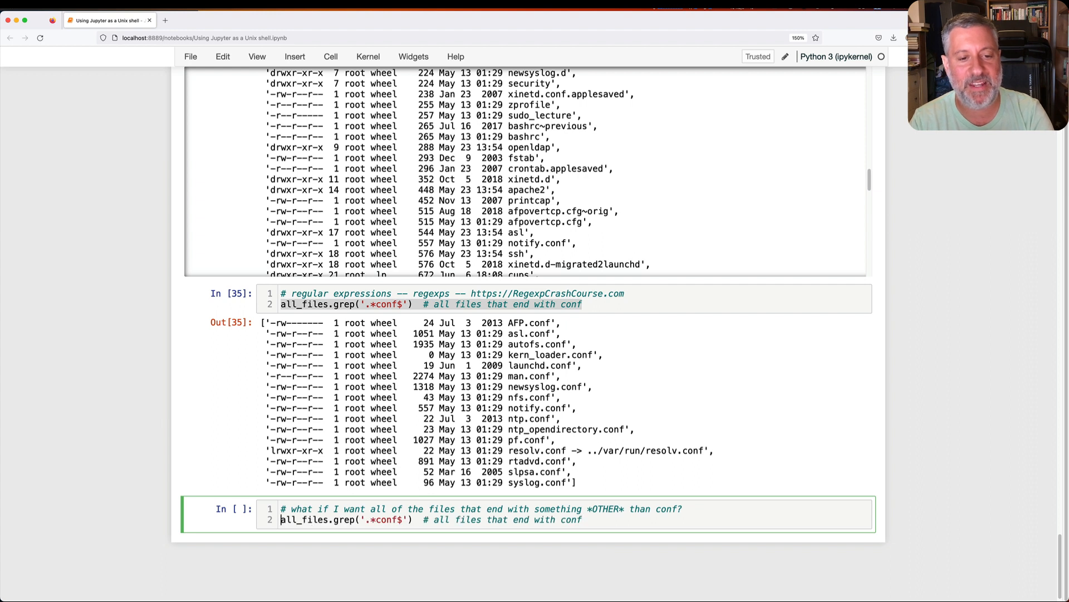
text(, pri)
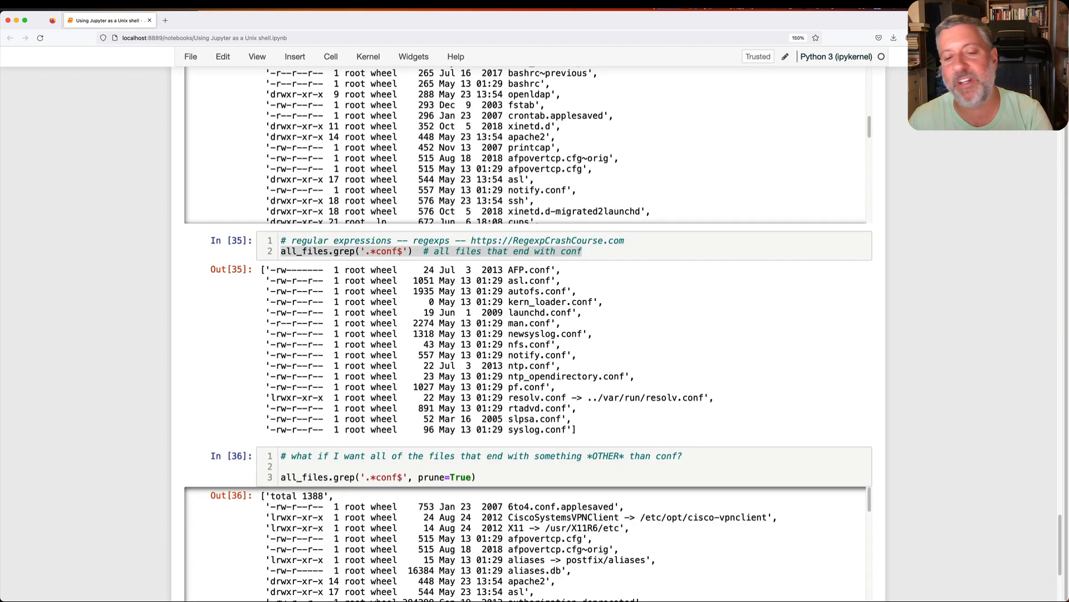
mouse_move(176, 492)
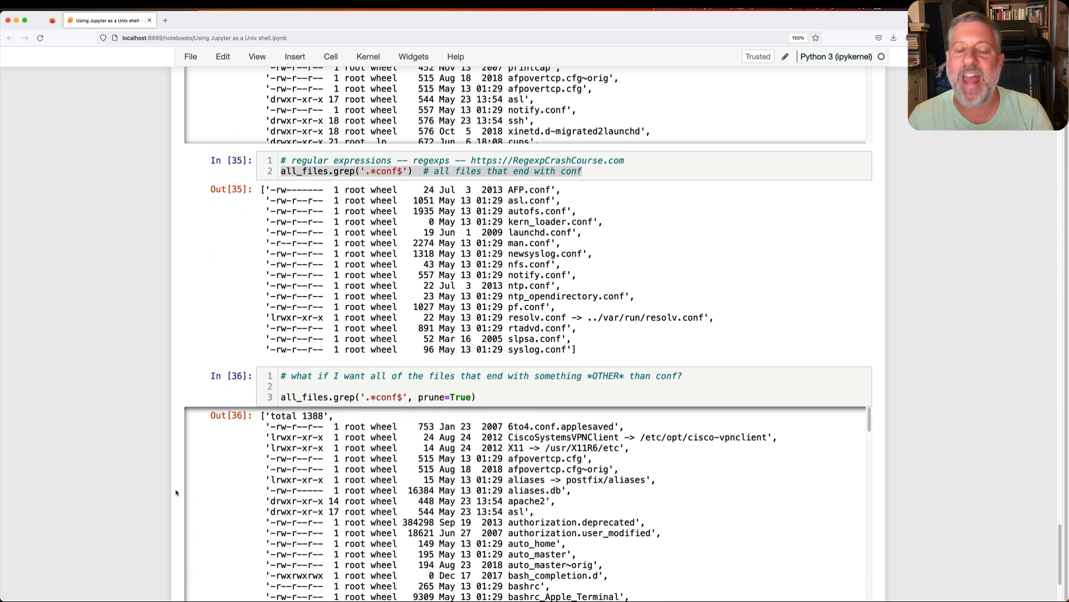
click(360, 171)
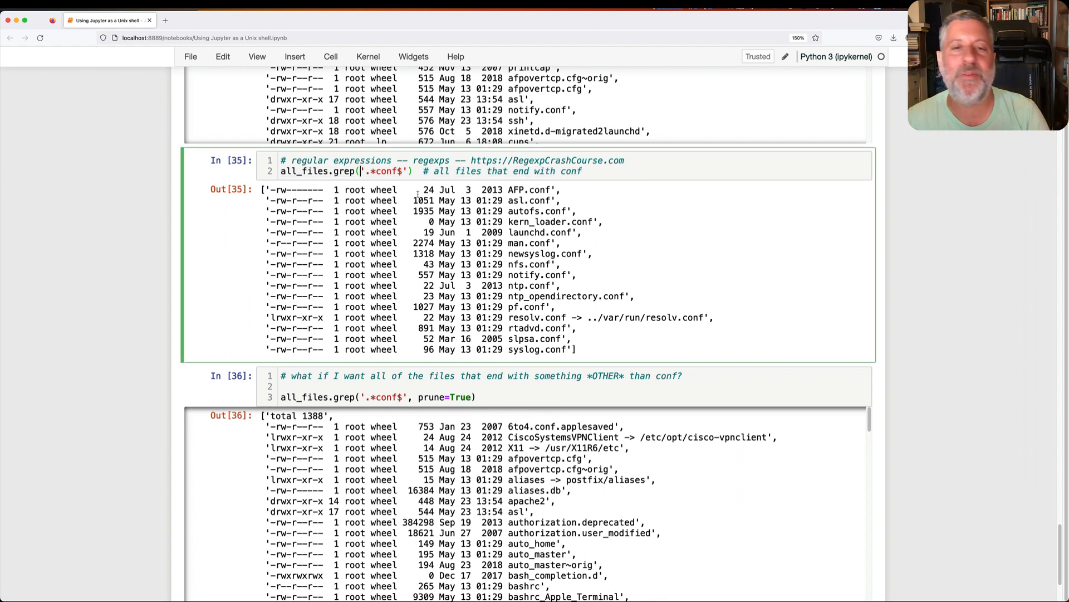